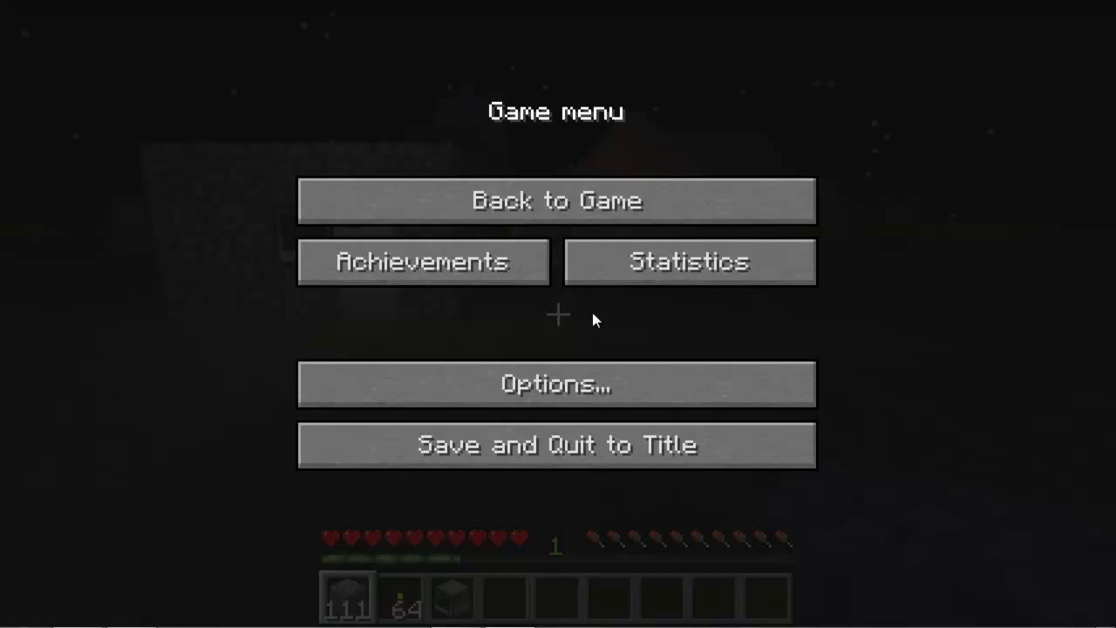
mouse_move(259, 191)
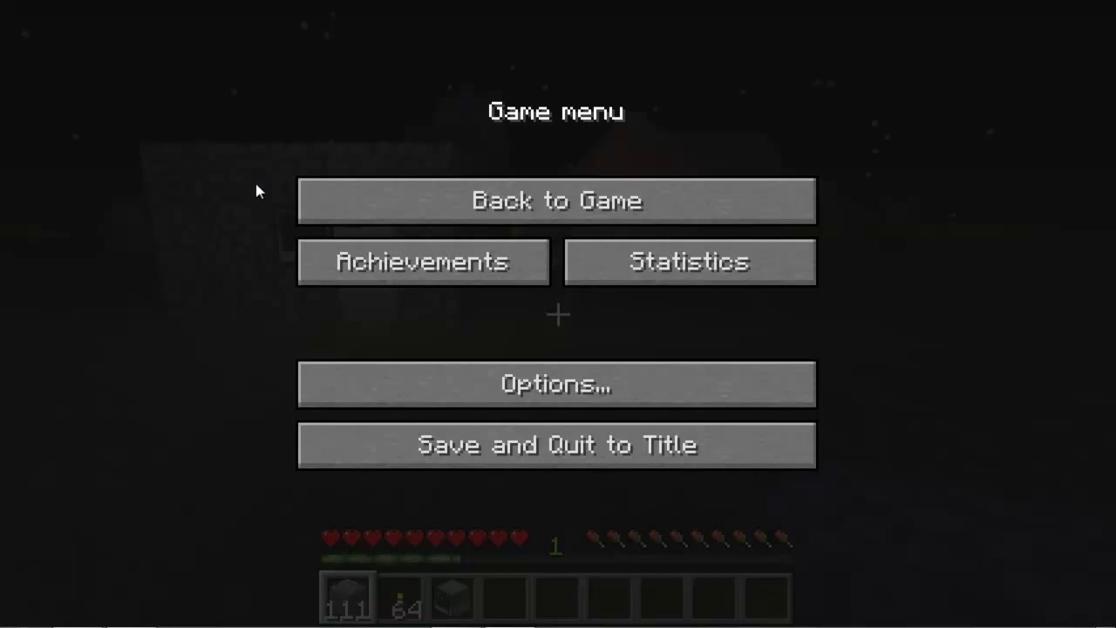
mouse_move(135, 184)
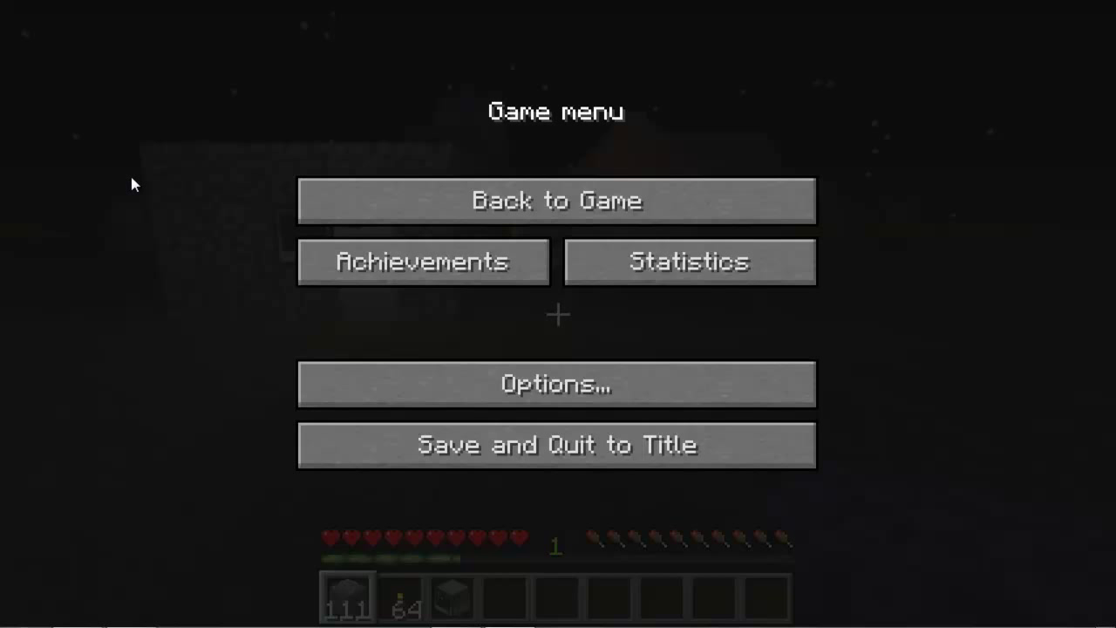
mouse_move(330, 117)
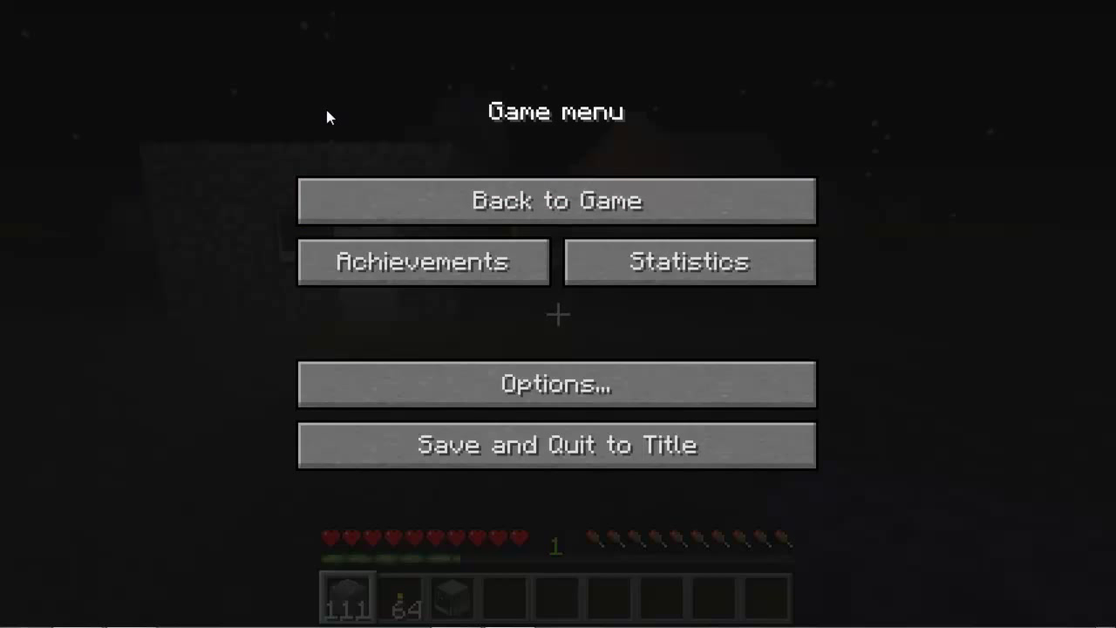
mouse_move(253, 216)
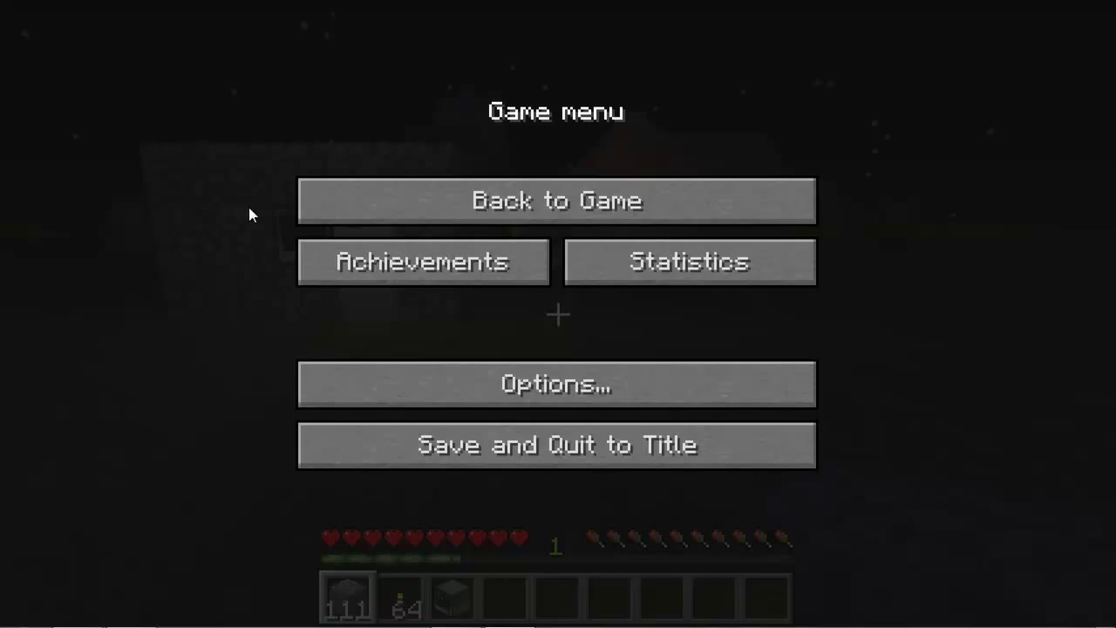
mouse_move(436, 202)
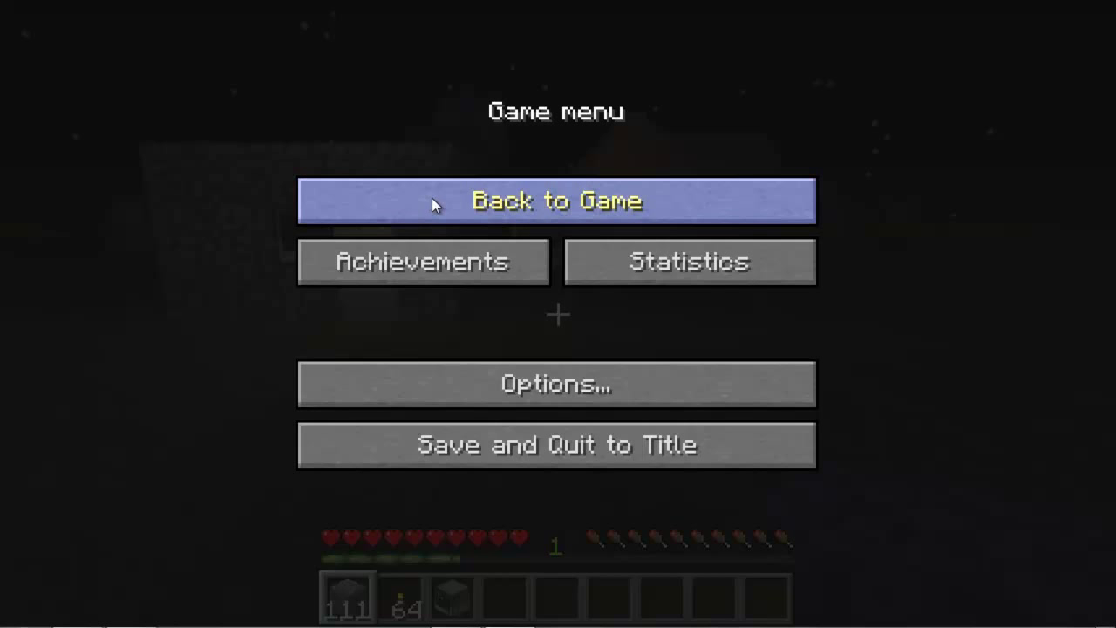
- Raise the game sound volume from OFF to 7% and resume play in the world
click(555, 384)
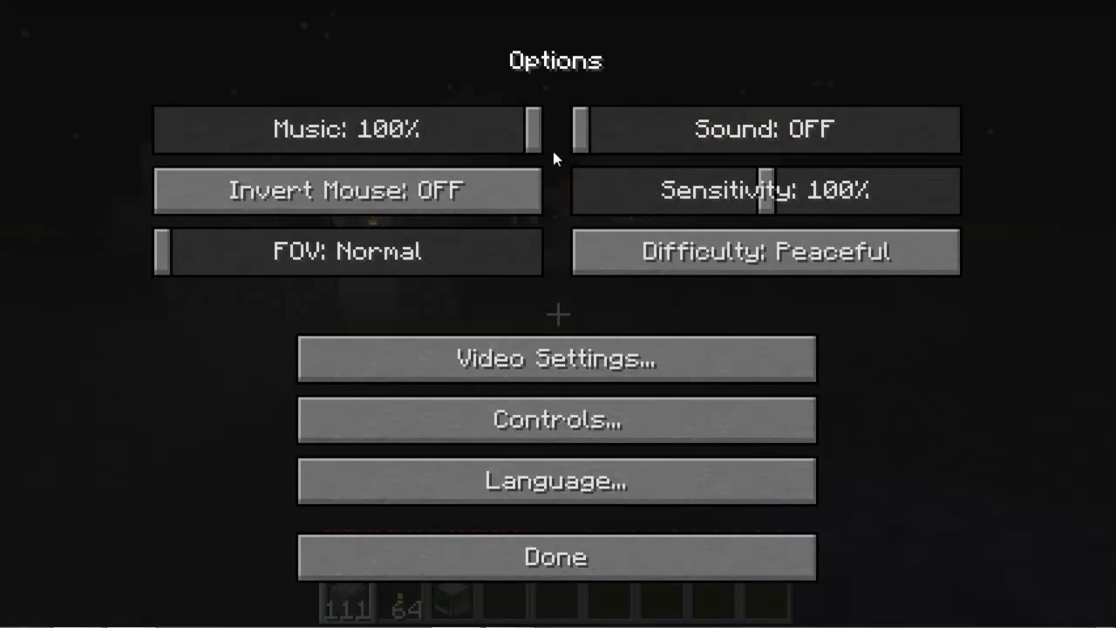
drag(580, 129, 606, 129)
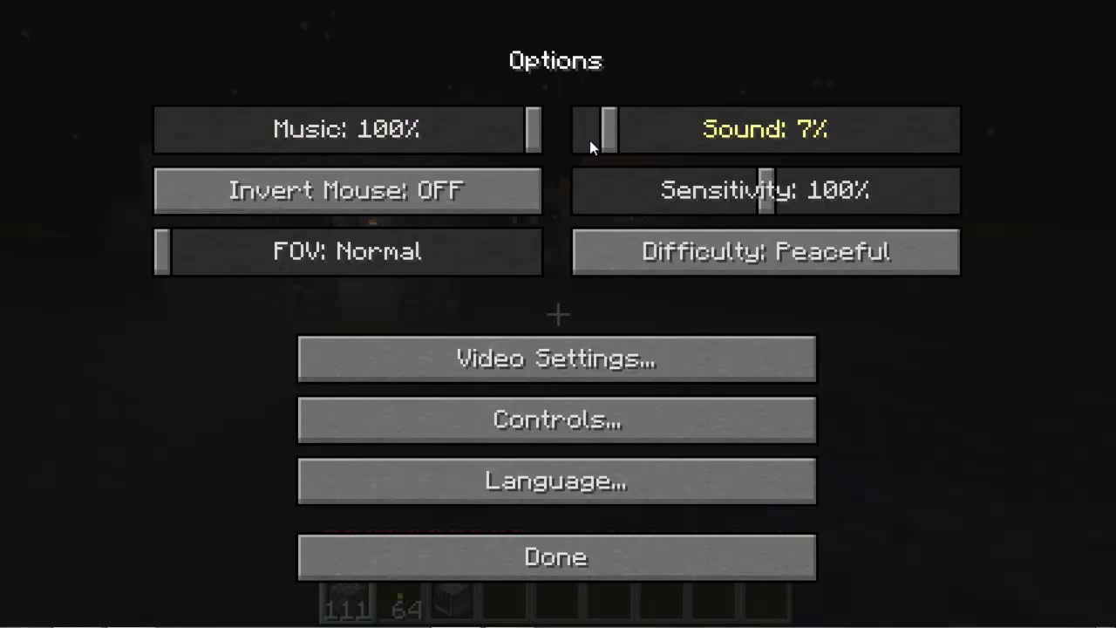
click(556, 557)
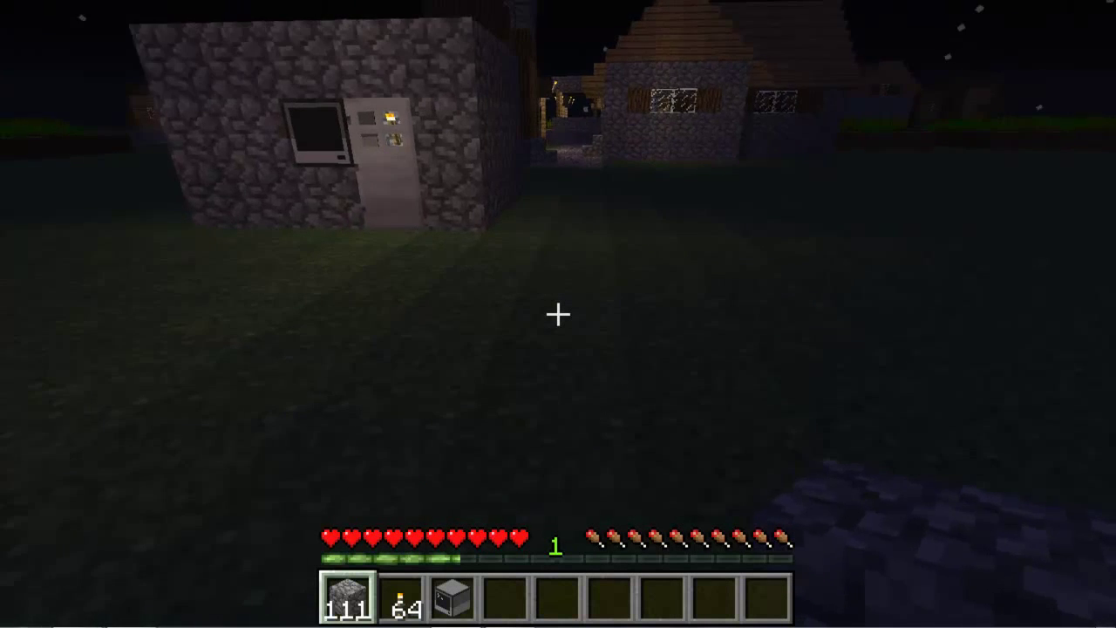
- Browse the TooManyItems pages to take a crafting table, glass panes, redstone and stone
key(e)
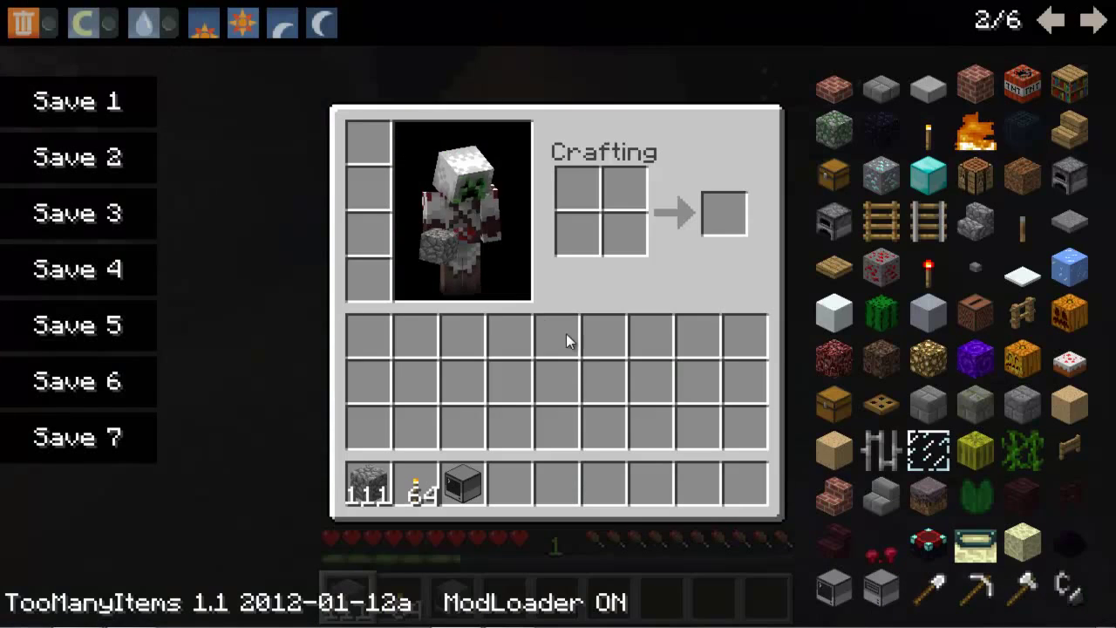
click(1092, 20)
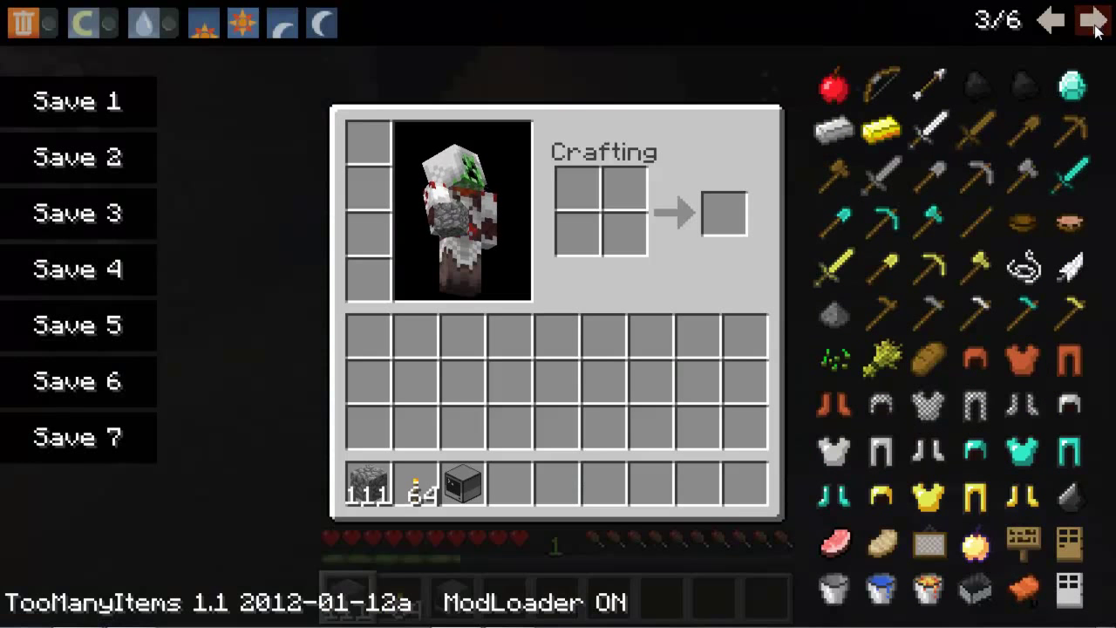
click(1092, 20)
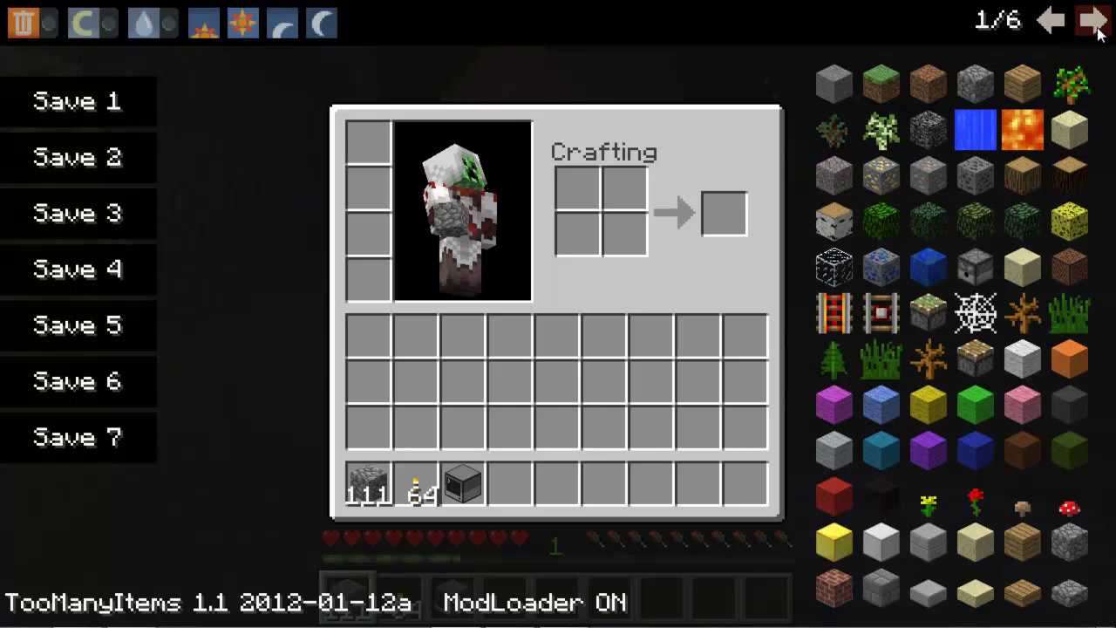
click(1092, 20)
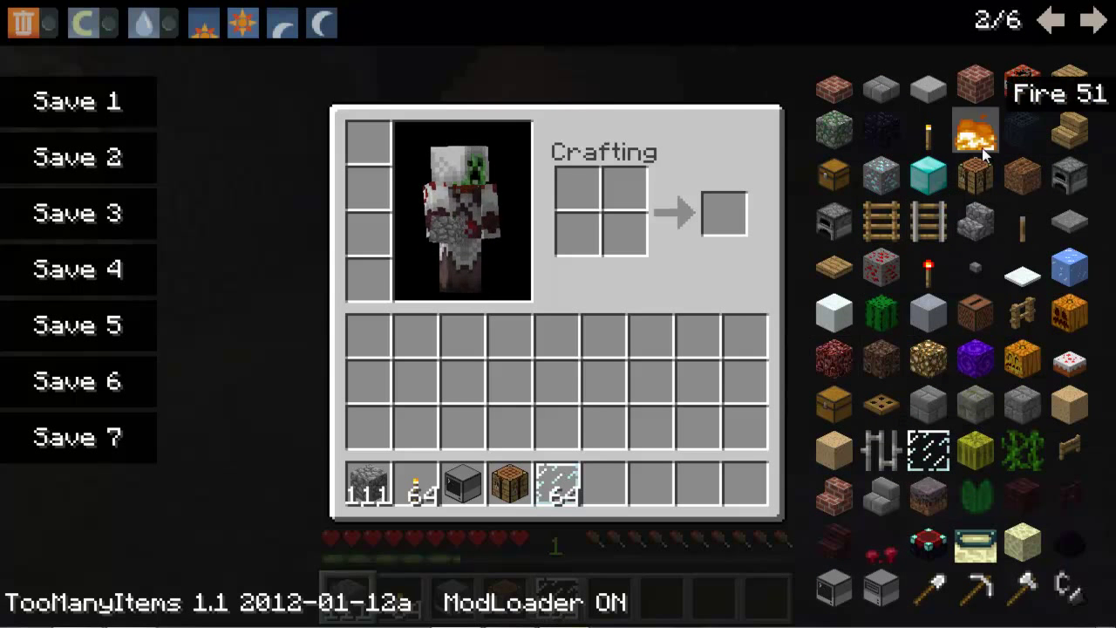
click(1092, 20)
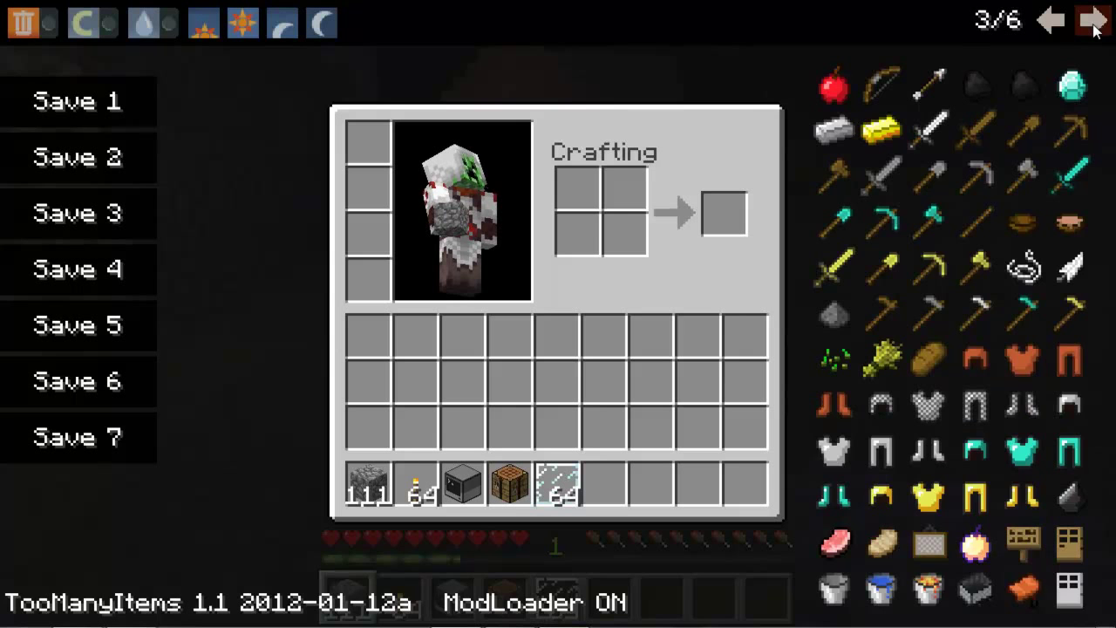
click(1093, 20)
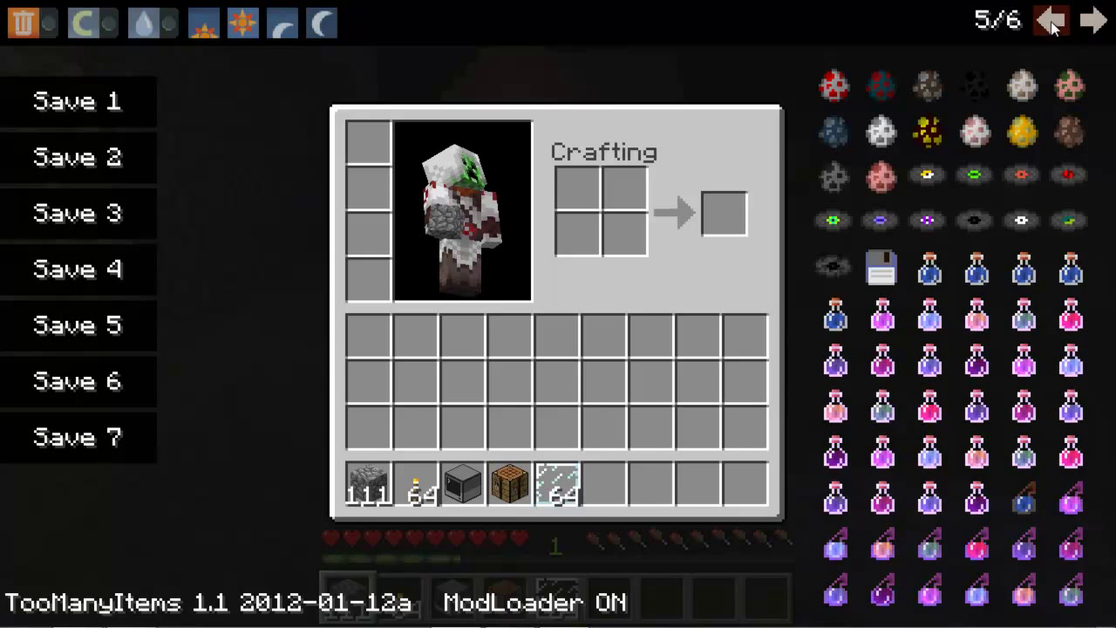
click(1051, 20)
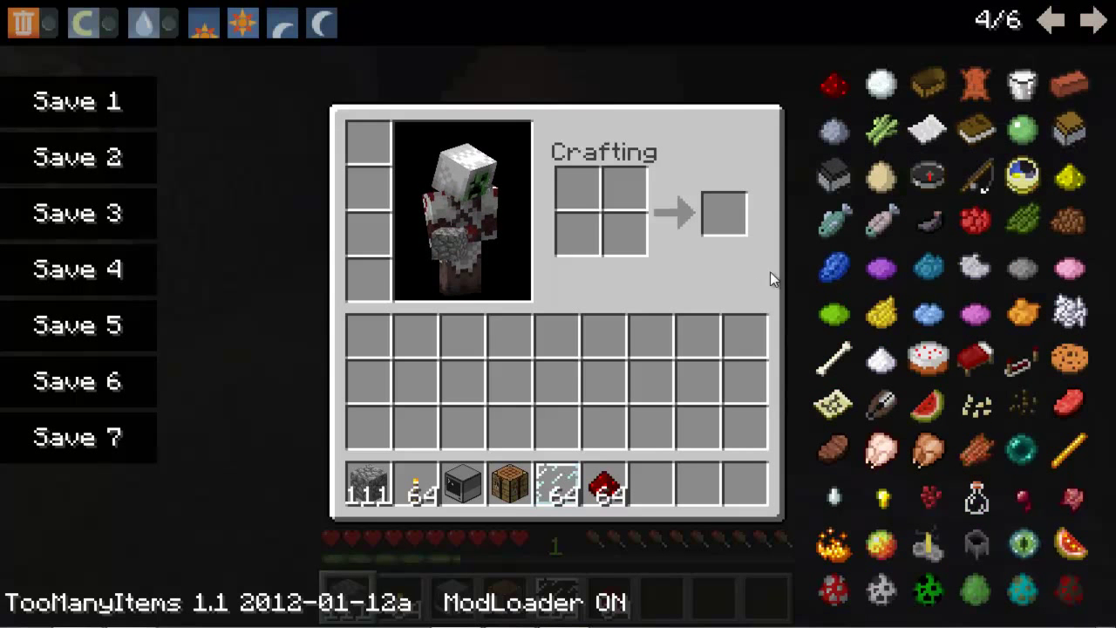
click(1092, 20)
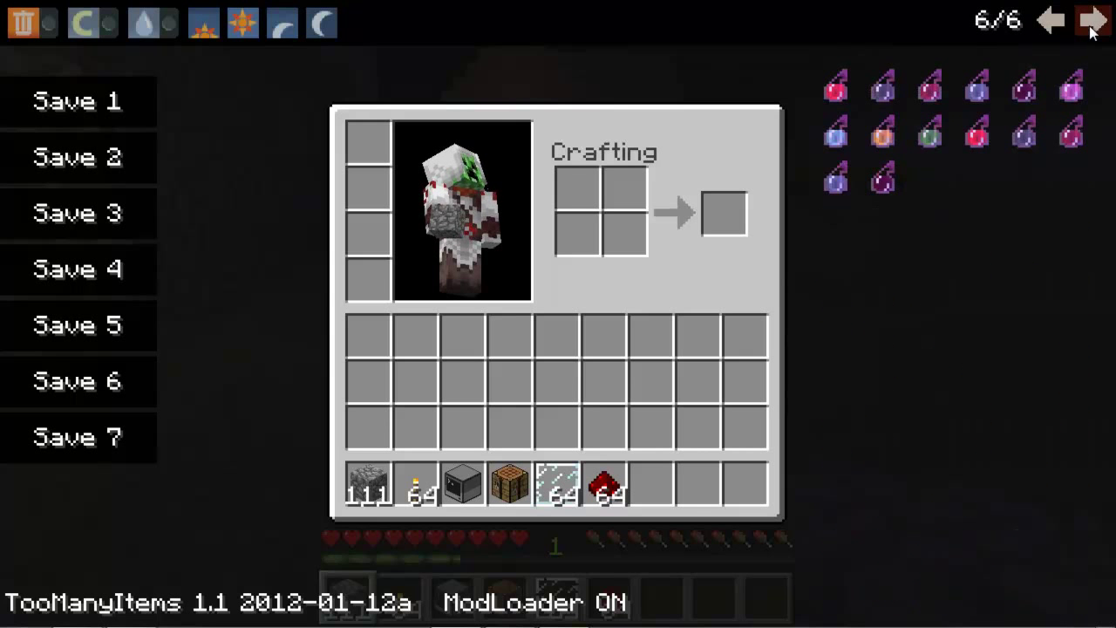
click(1092, 20)
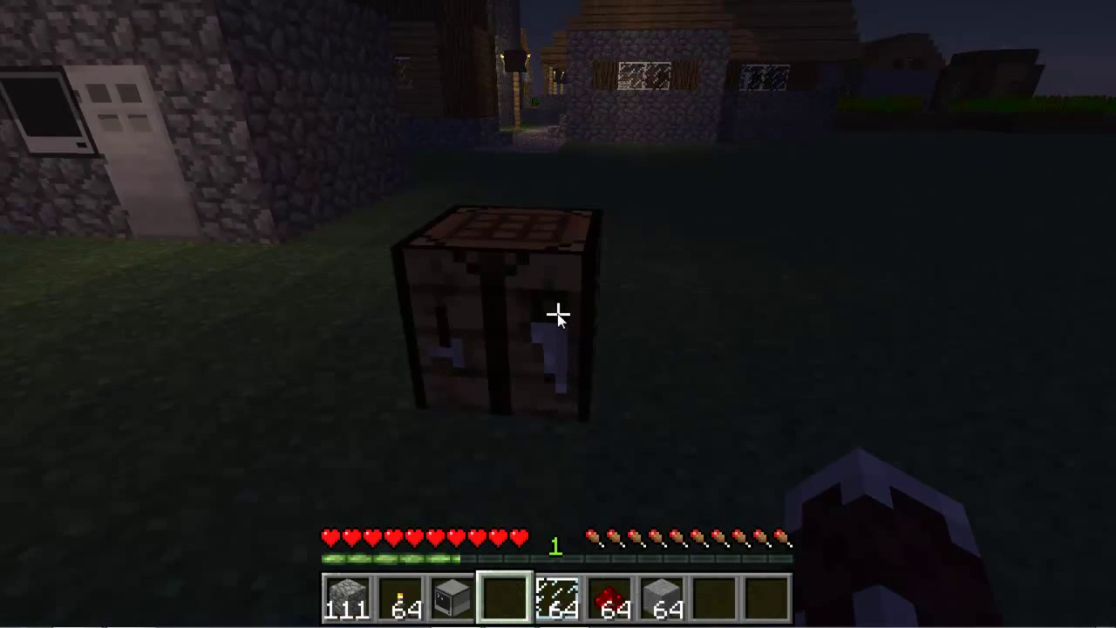
- Craft two Computers from stone around redstone with a glass pane below, then leave the crafting table
key(e)
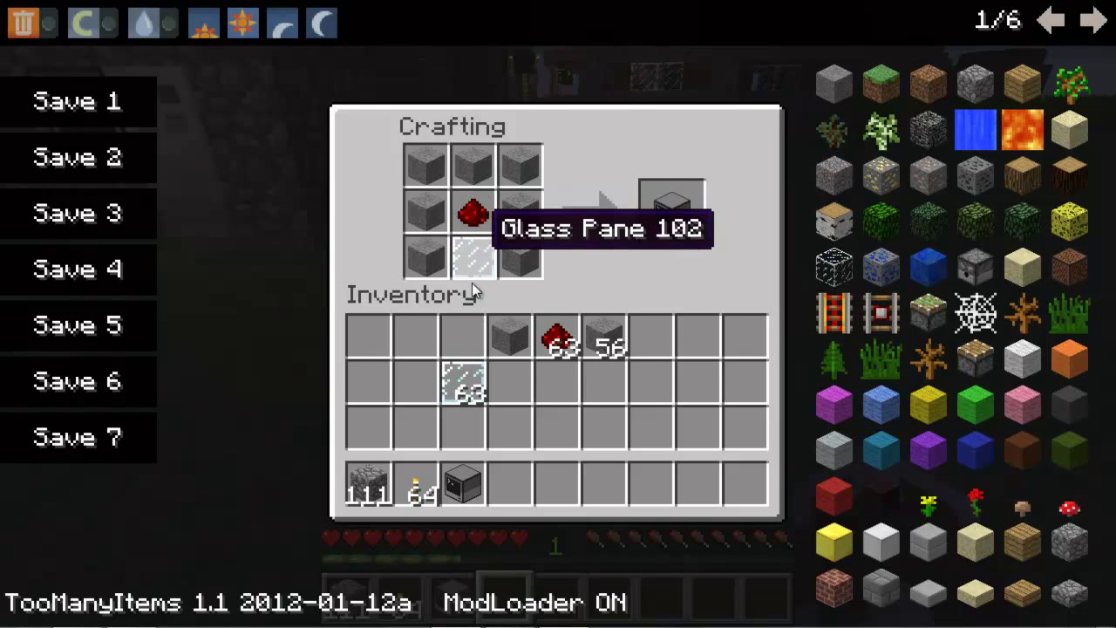
mouse_move(671, 227)
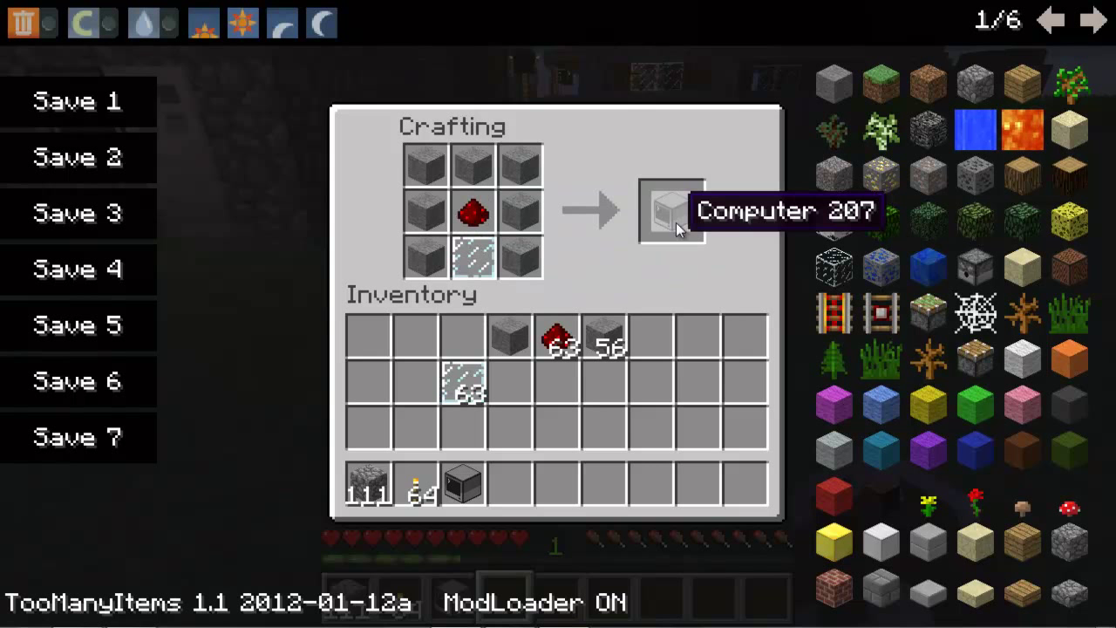
click(672, 211)
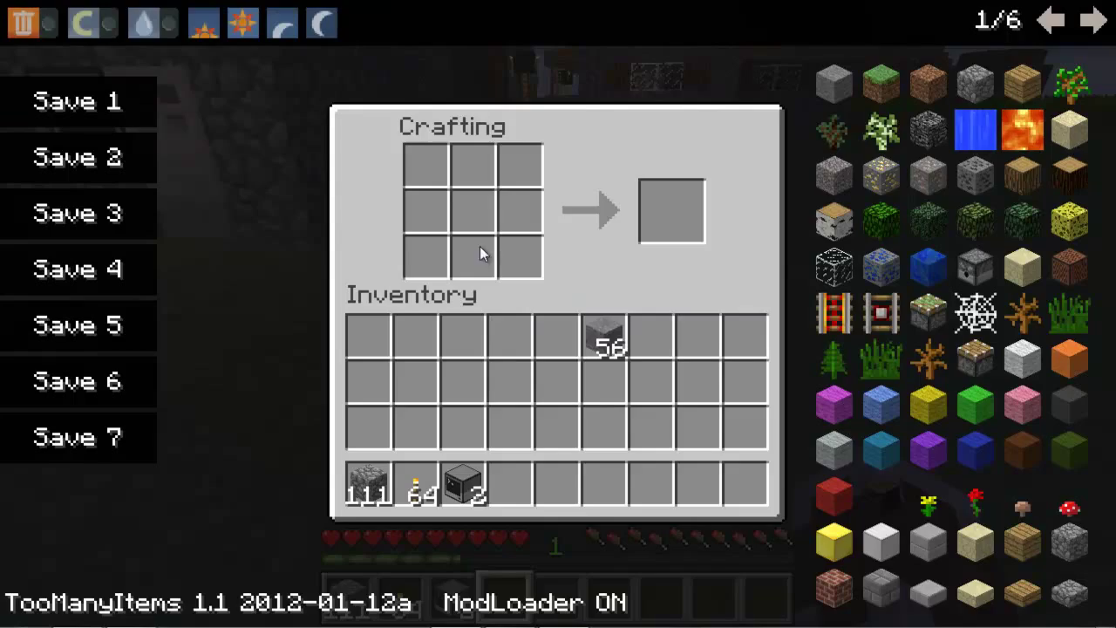
key(Escape)
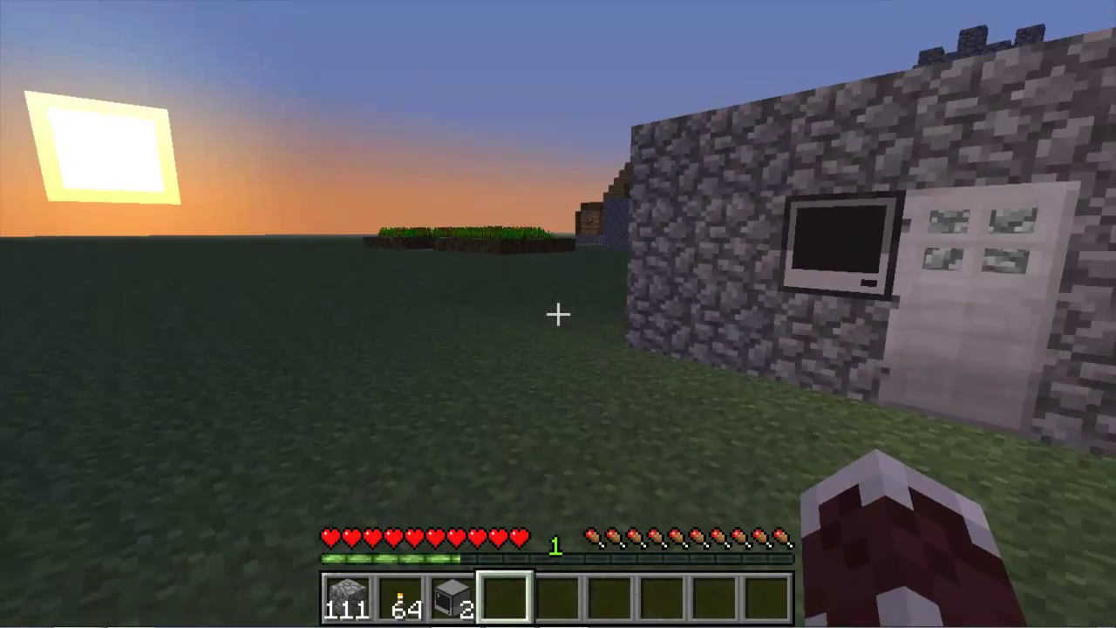
mouse_move(558, 314)
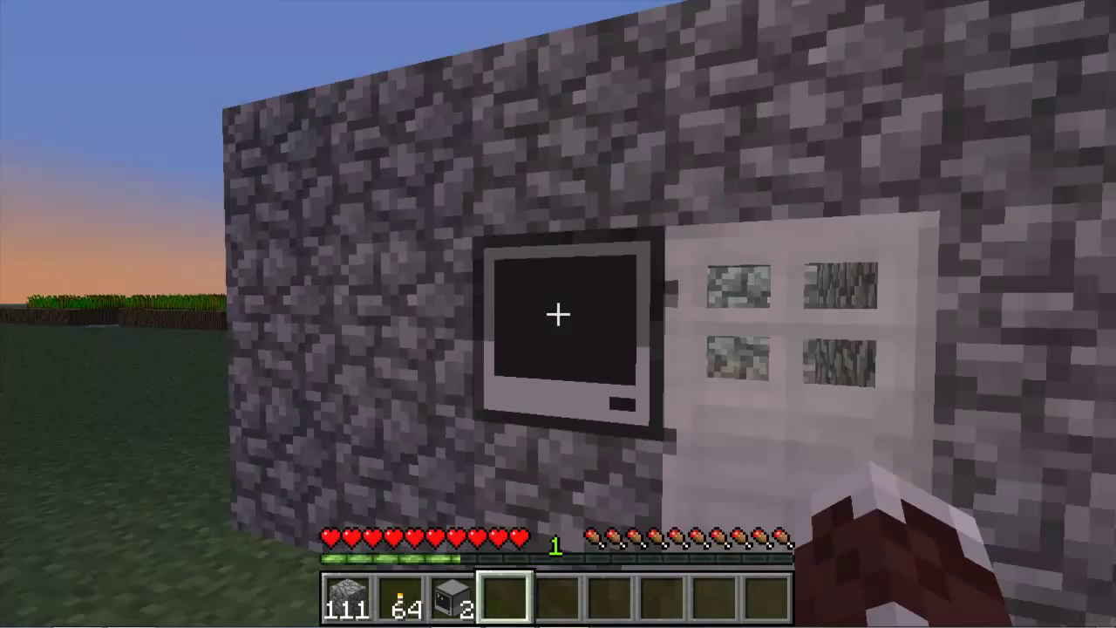
mouse_move(558, 314)
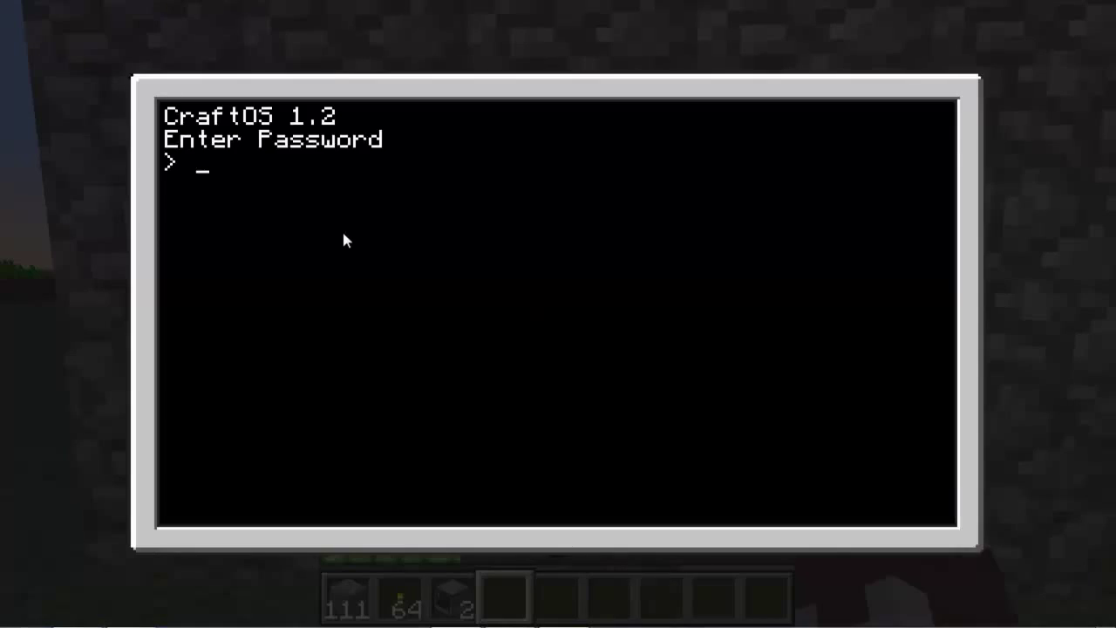
mouse_move(410, 210)
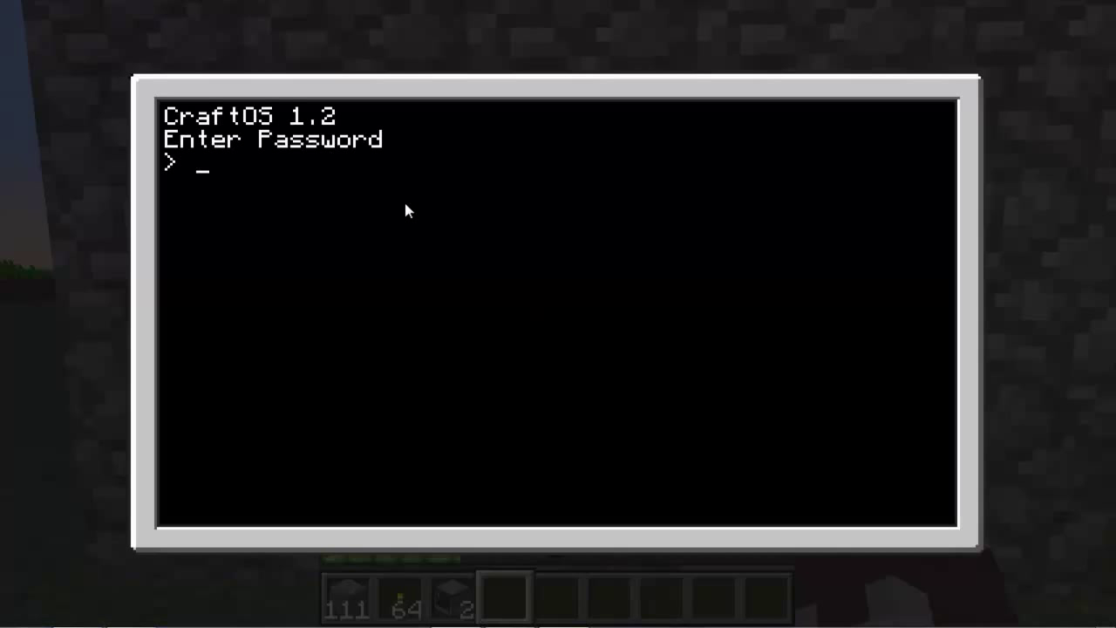
text(cand)
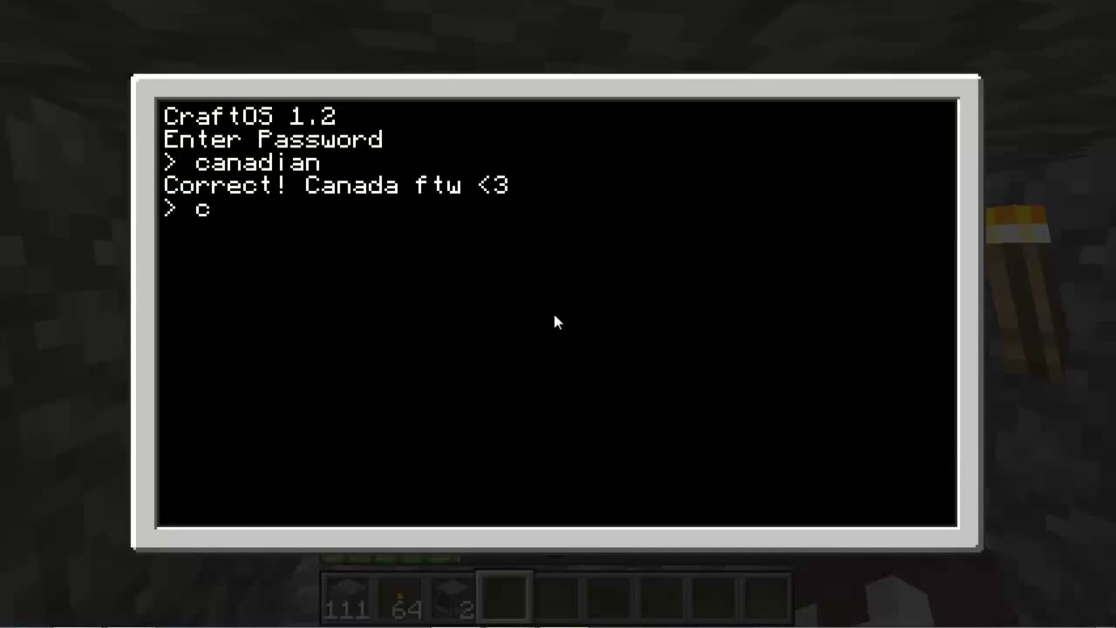
text(anad)
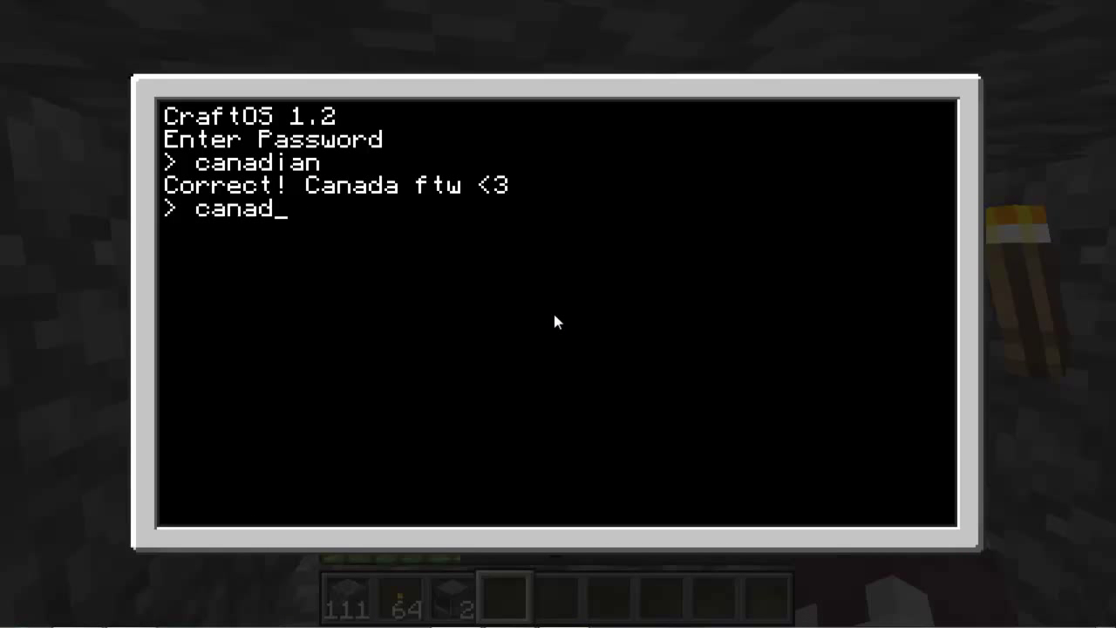
key(Escape)
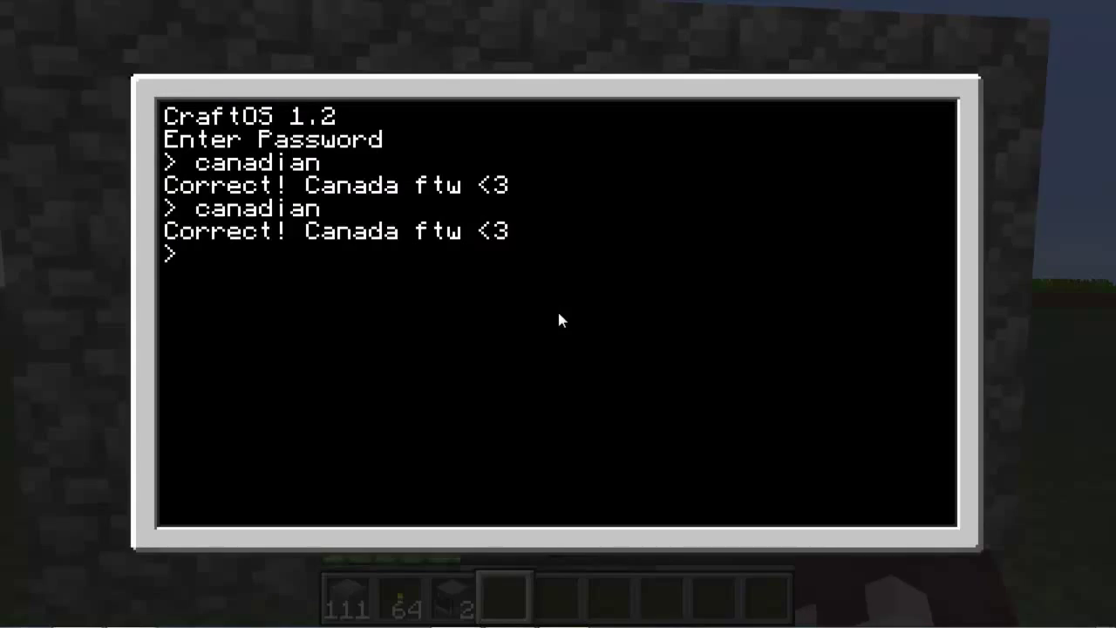
text(shutd)
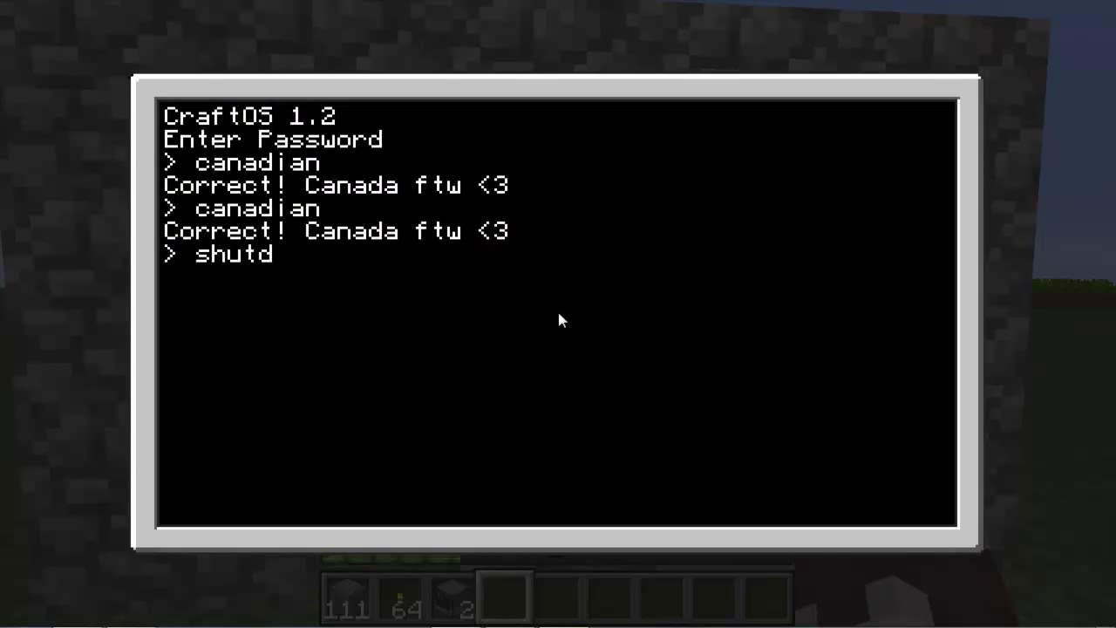
text(p)
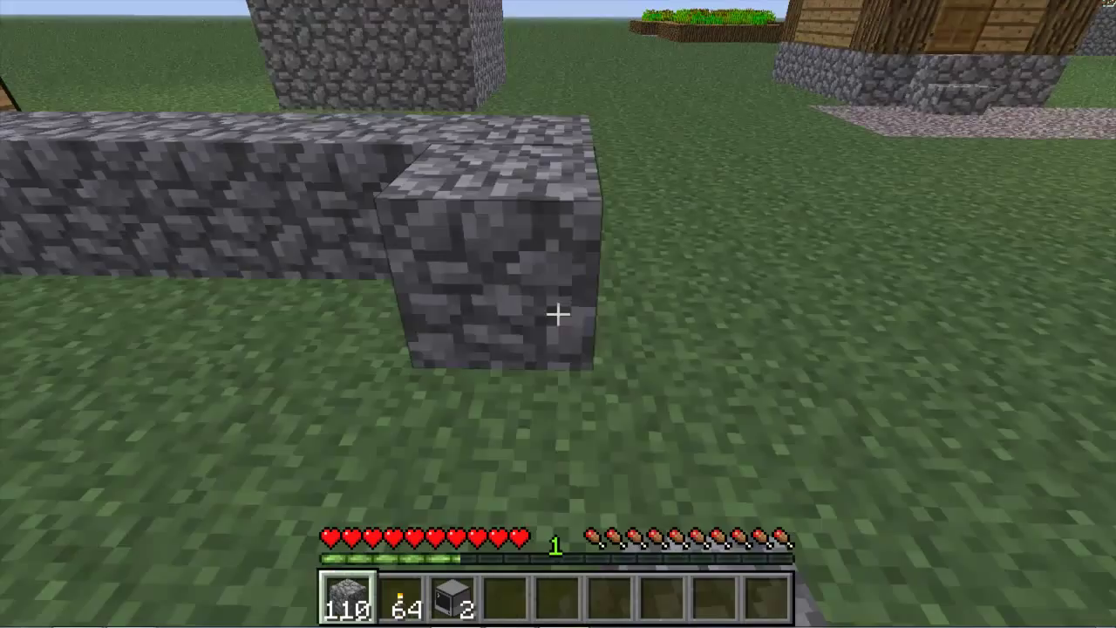
- Place cobblestone blocks along the wall outline and leave the video settings with Done
click(559, 314)
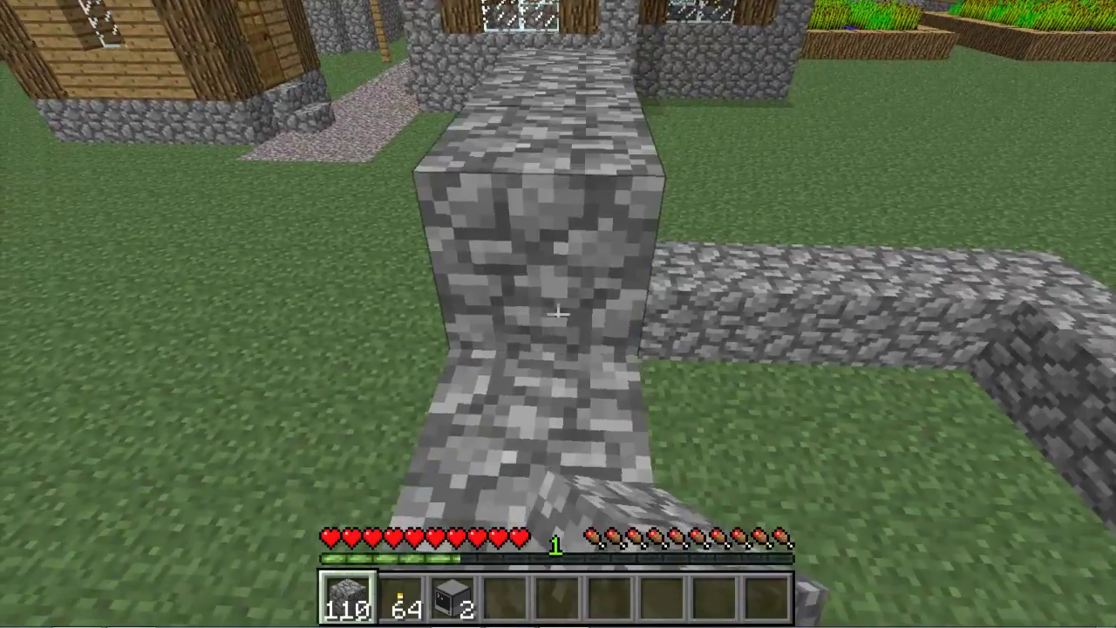
click(558, 314)
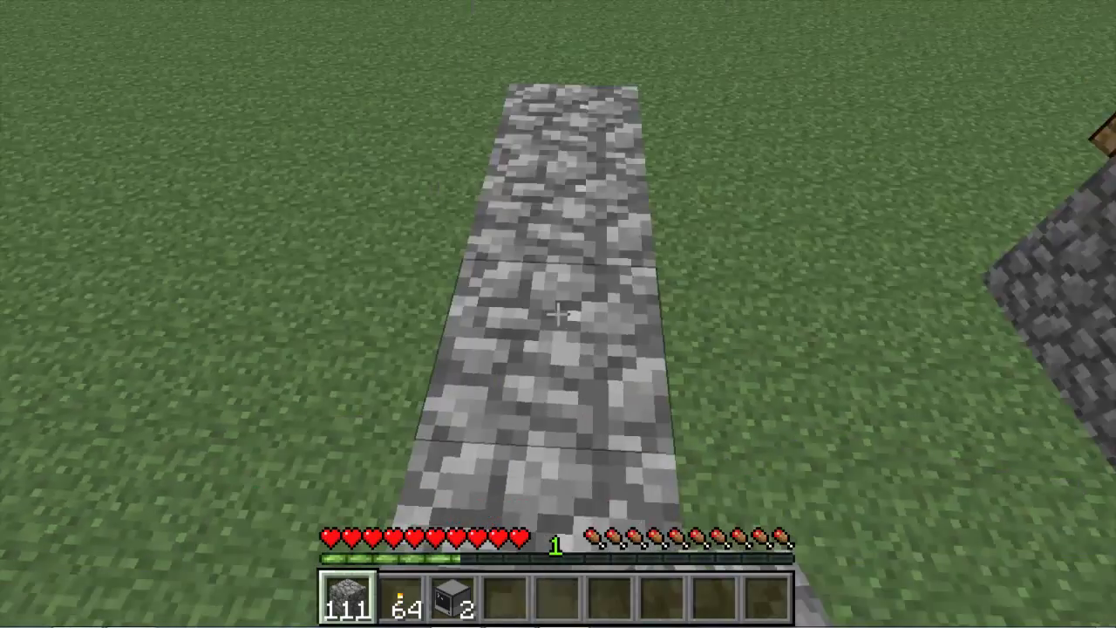
mouse_move(558, 314)
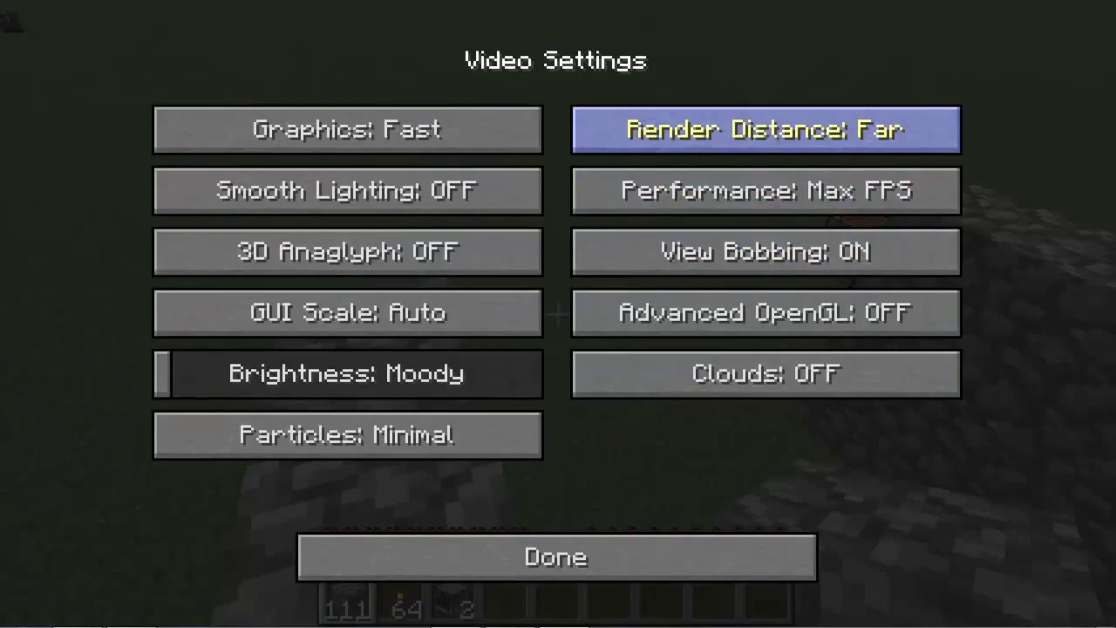
click(556, 557)
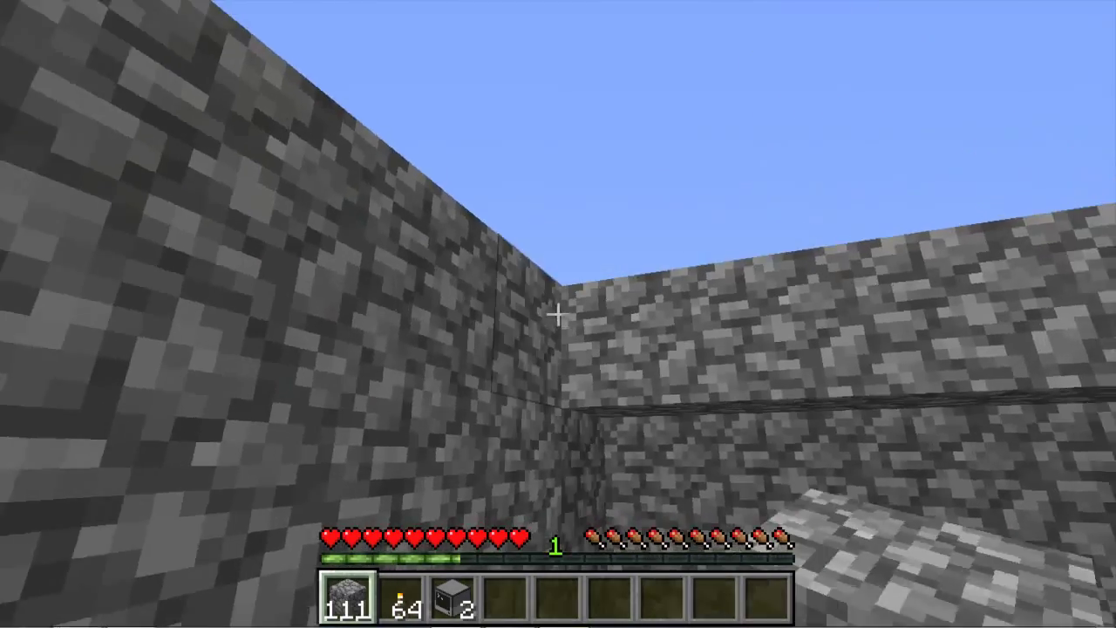
mouse_move(558, 314)
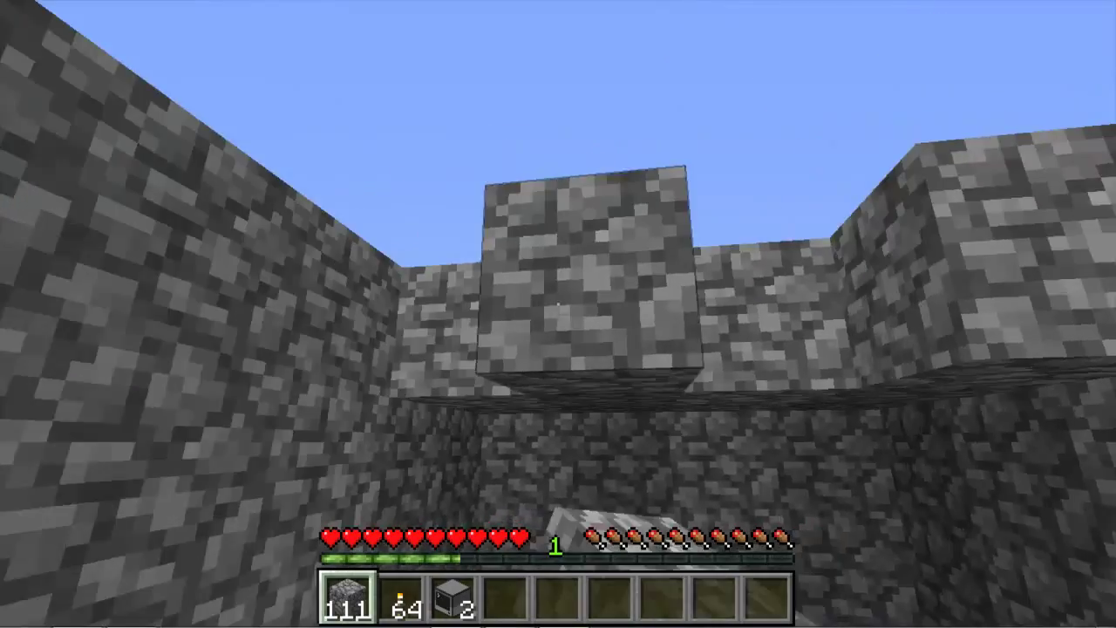
mouse_move(559, 314)
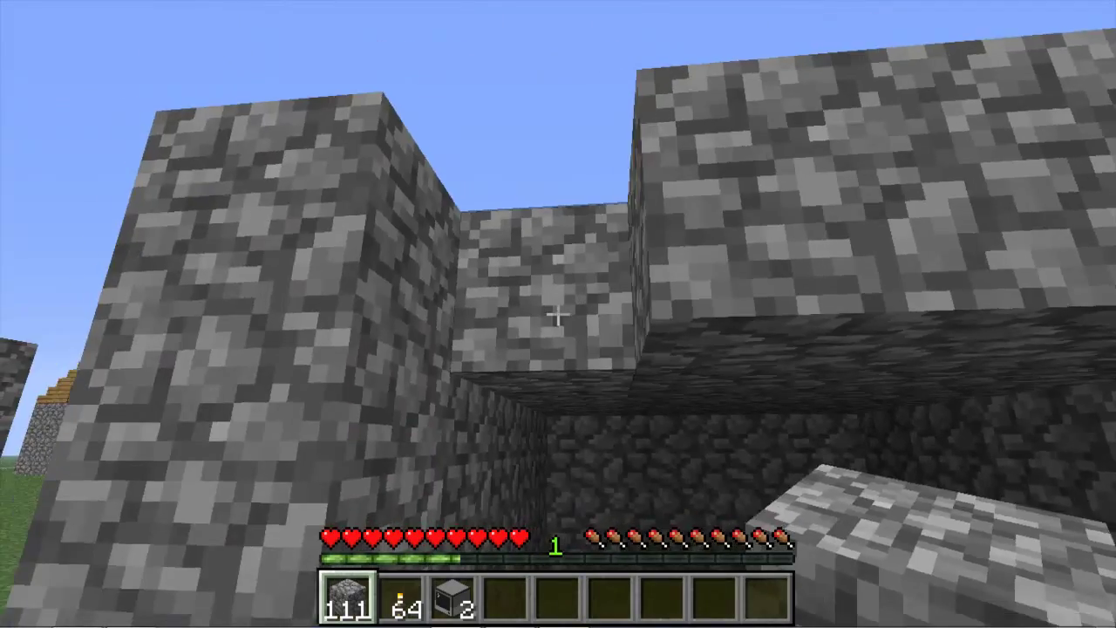
mouse_move(559, 314)
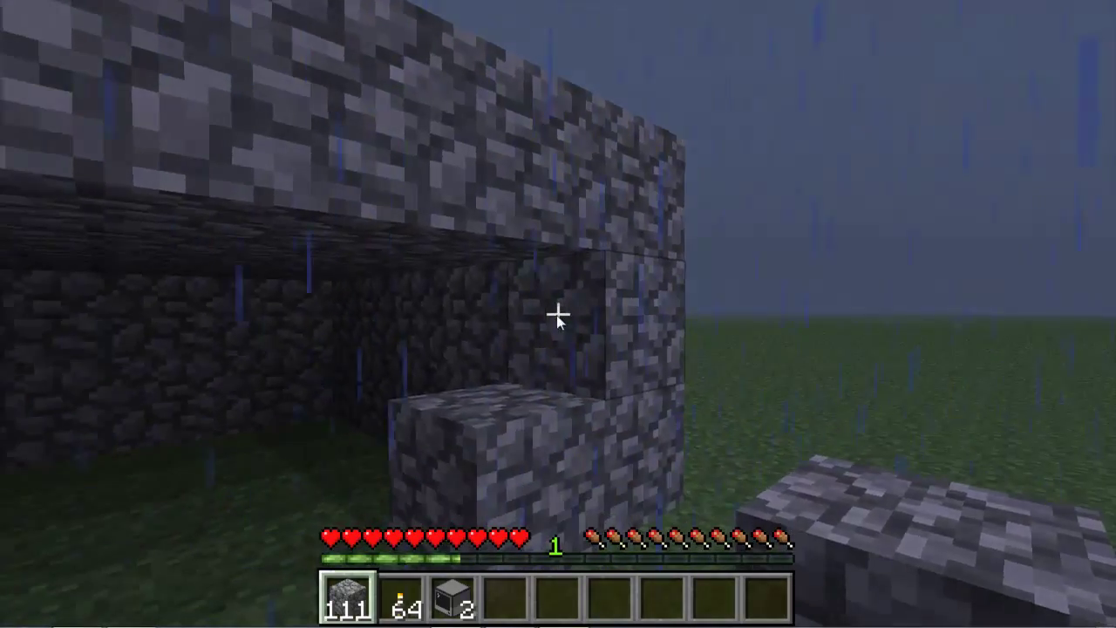
- Open the inventory while heightening the cobblestone walls and starting the roof
key(e)
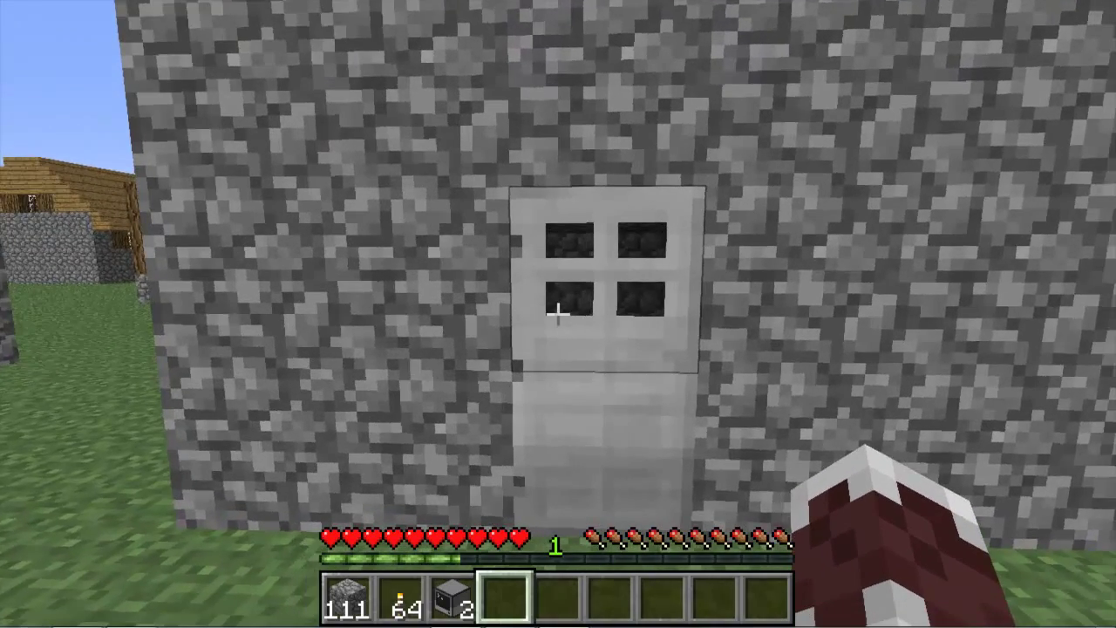
- Fit the iron door into the wall and place a computer beside it
key(Escape)
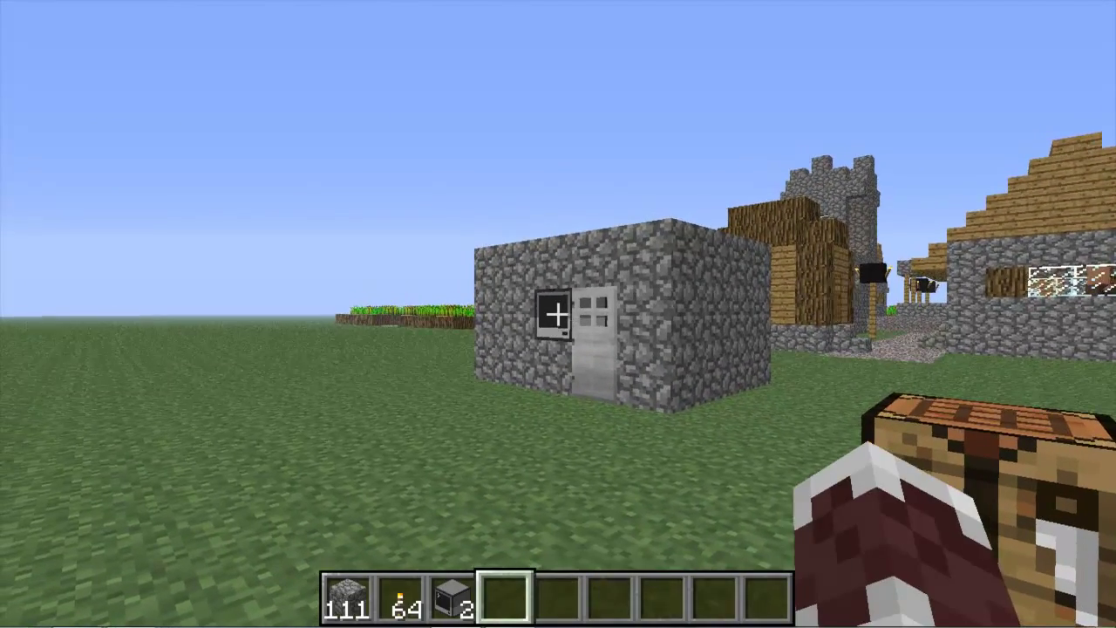
mouse_move(558, 314)
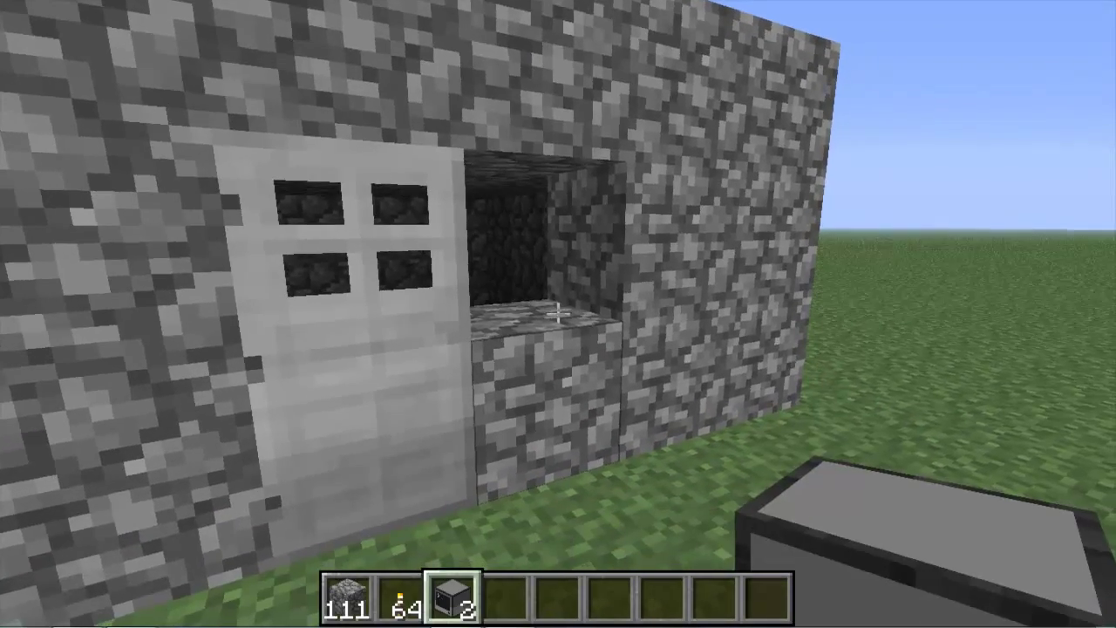
key(Escape)
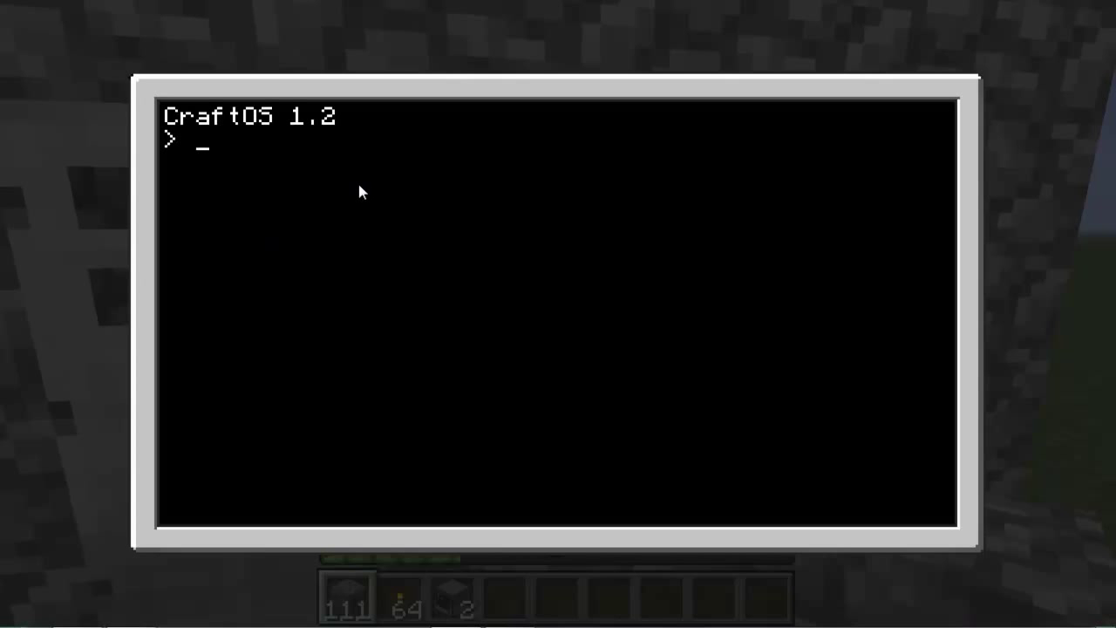
- Write print("Enter Password") into the startup script via edit startup and save it
text(edit st)
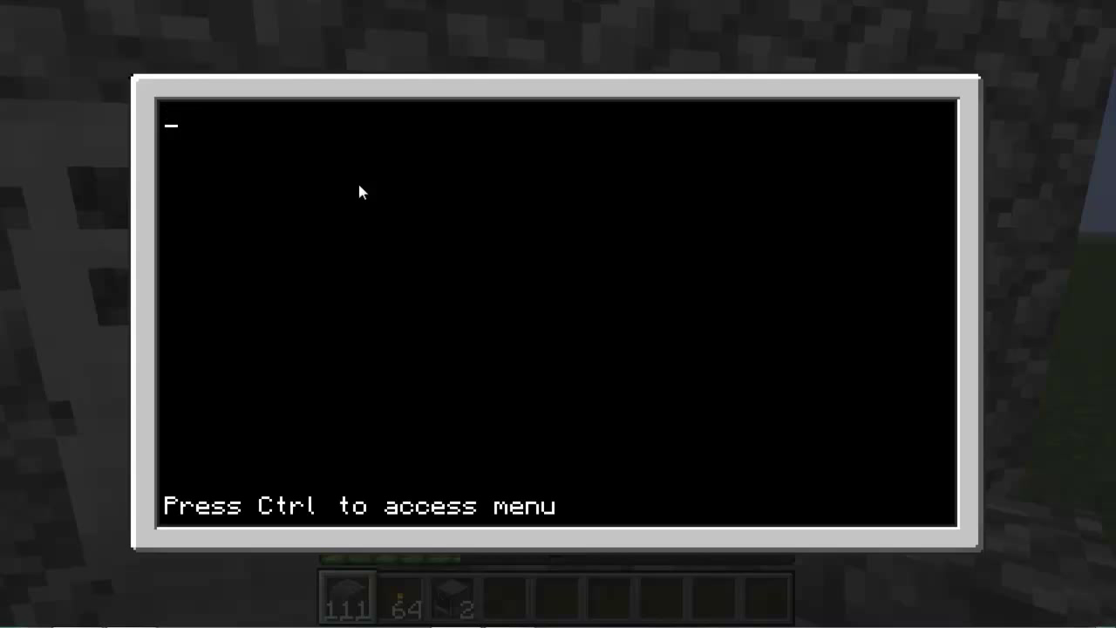
text(prui)
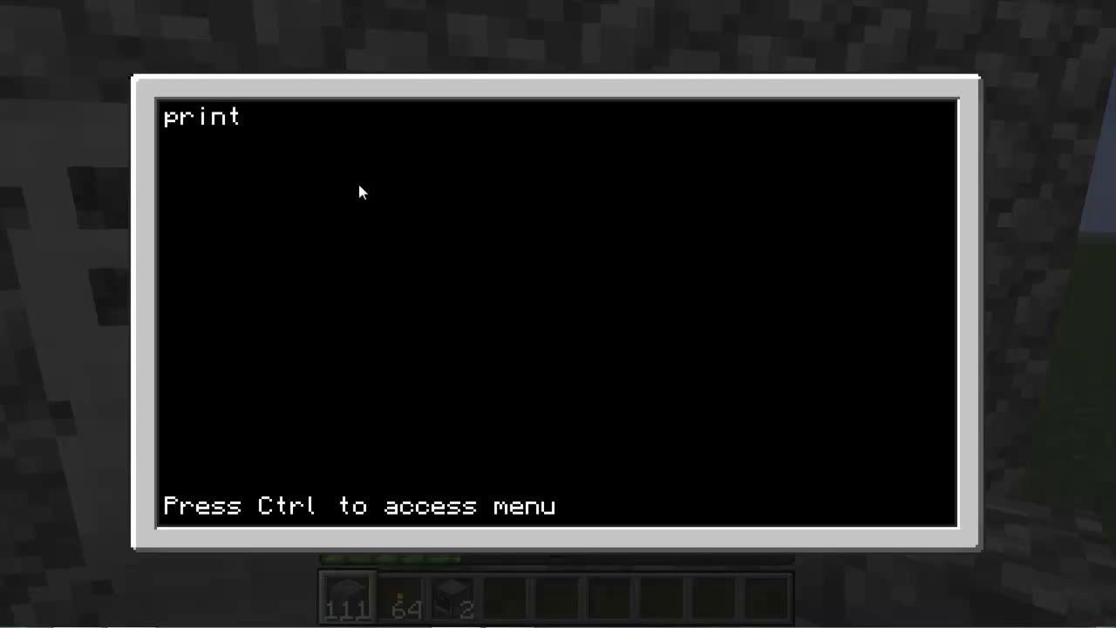
text((\)
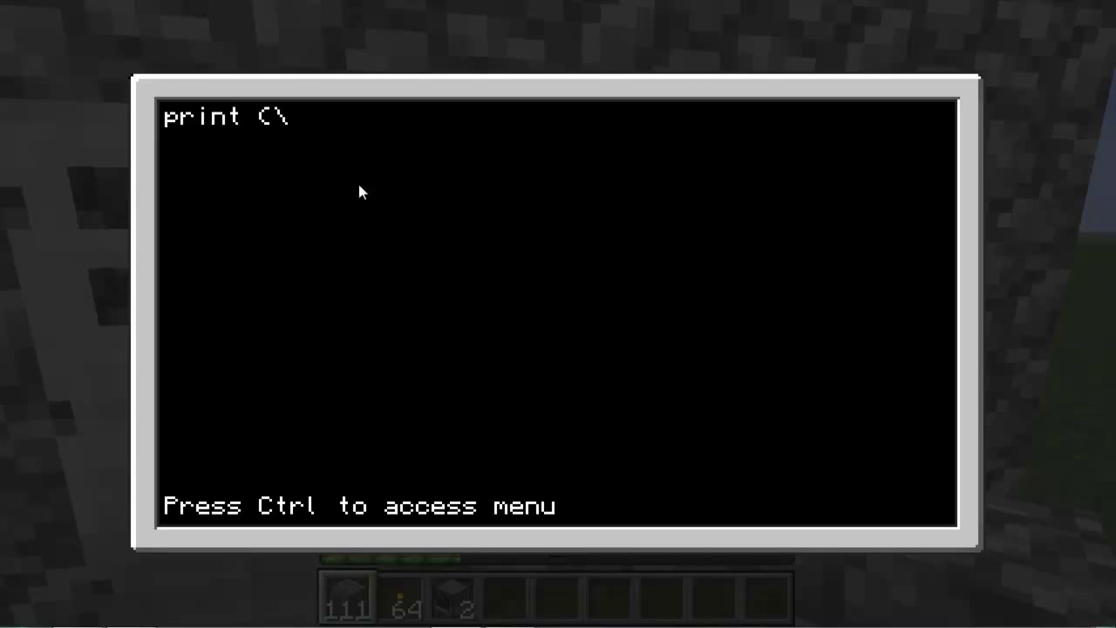
text(E)
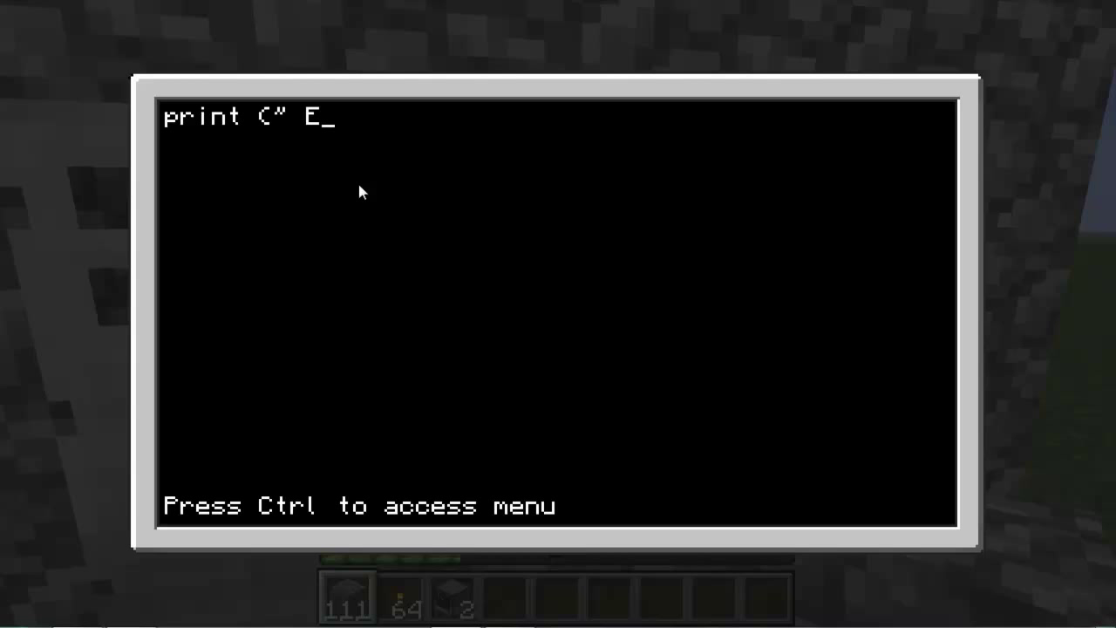
text(n)
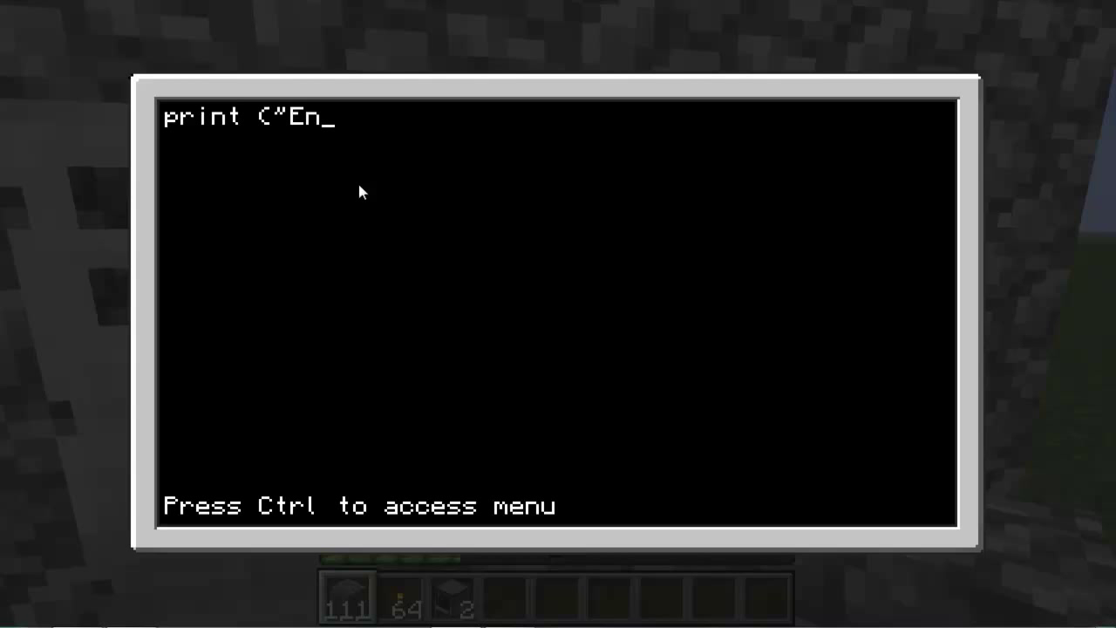
text(ter Passwor)
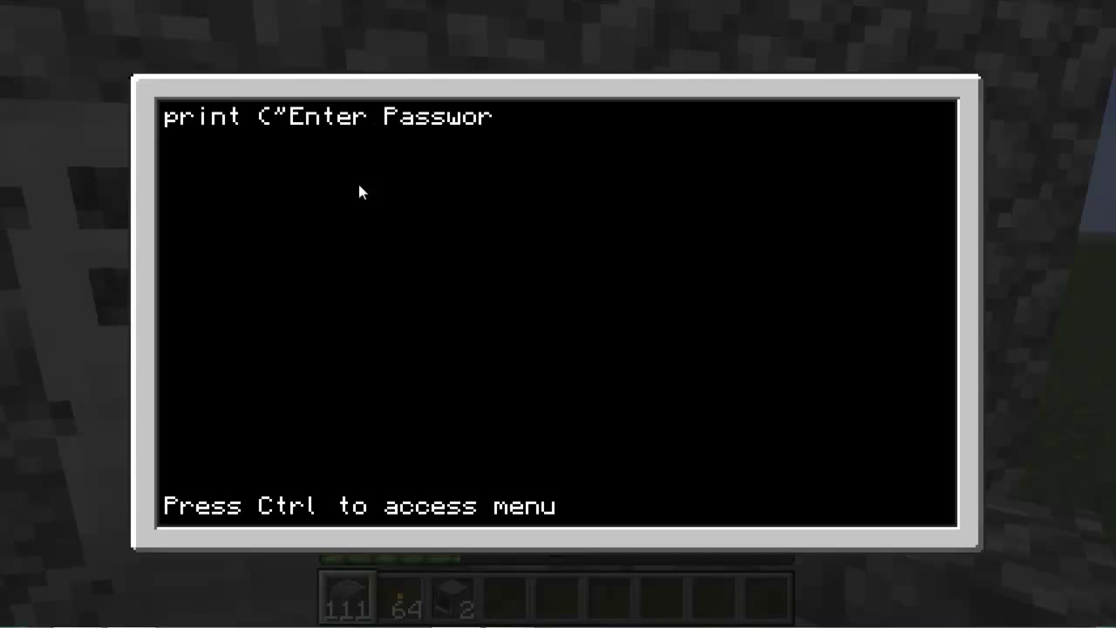
text(d"))
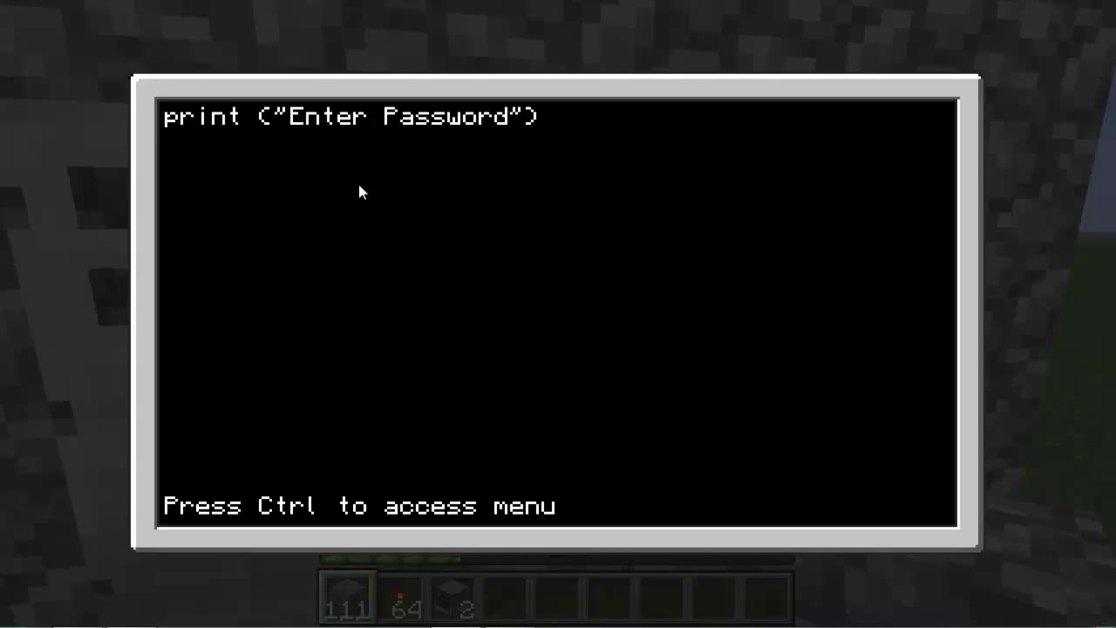
key(ctrl)
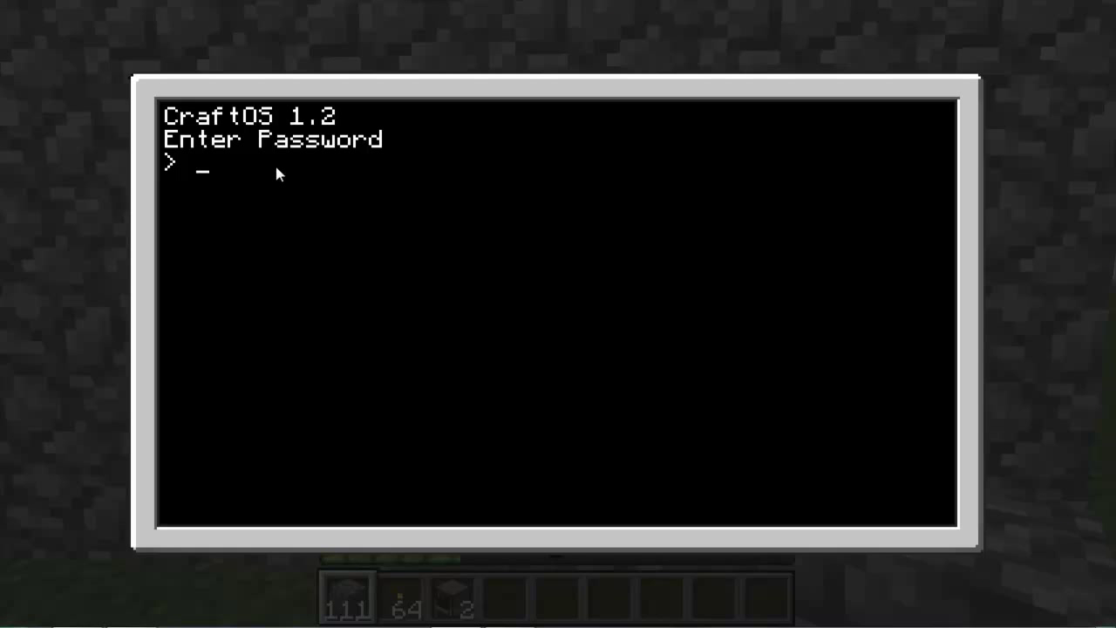
- After two random entries, start editing a new script with 'edit subscribe'
text(rgregvloij)
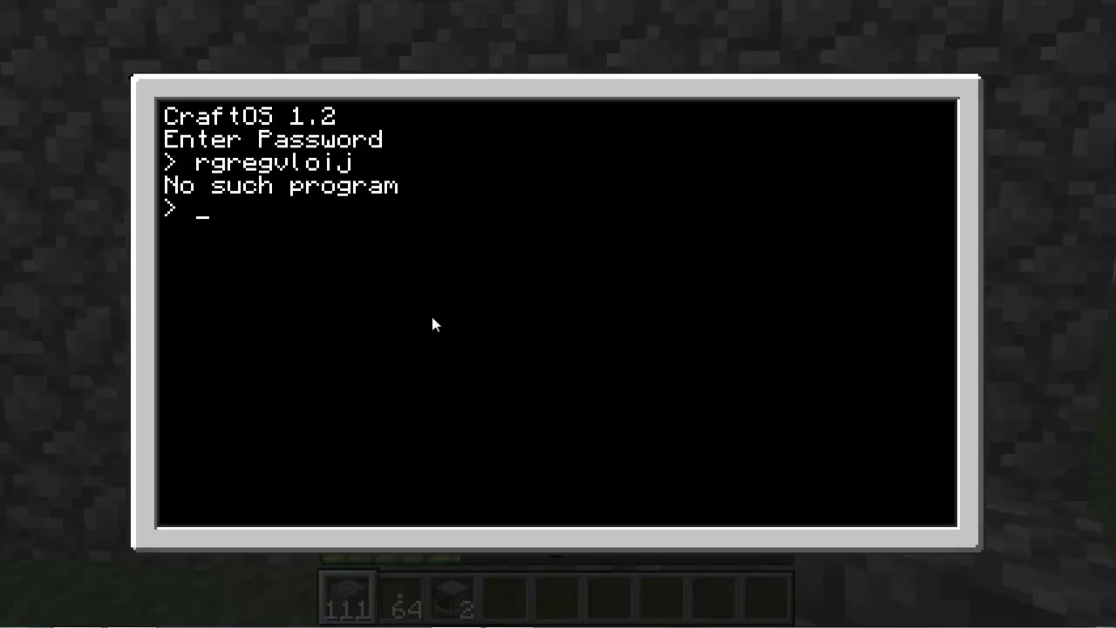
text(p;dspicj)
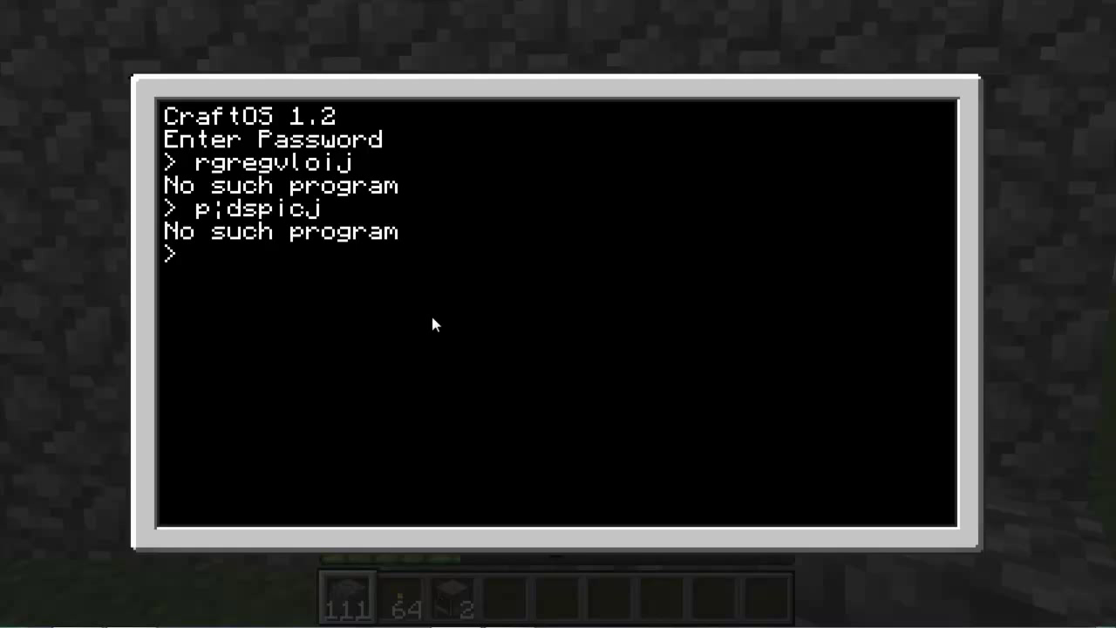
text(ed)
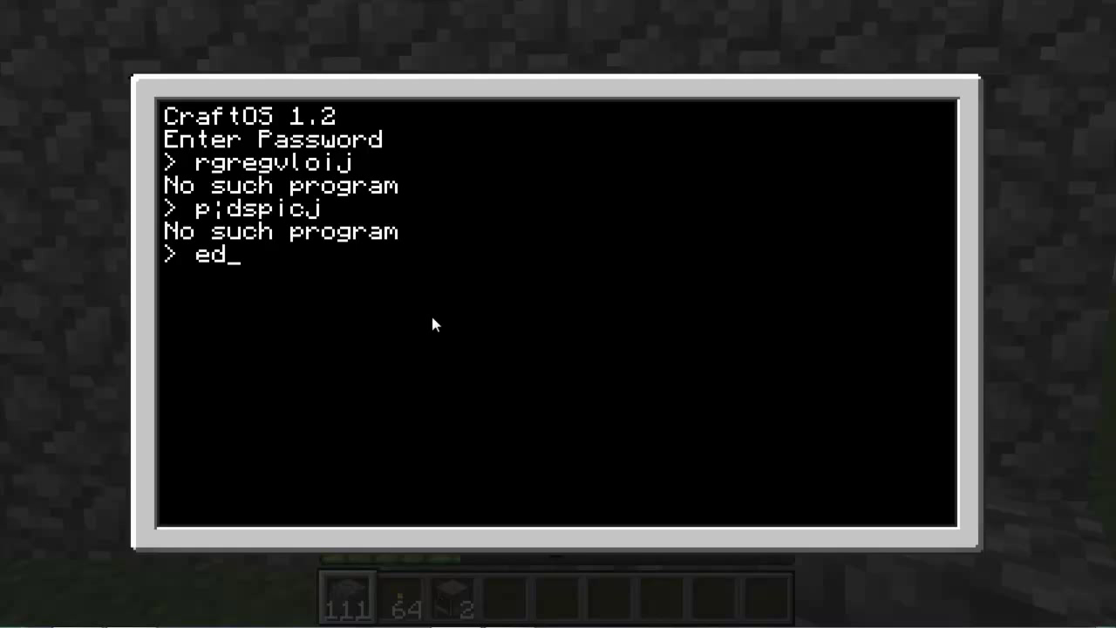
text(it)
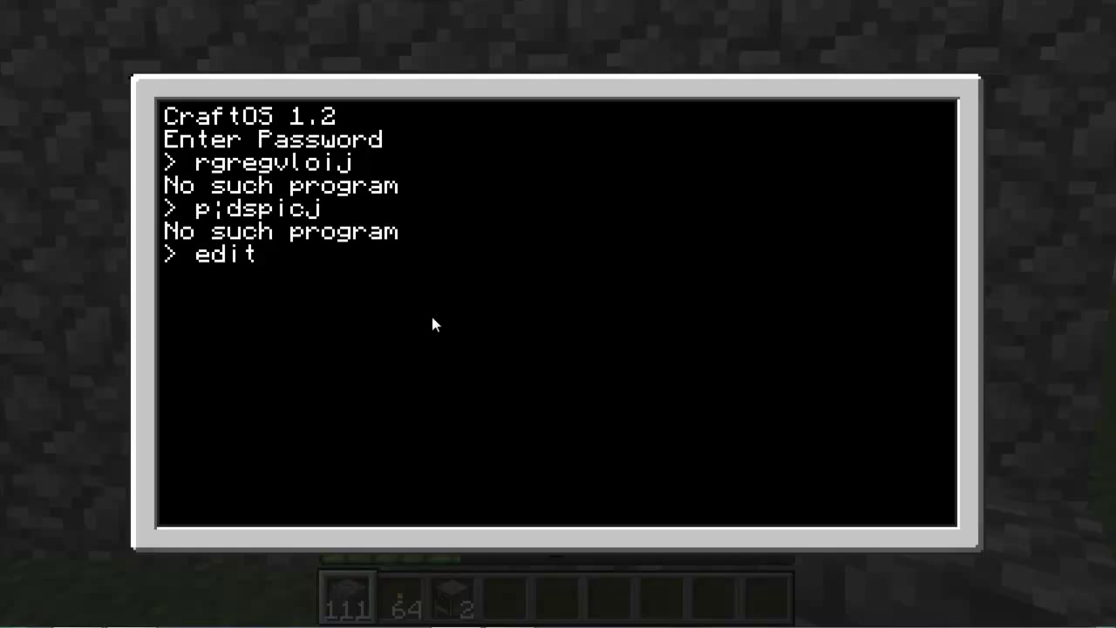
text(s)
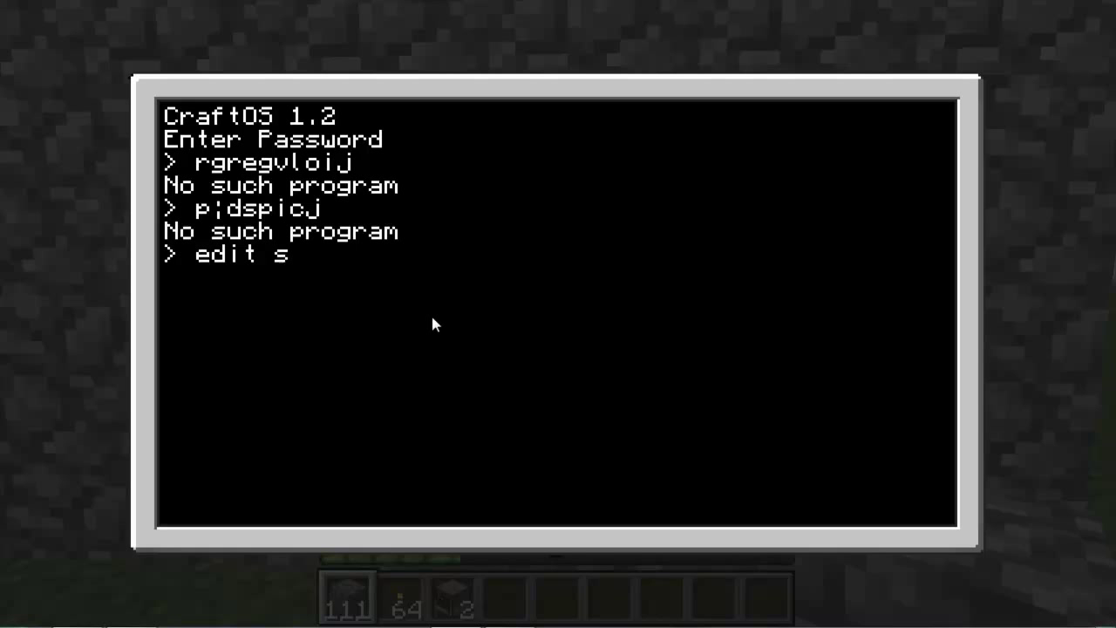
text(ubsci)
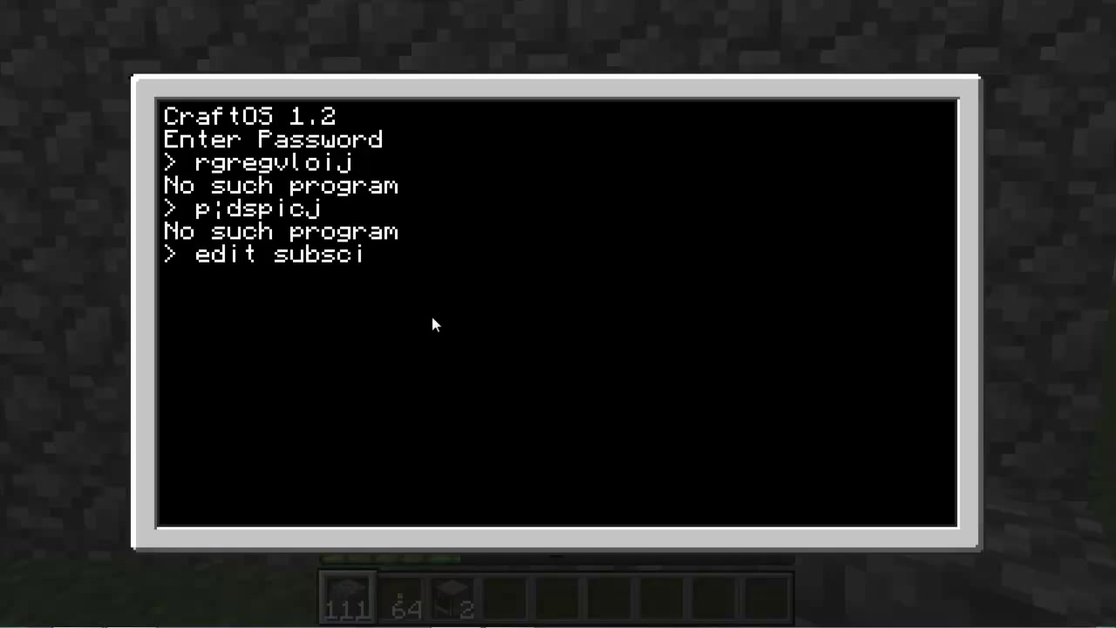
text(ribe)
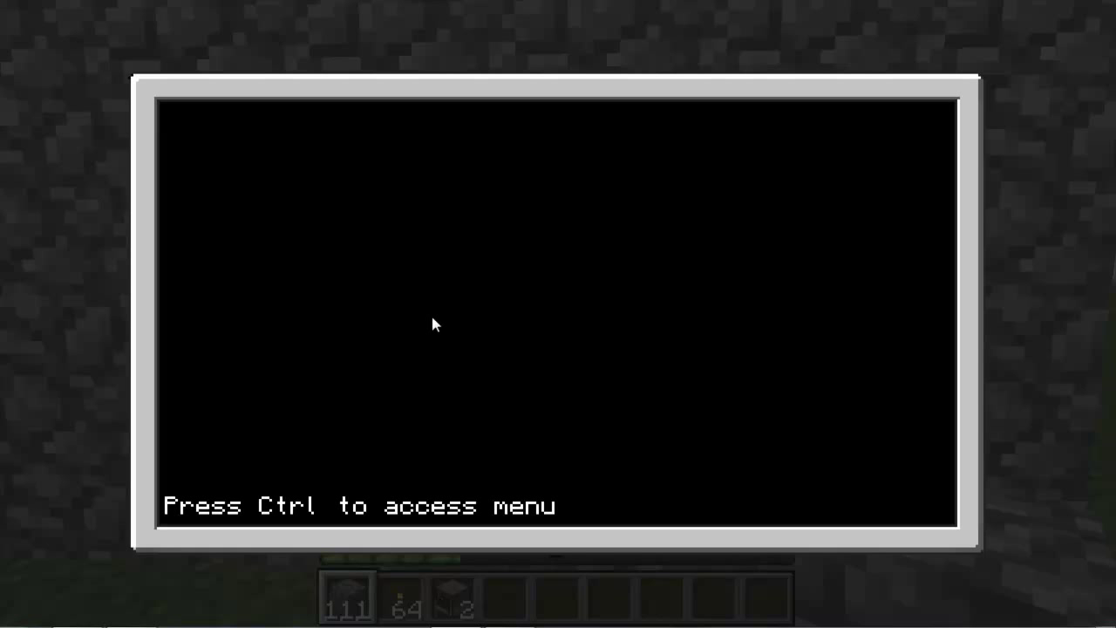
- Type the line print("Correct :D"), correcting the mistyped start of the message
text(print C)
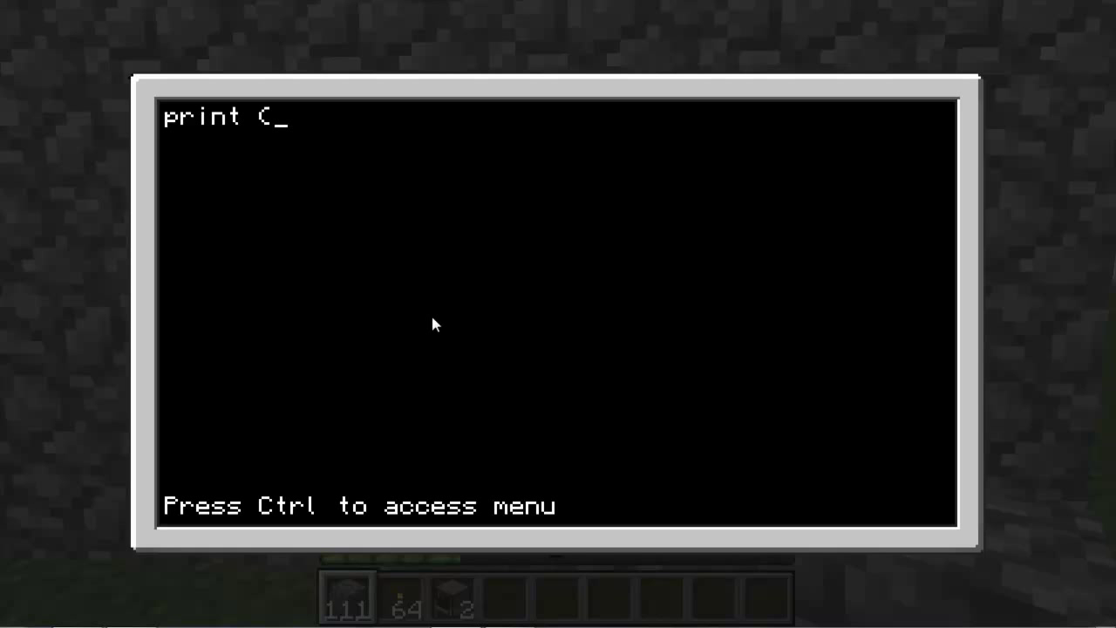
text(" Cot)
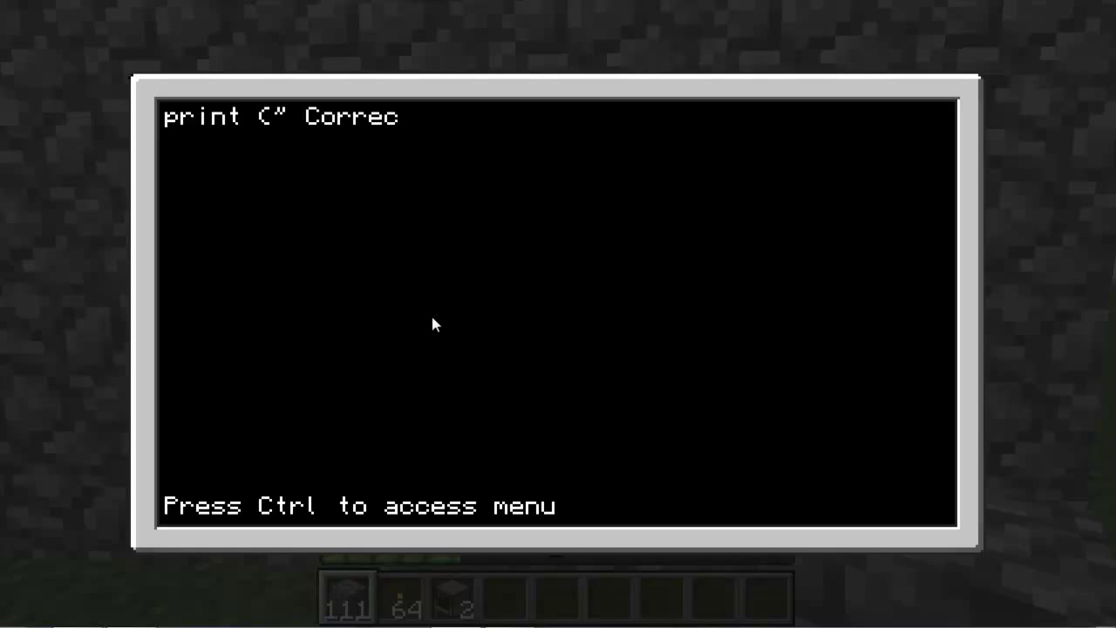
key(BackSpace)
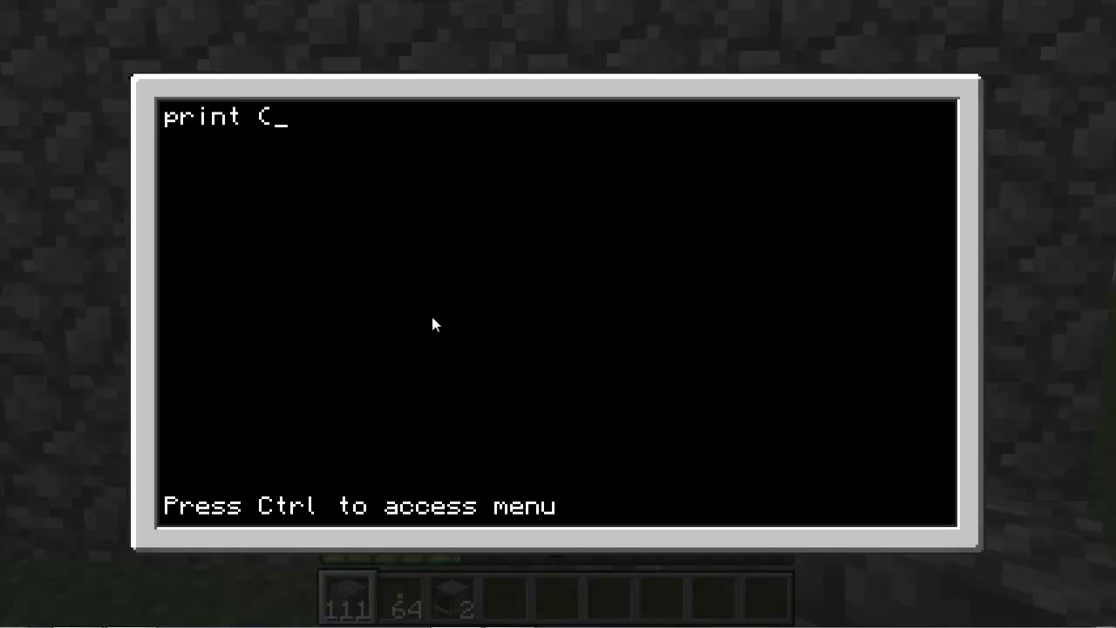
text("COr)
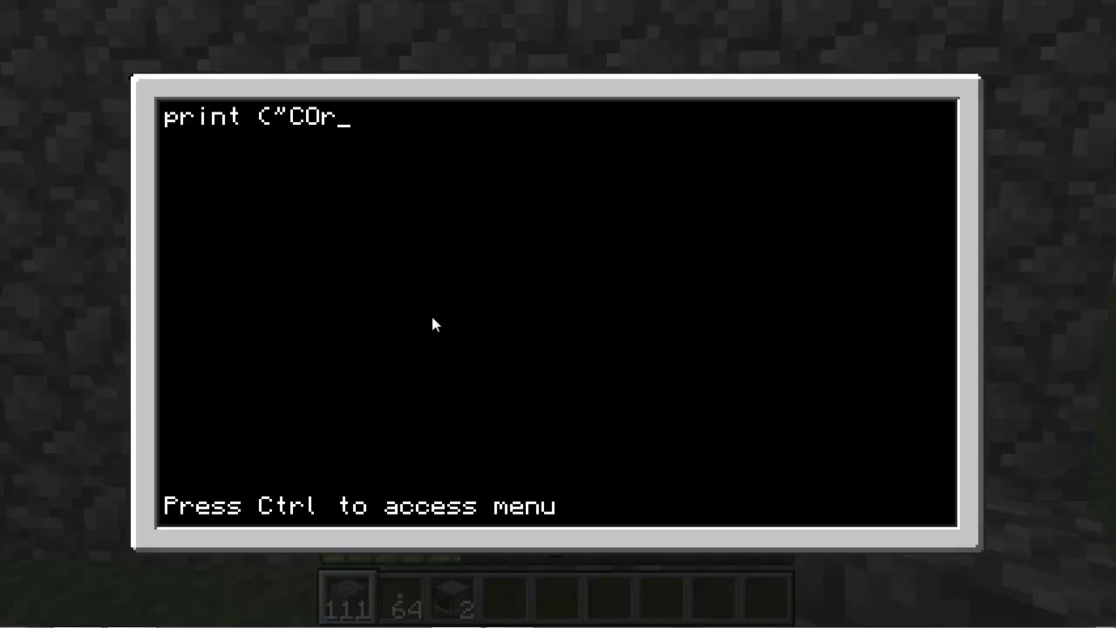
text(rect :)
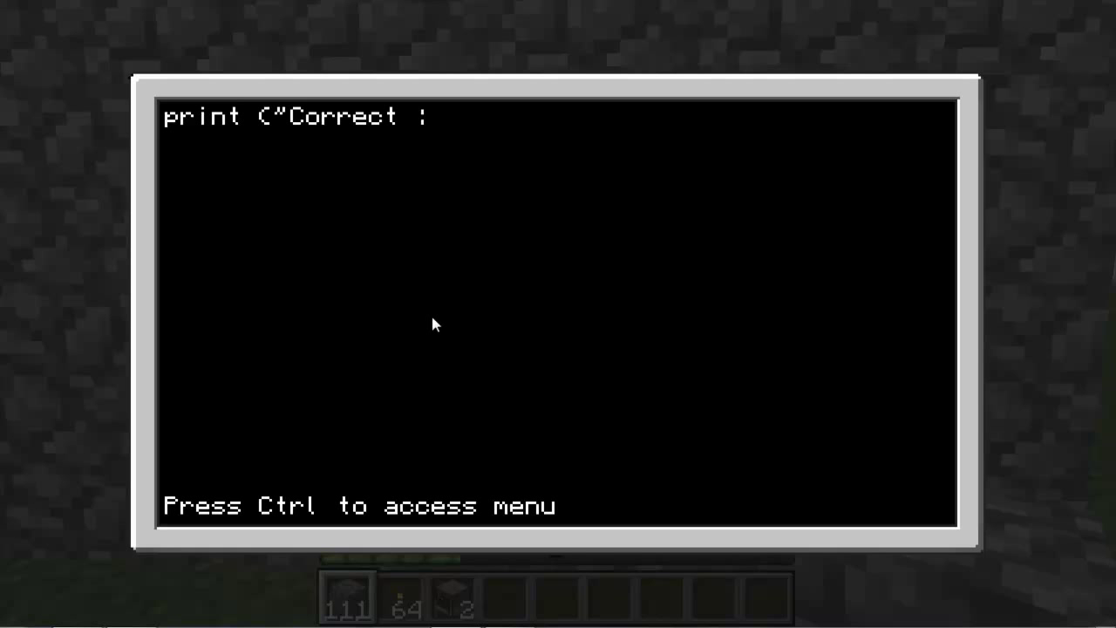
text(D)
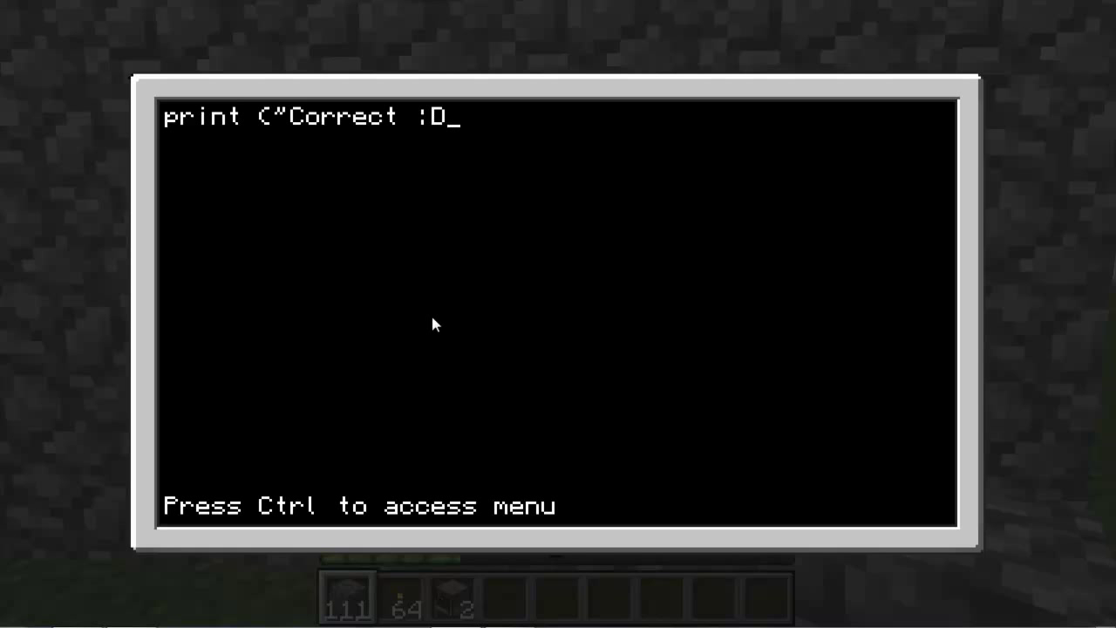
text("))
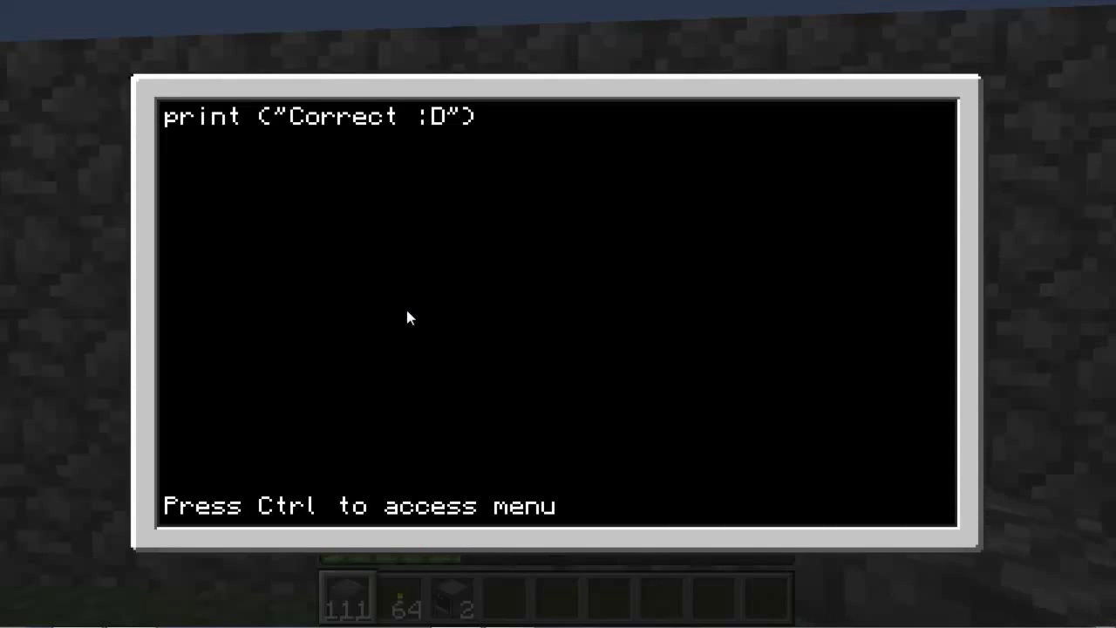
- Add the line redstone.Output("left", true) to turn on the left redstone output
text(re)
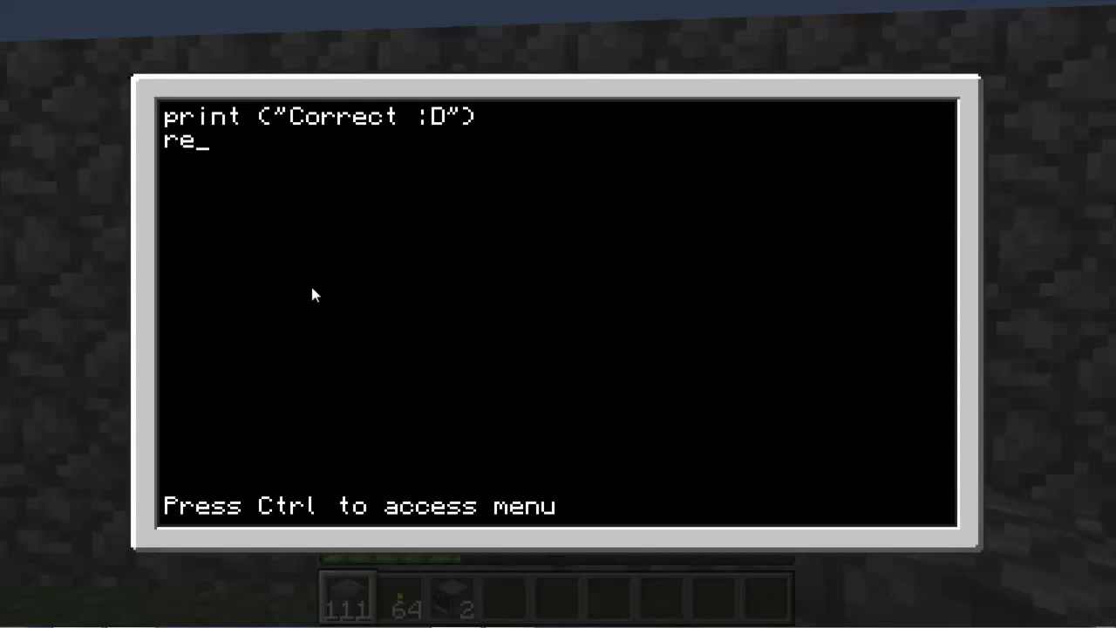
text(dstone.)
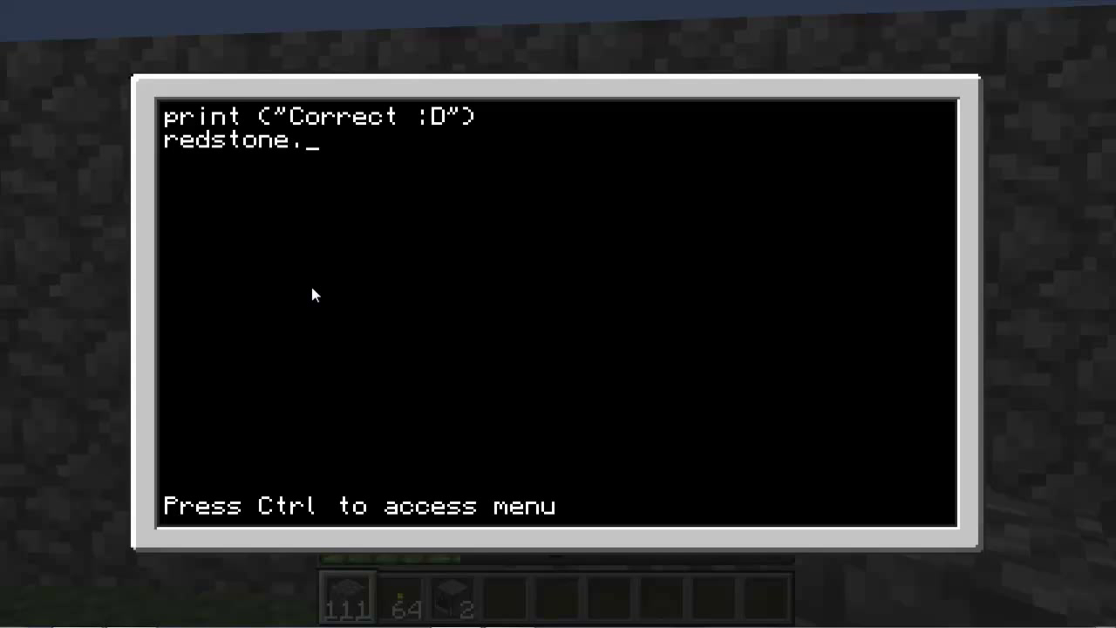
text(Output)
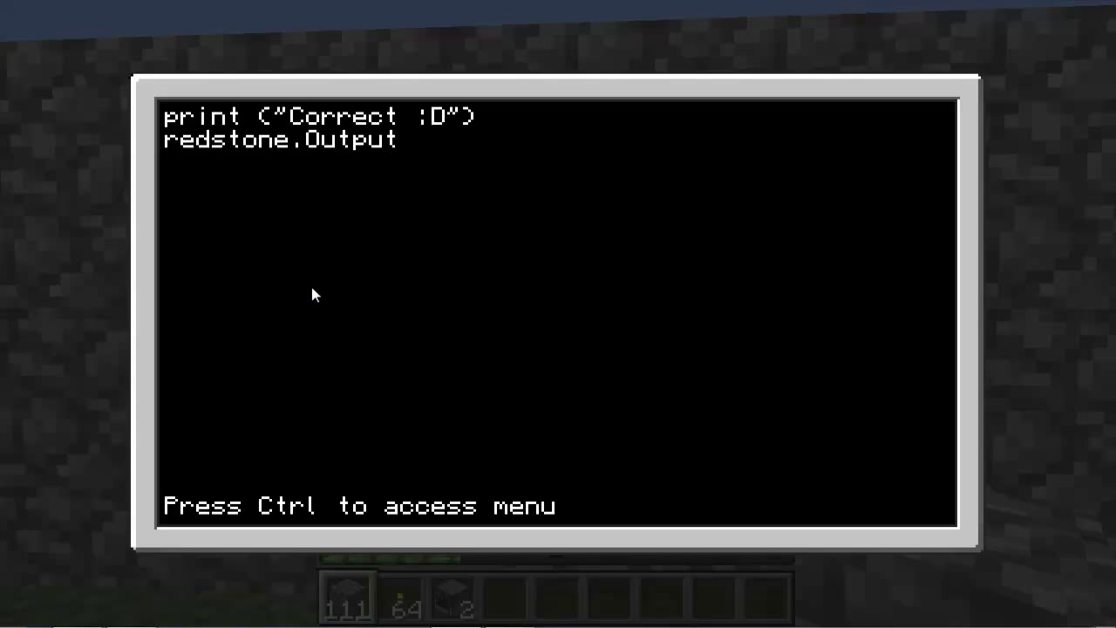
text(()
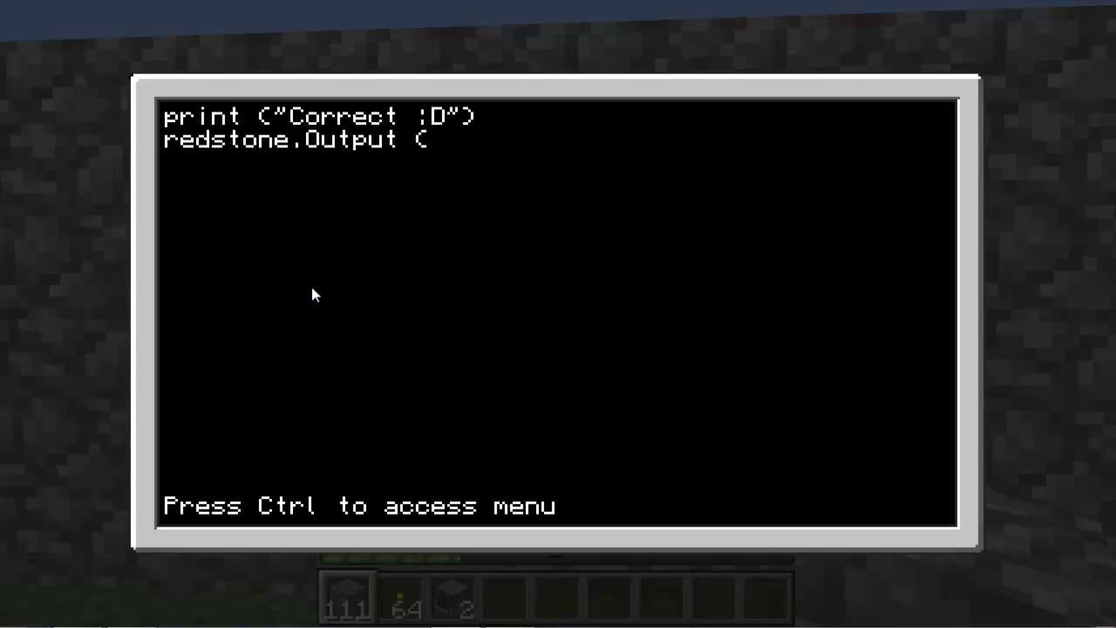
text("T)
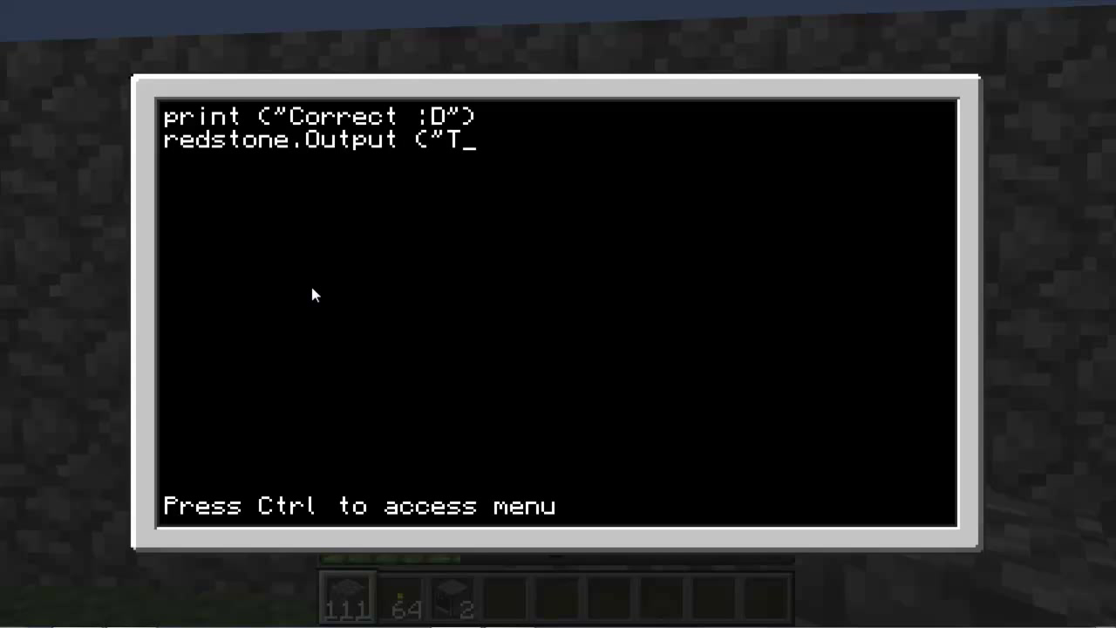
key(backspace)
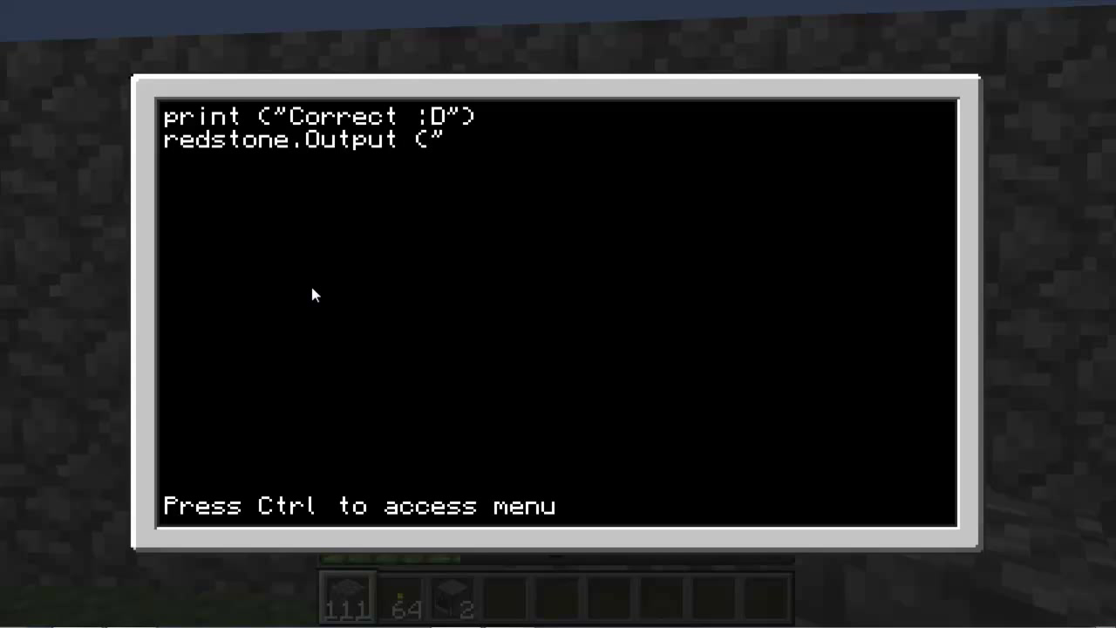
text(lef)
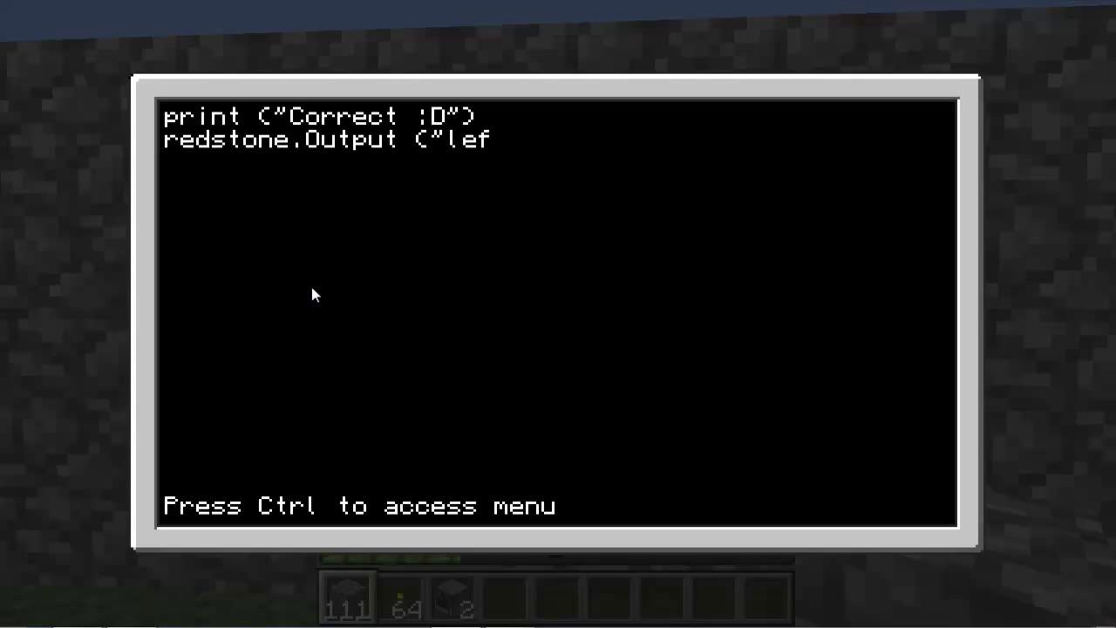
text(t)
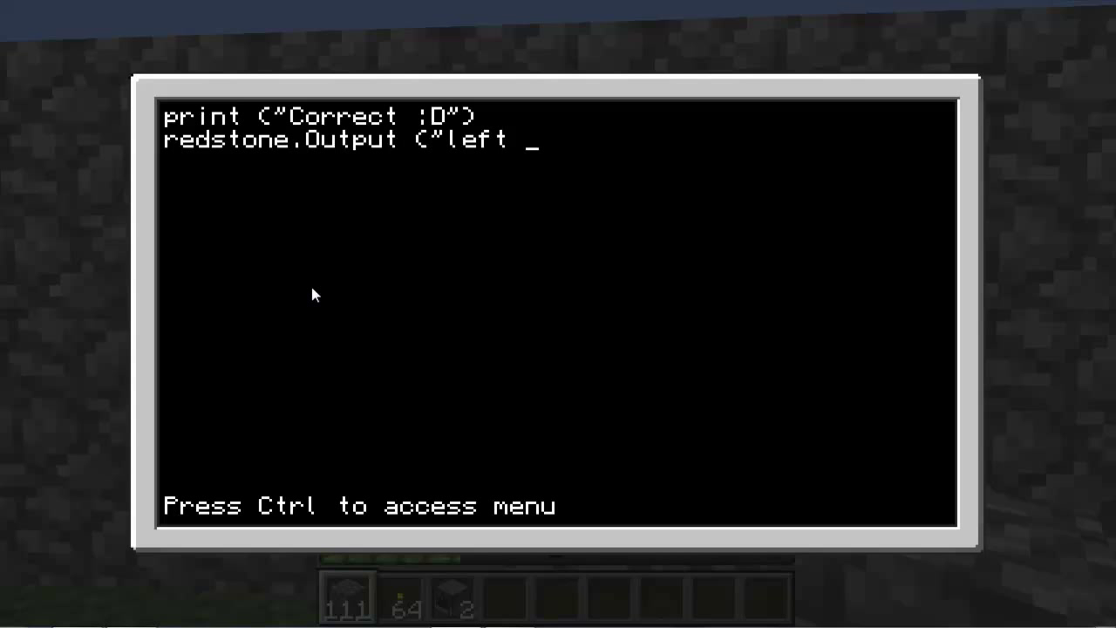
text(true)
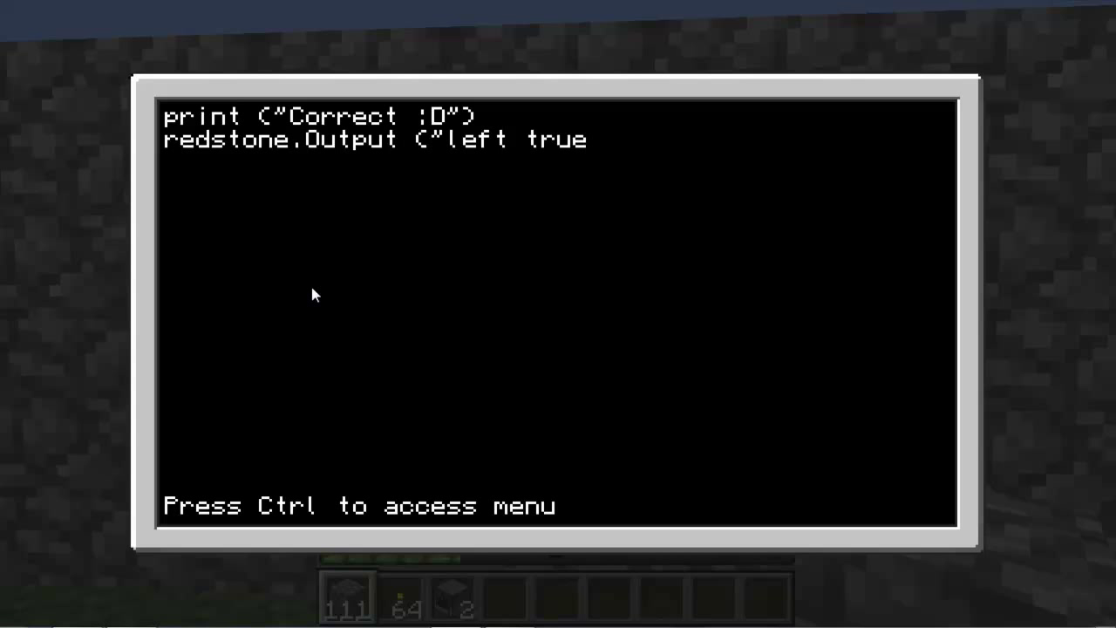
key(backspace)
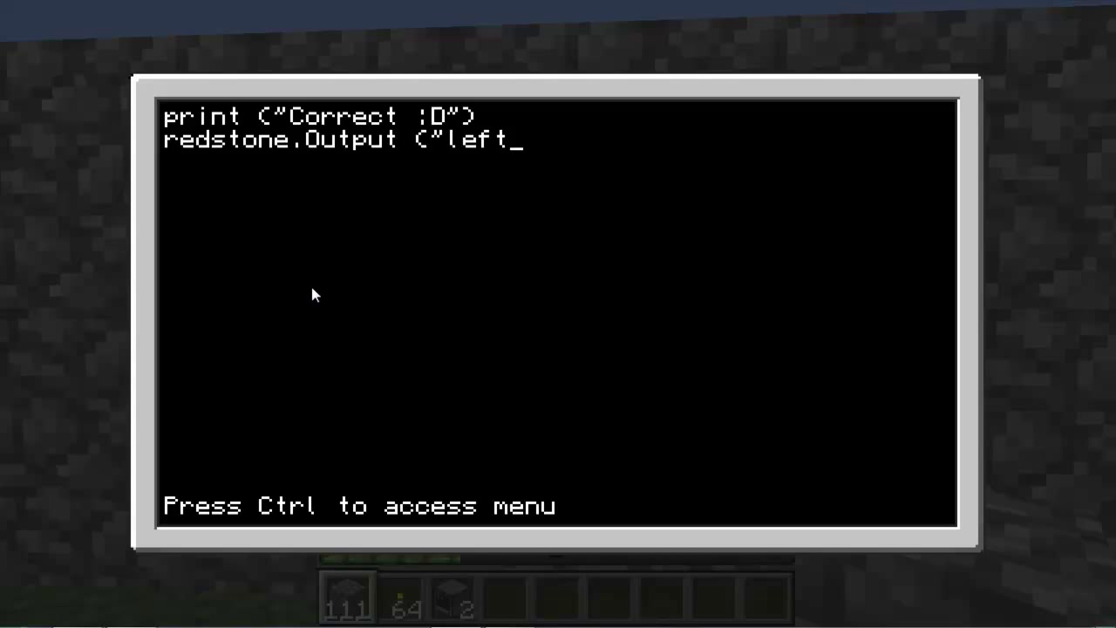
text(" true)
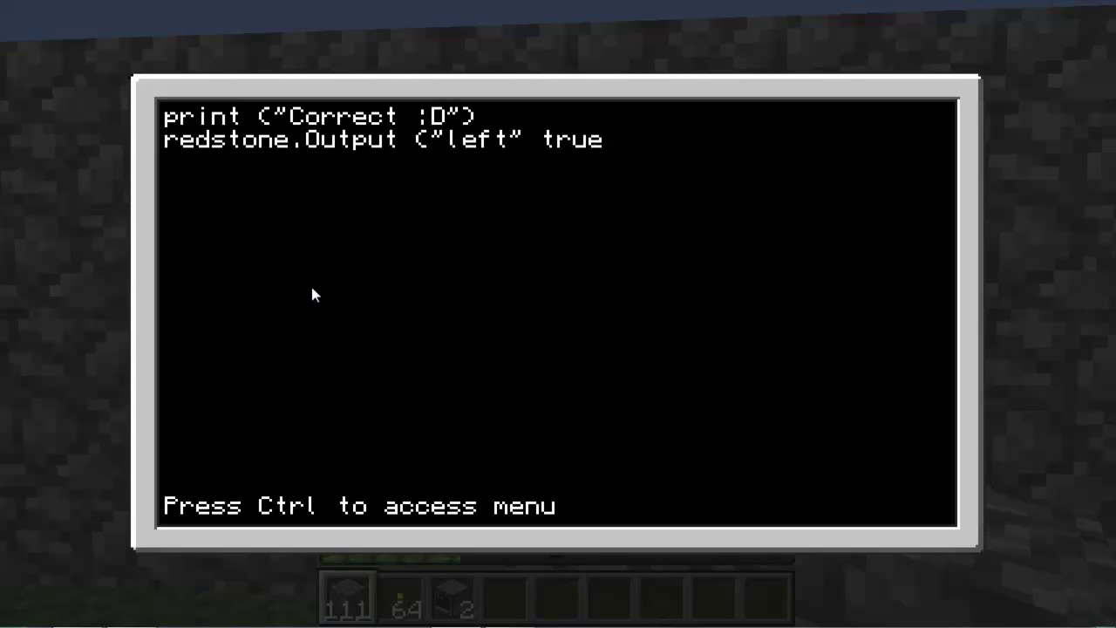
text())
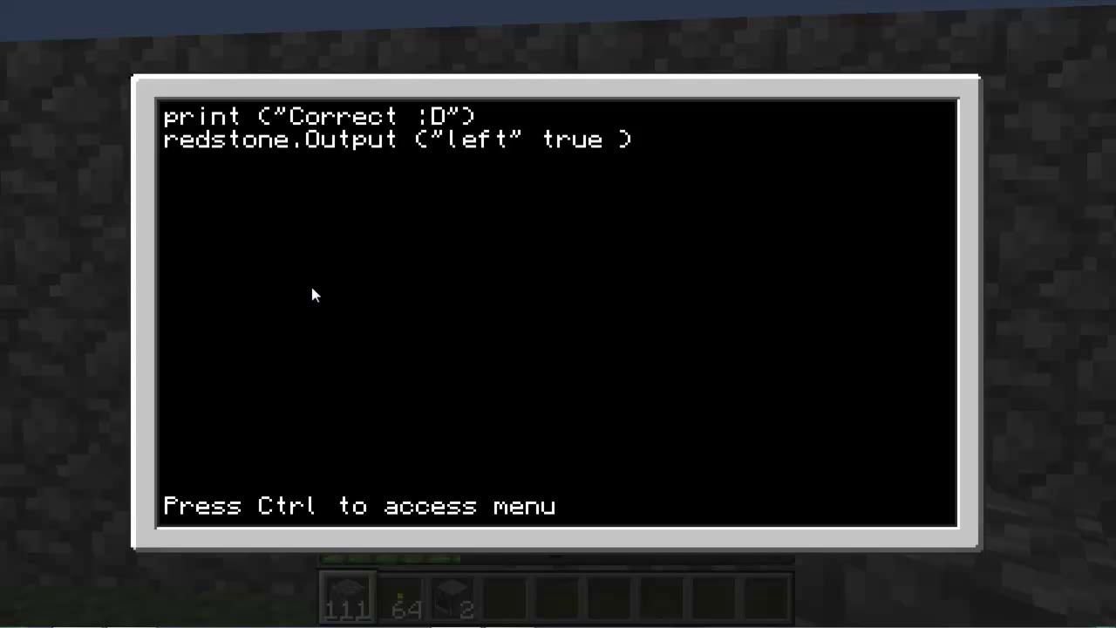
text(,)
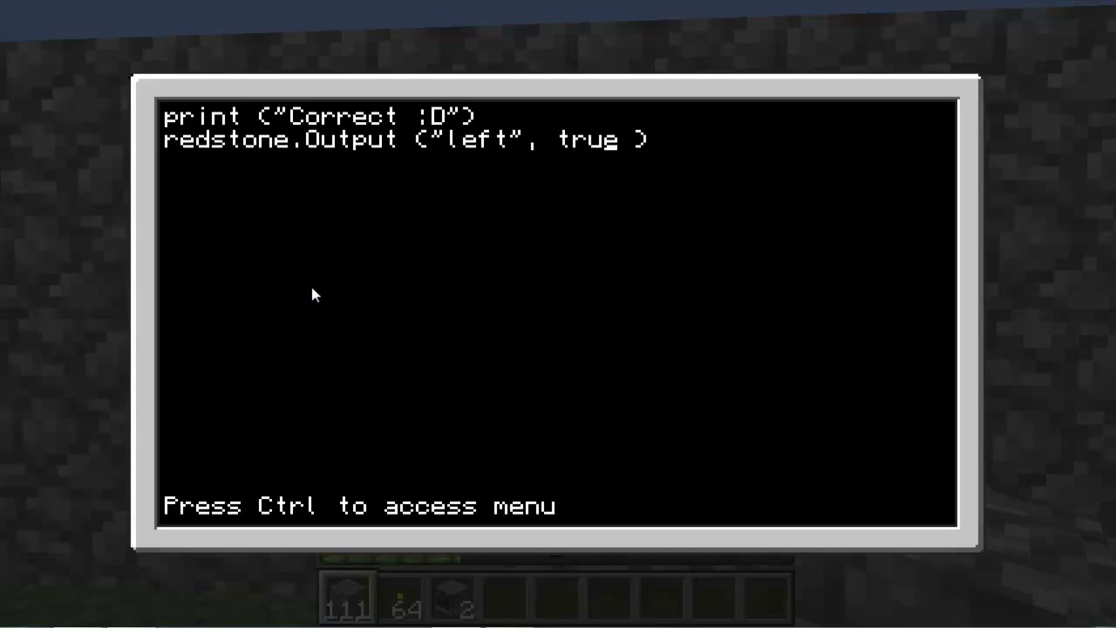
text(2)
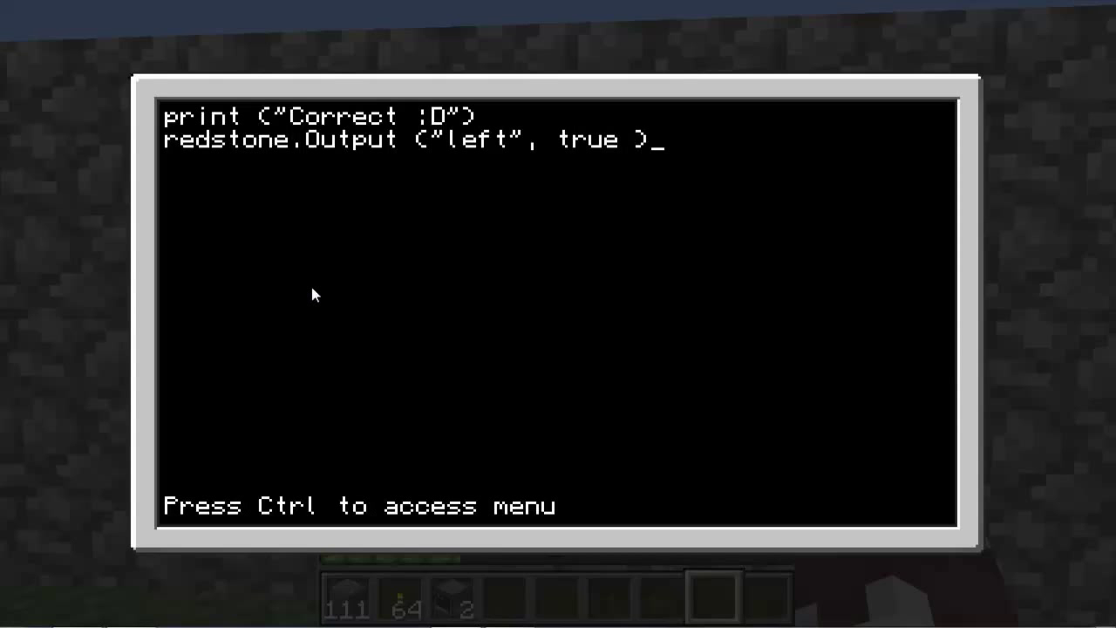
- Run subscribe and enter the password (Correct :D, then 'attempt to call nil'), then reopen it with edit subscribe
key(ctrl)
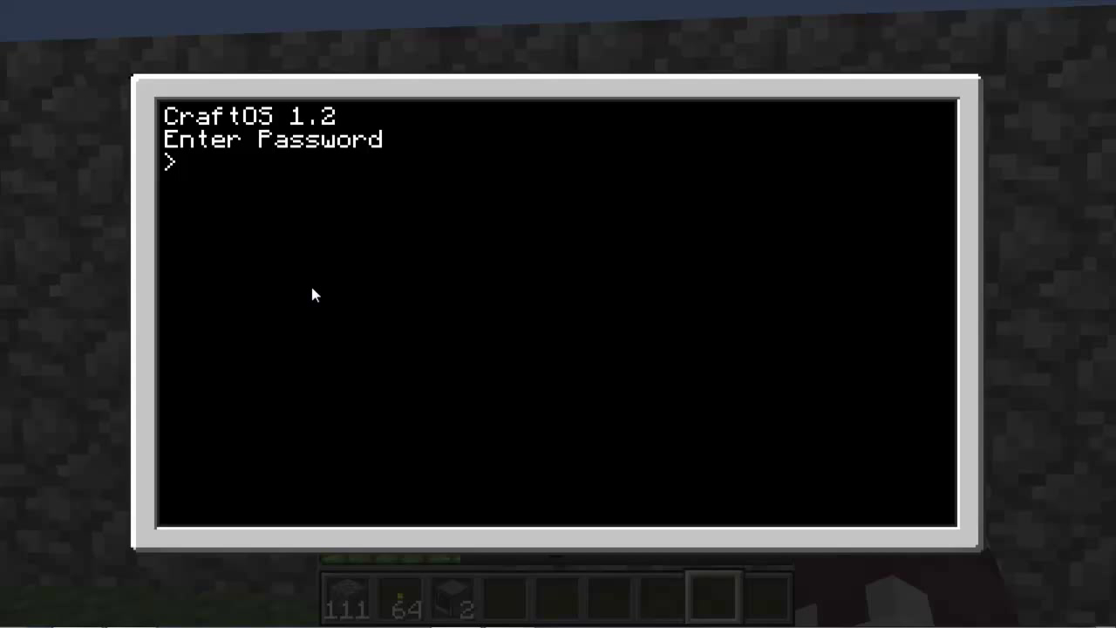
text(subscribe)
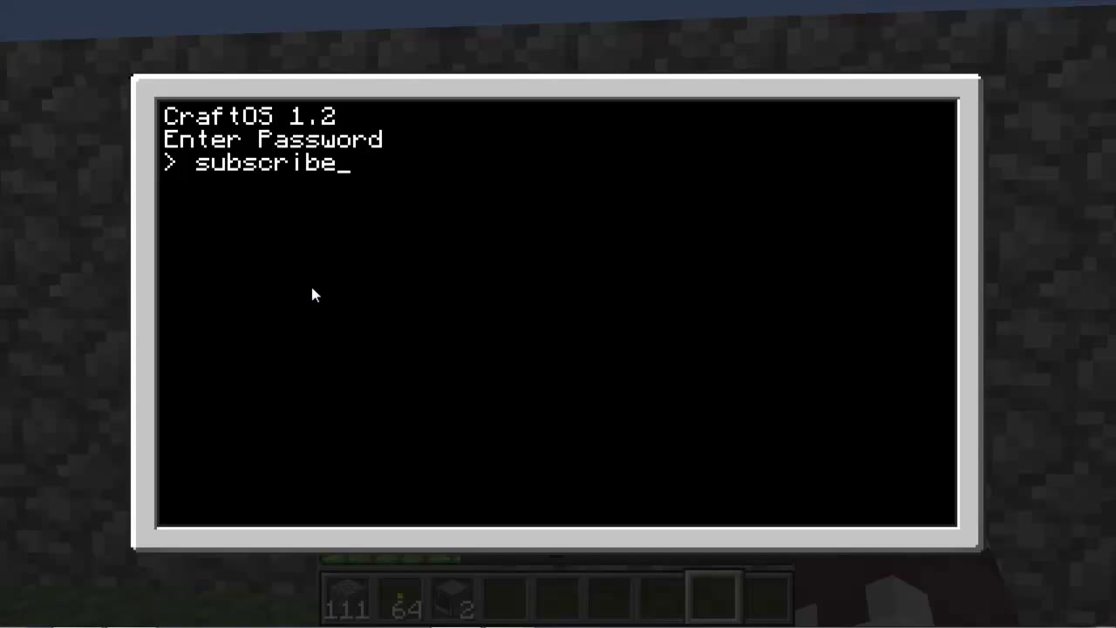
key(enter)
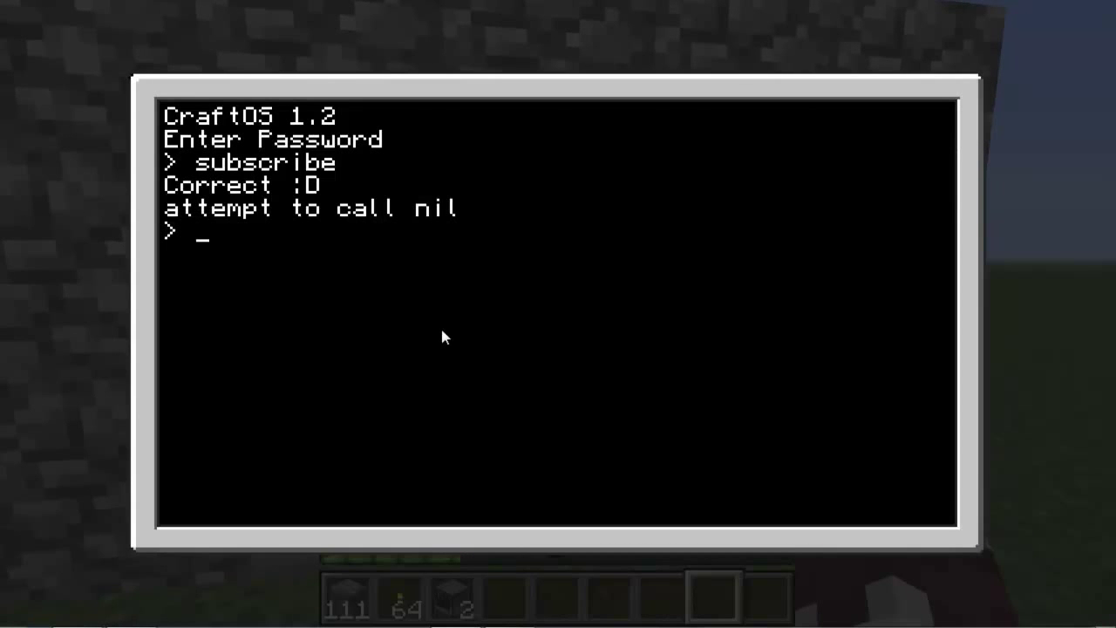
text(edit subs)
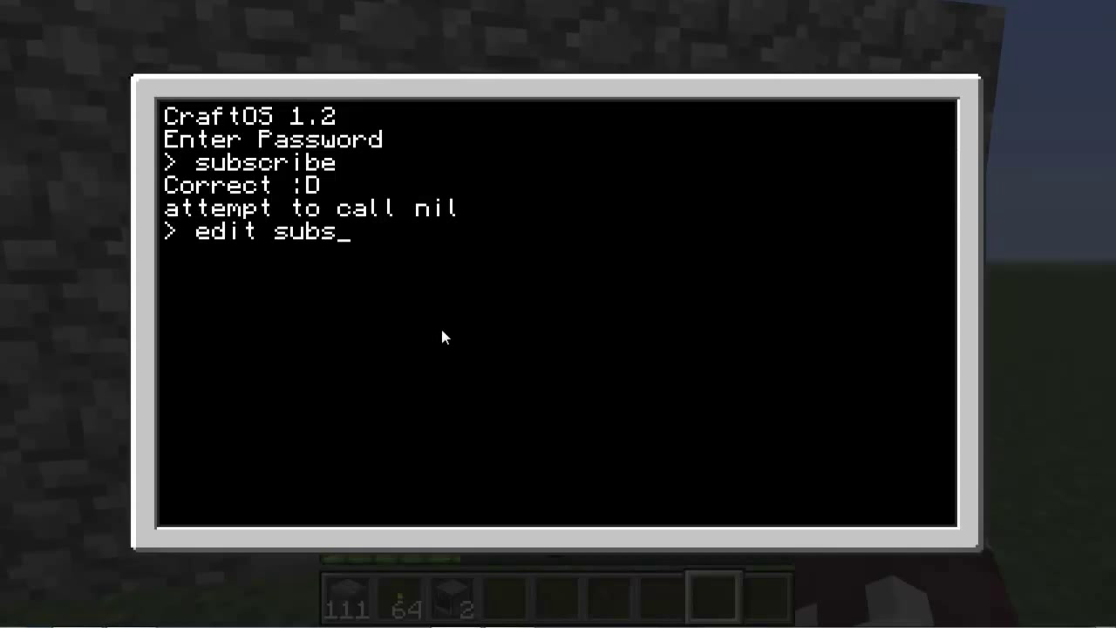
text(cti)
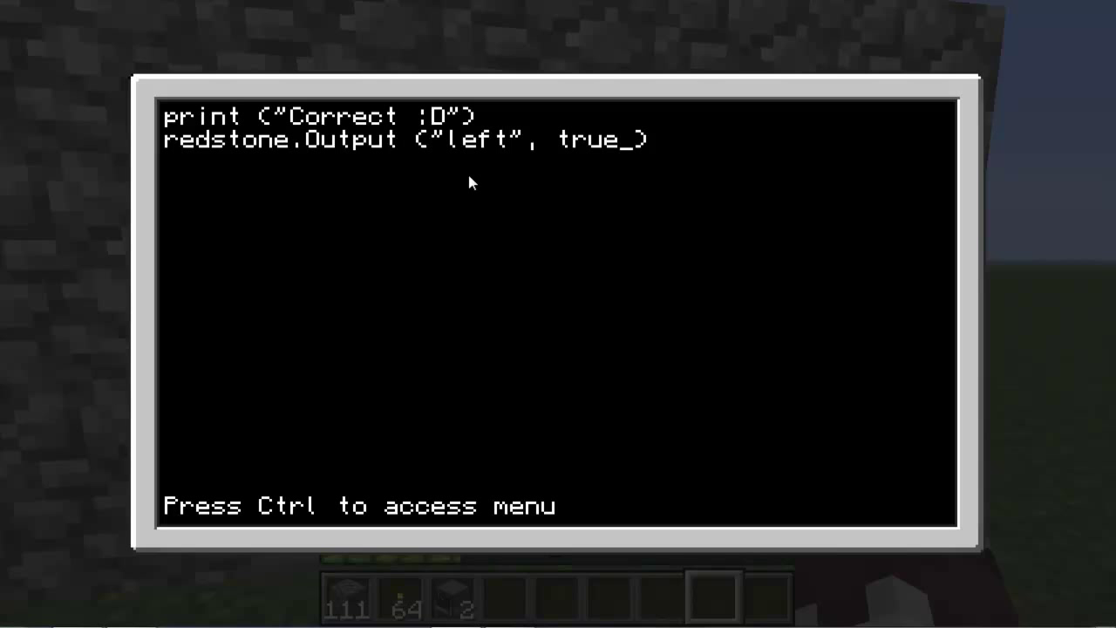
- Change the door line to redstone.setOutput("left", true), save, and rerun subscribe
text(" ")
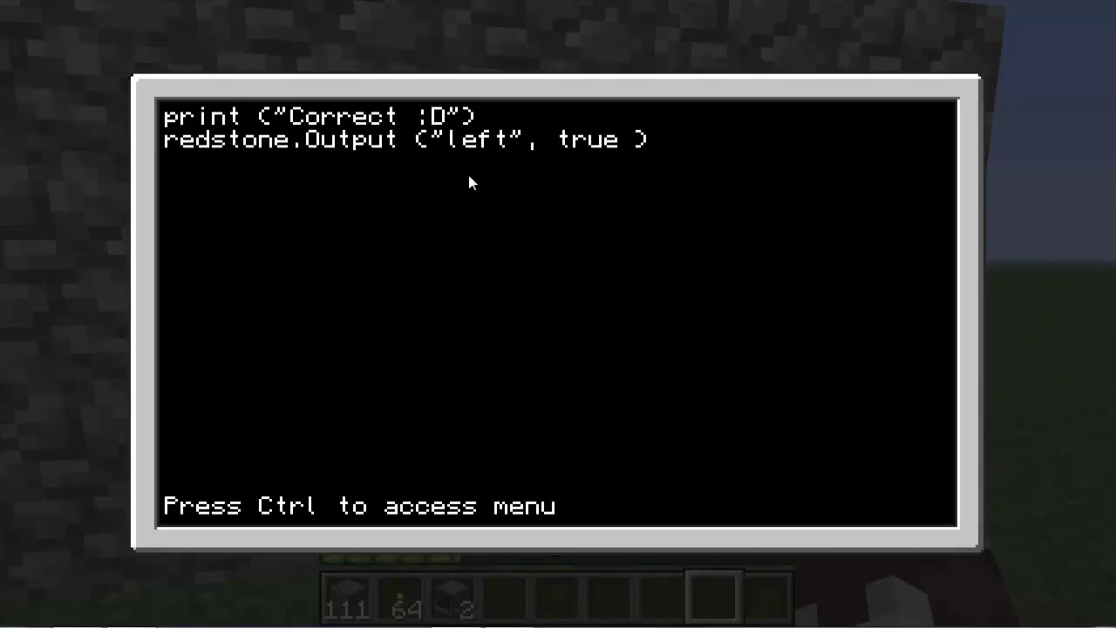
mouse_move(467, 188)
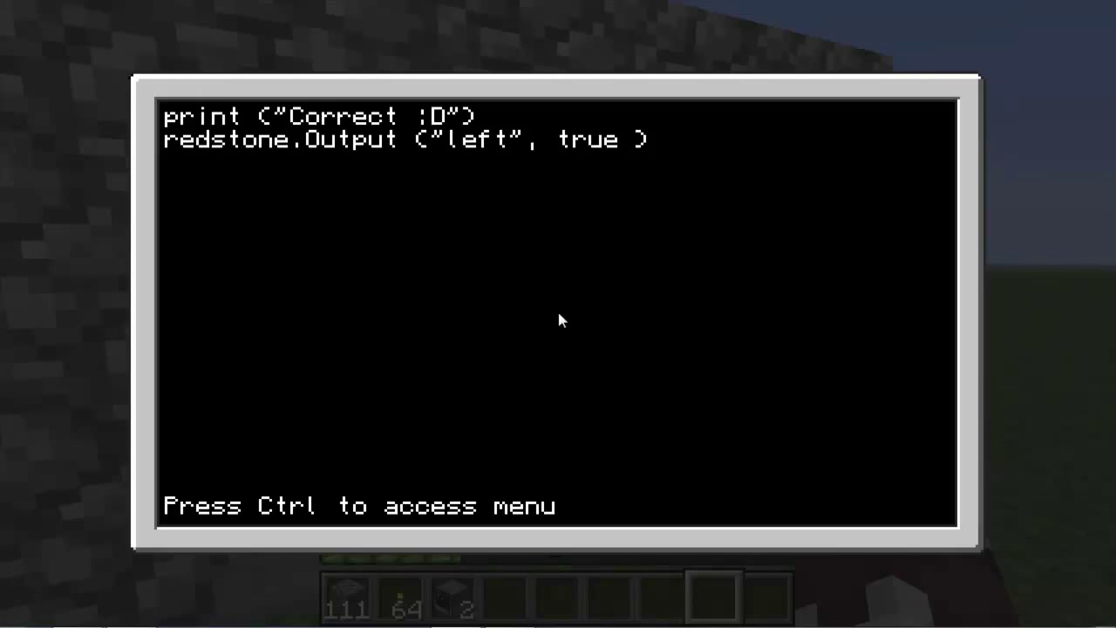
mouse_move(484, 144)
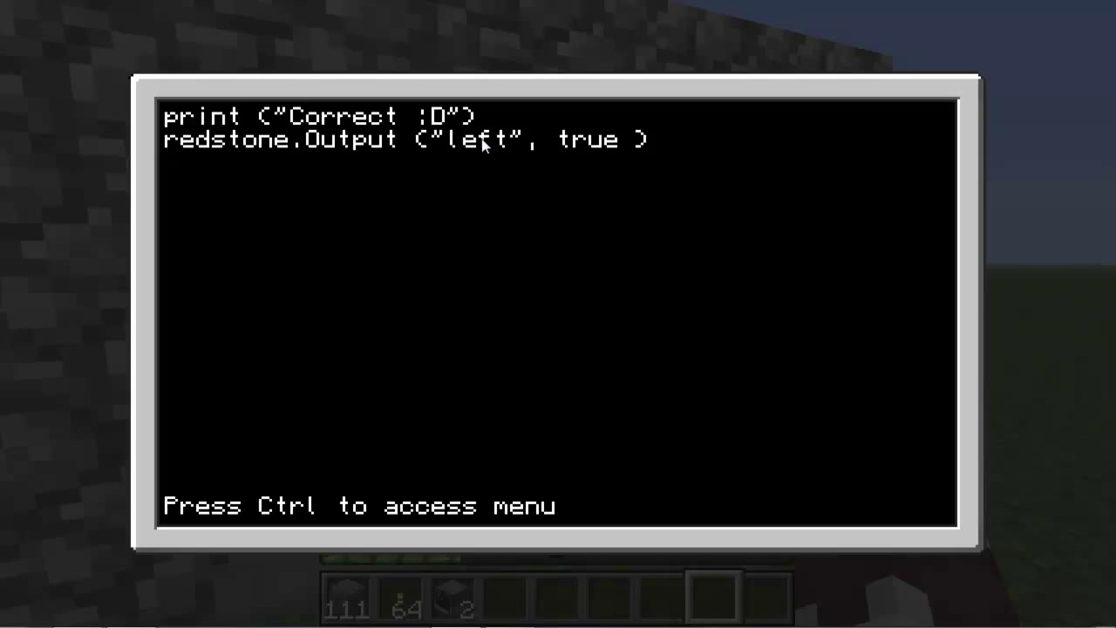
mouse_move(399, 157)
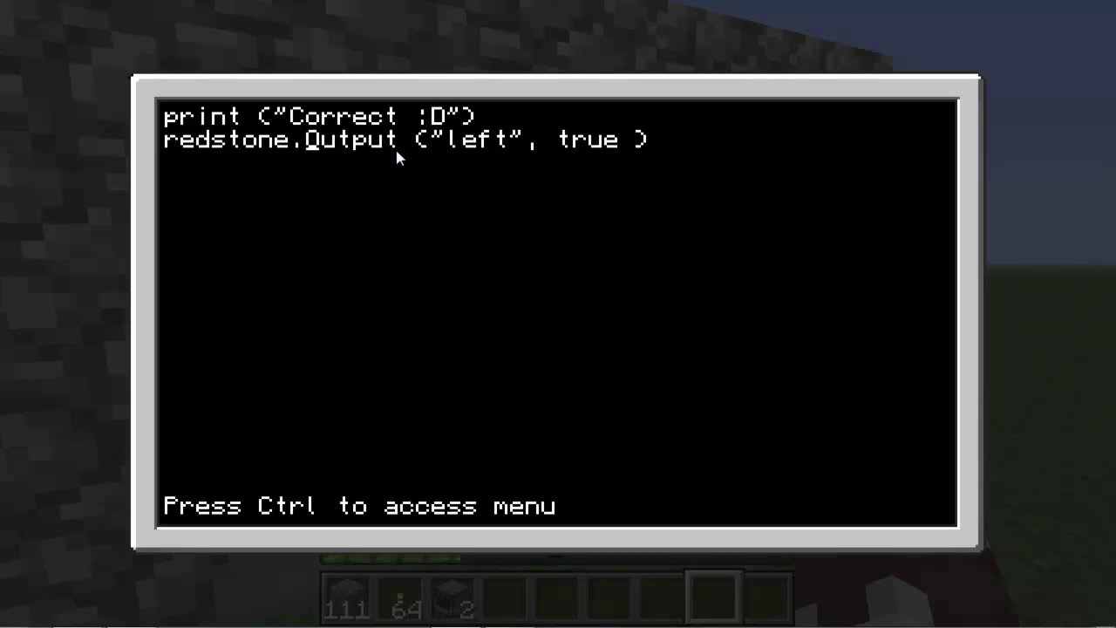
text(set)
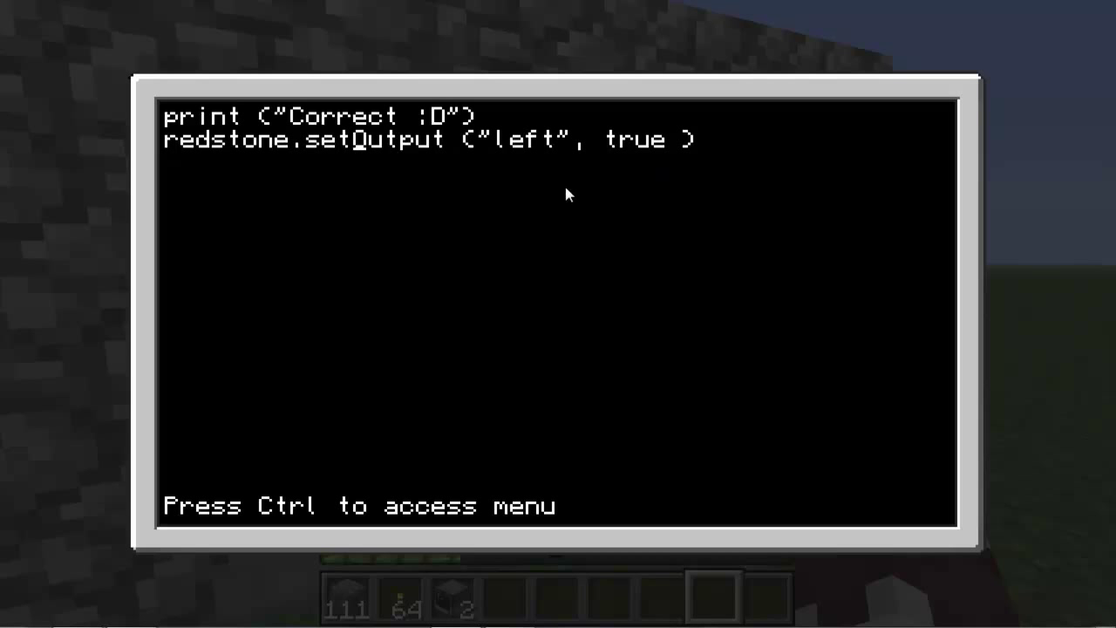
key(ctrl)
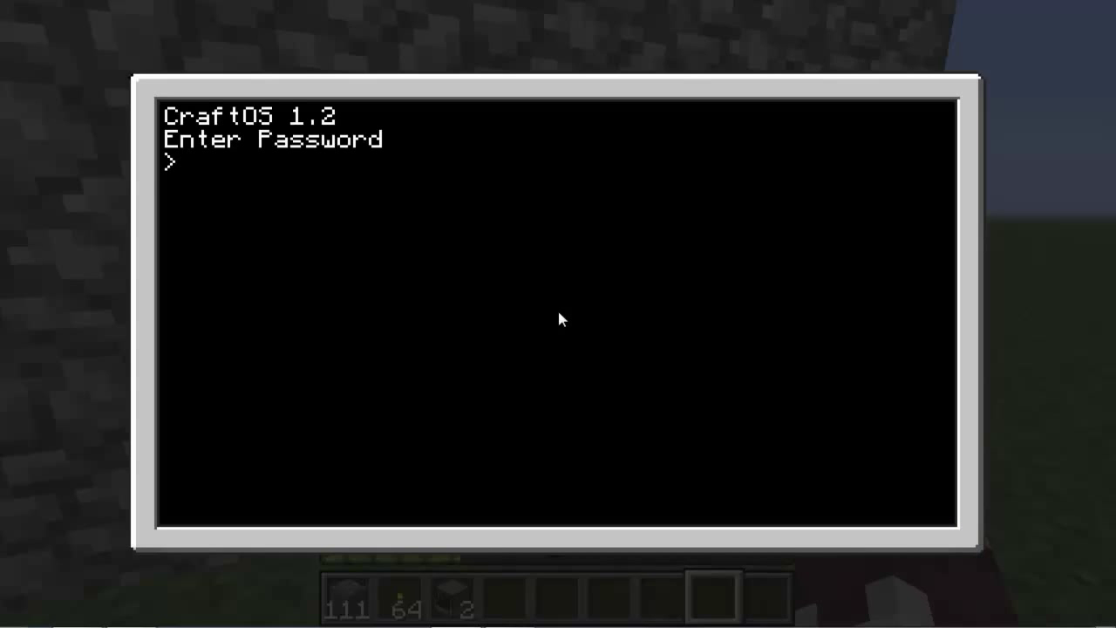
text(subc)
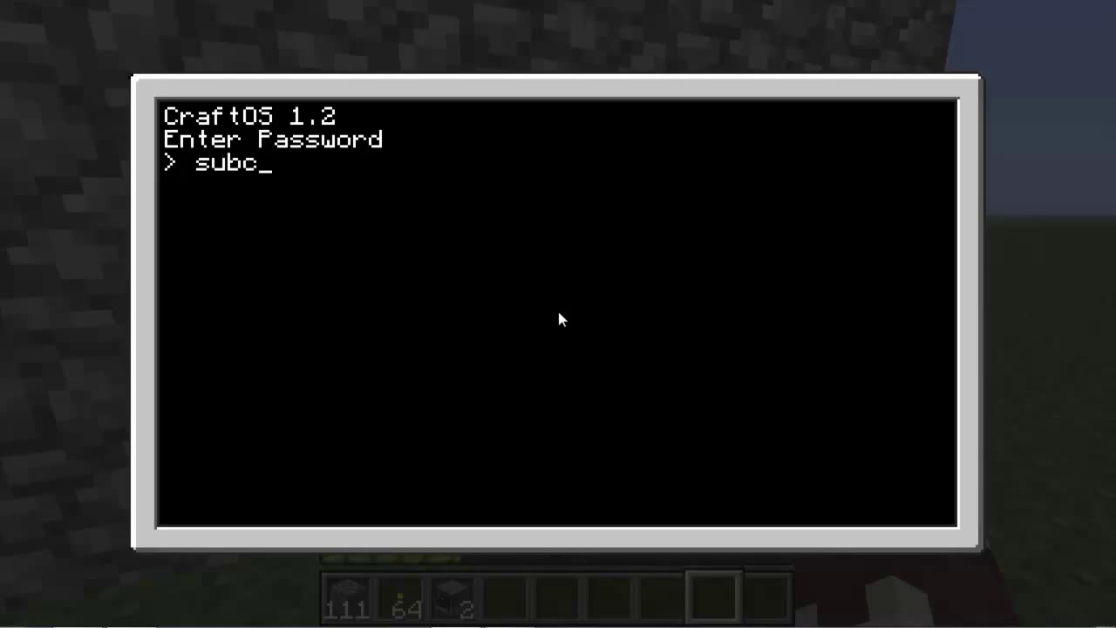
text(rib)
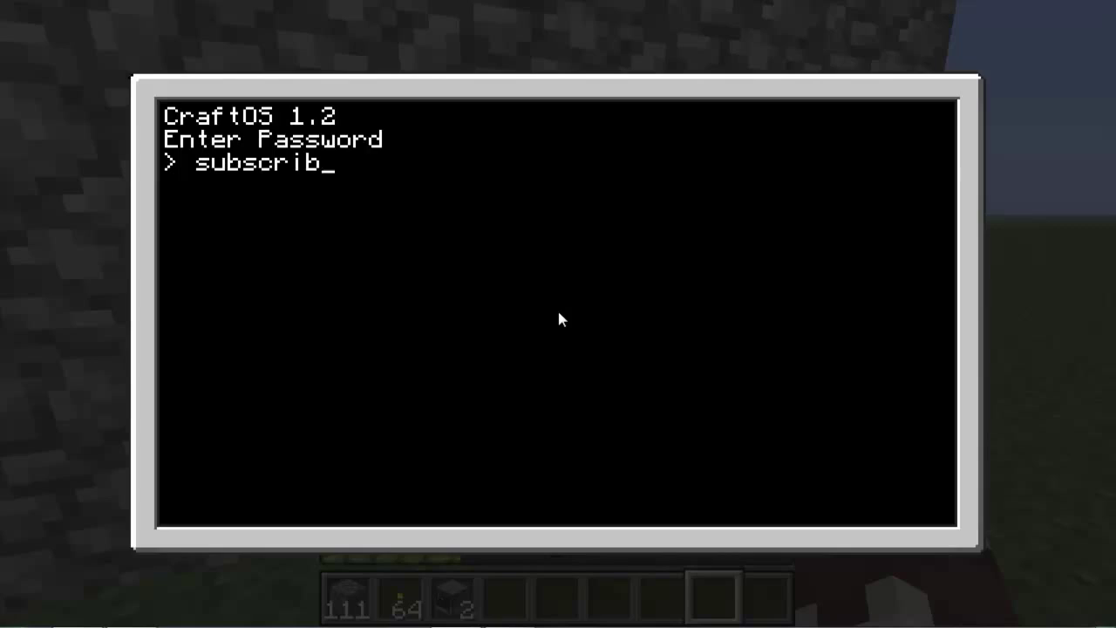
key(Escape)
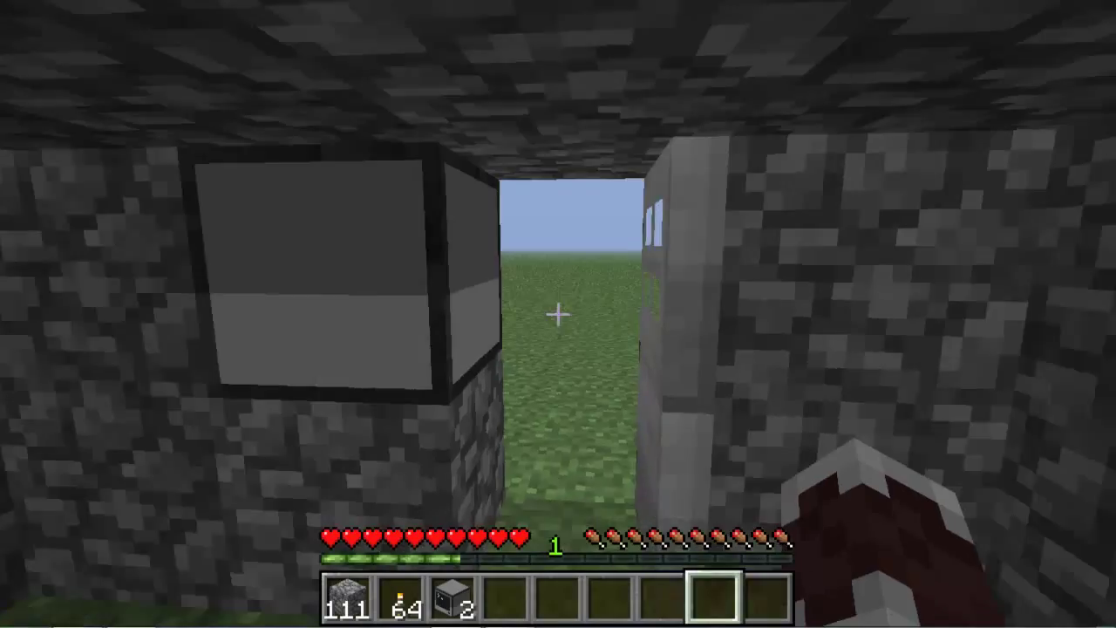
mouse_move(558, 314)
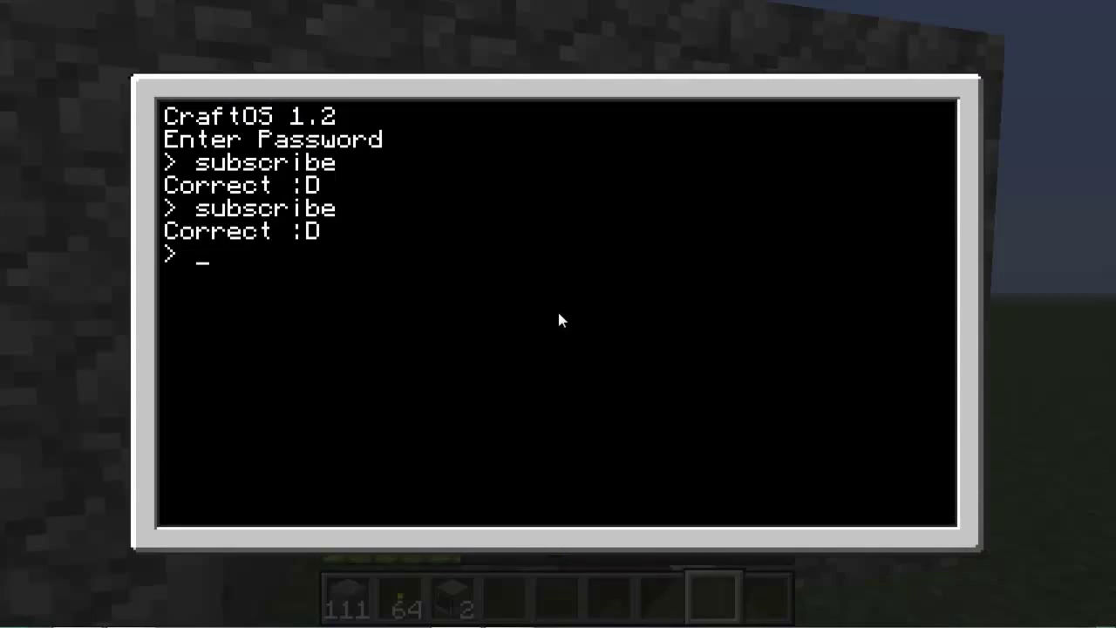
- Enter the password again, then open the script with 'edit subscribe'
text(shu)
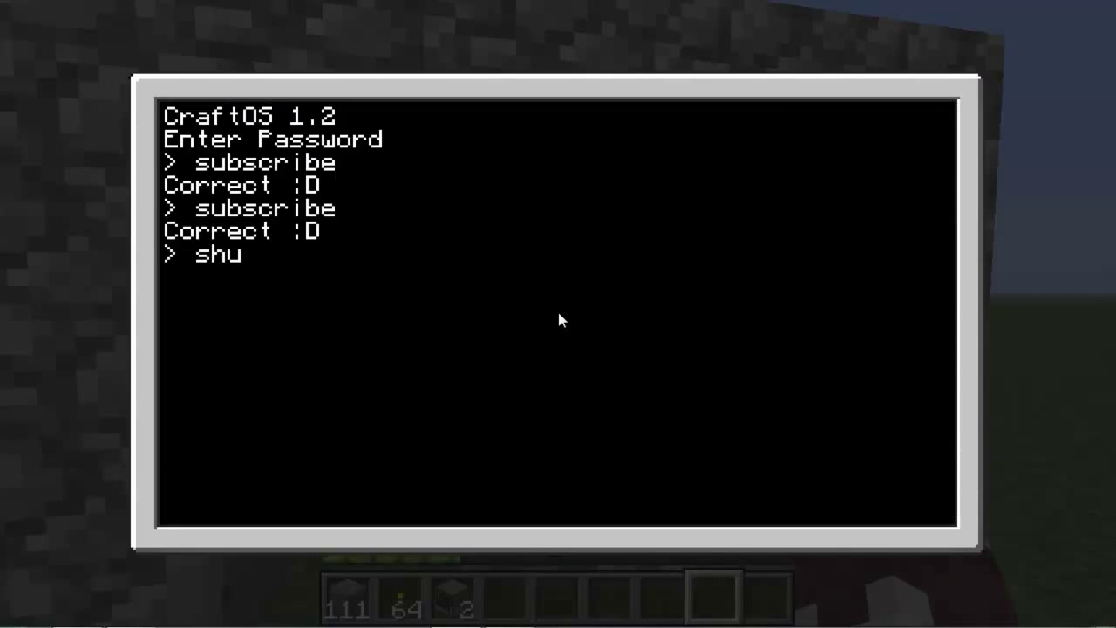
text(edit sub)
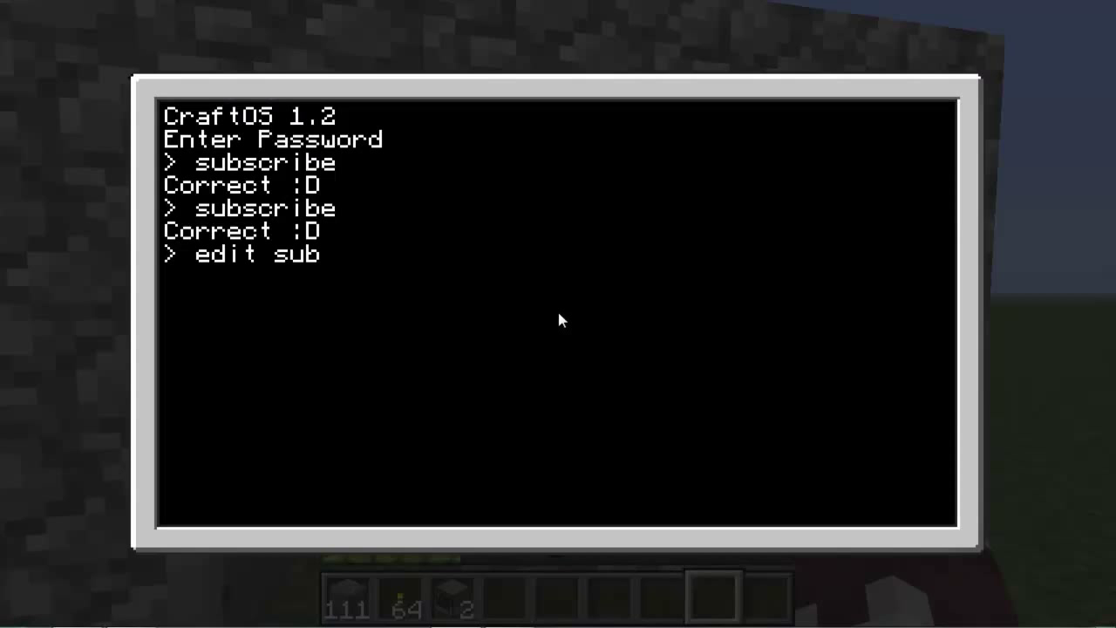
text(scribe)
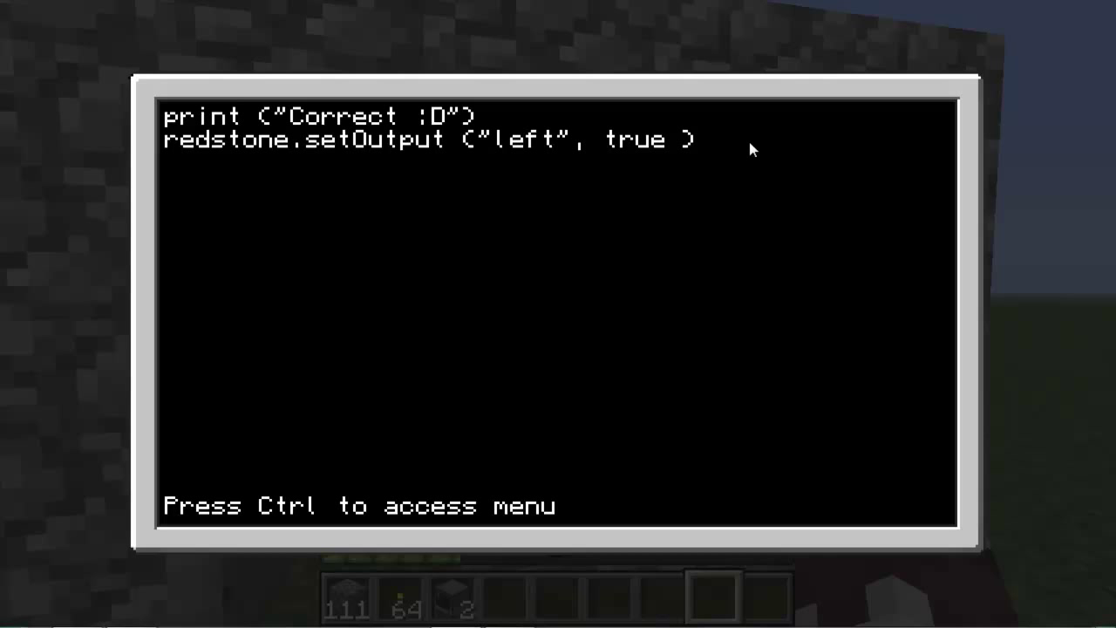
- Add sleep(3) and redstone.setOutput("left", false) below the door command, then save
key(Enter)
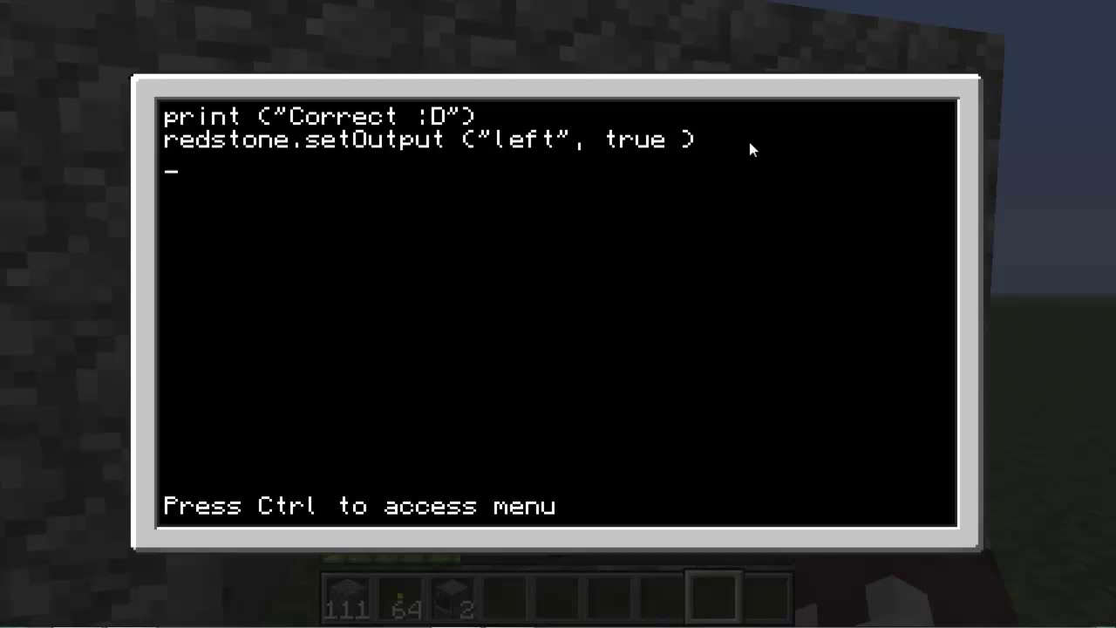
mouse_move(515, 234)
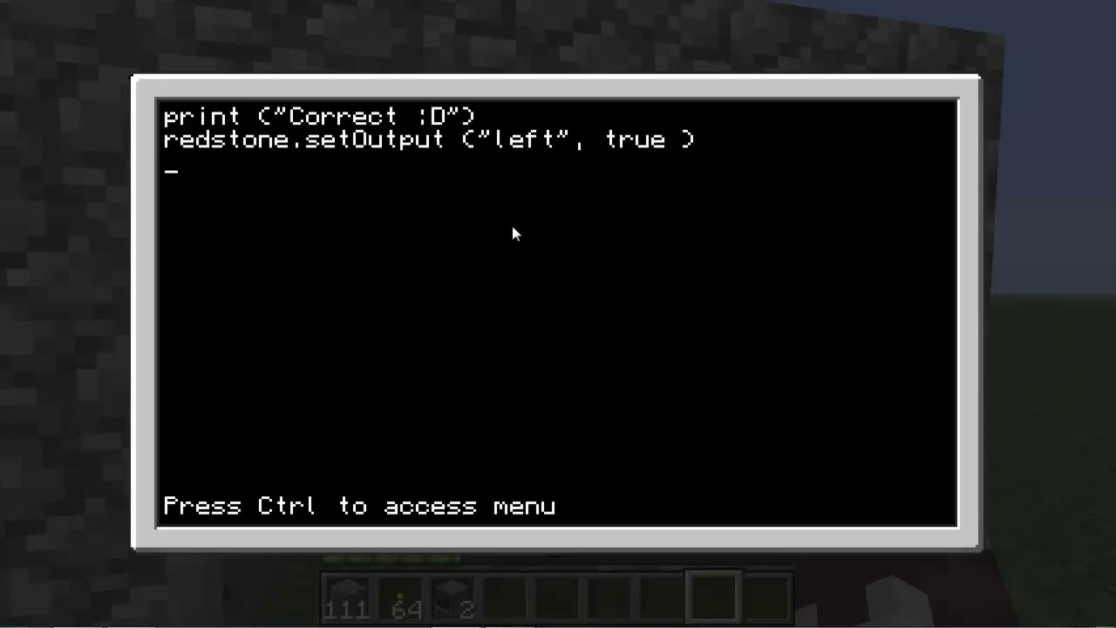
text(sleep()
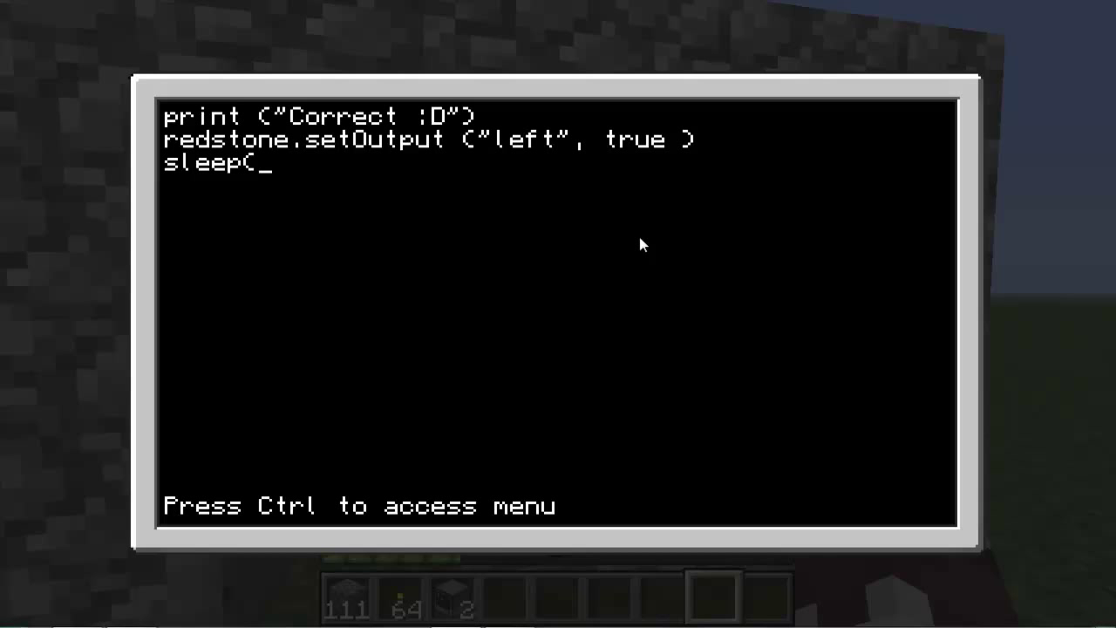
text(3))
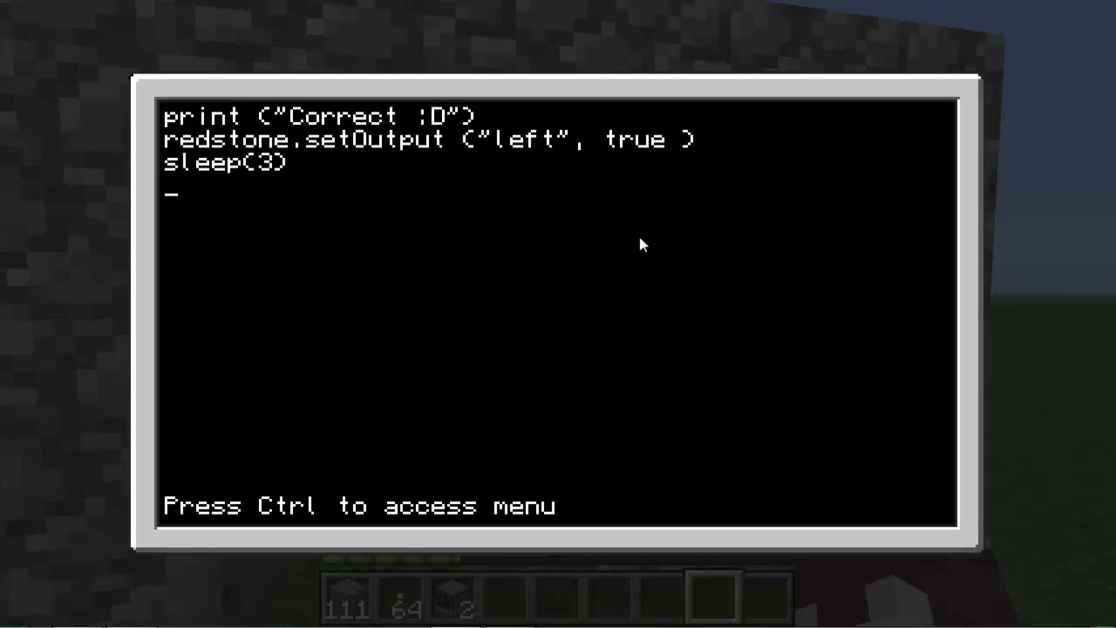
text(redstone.set)
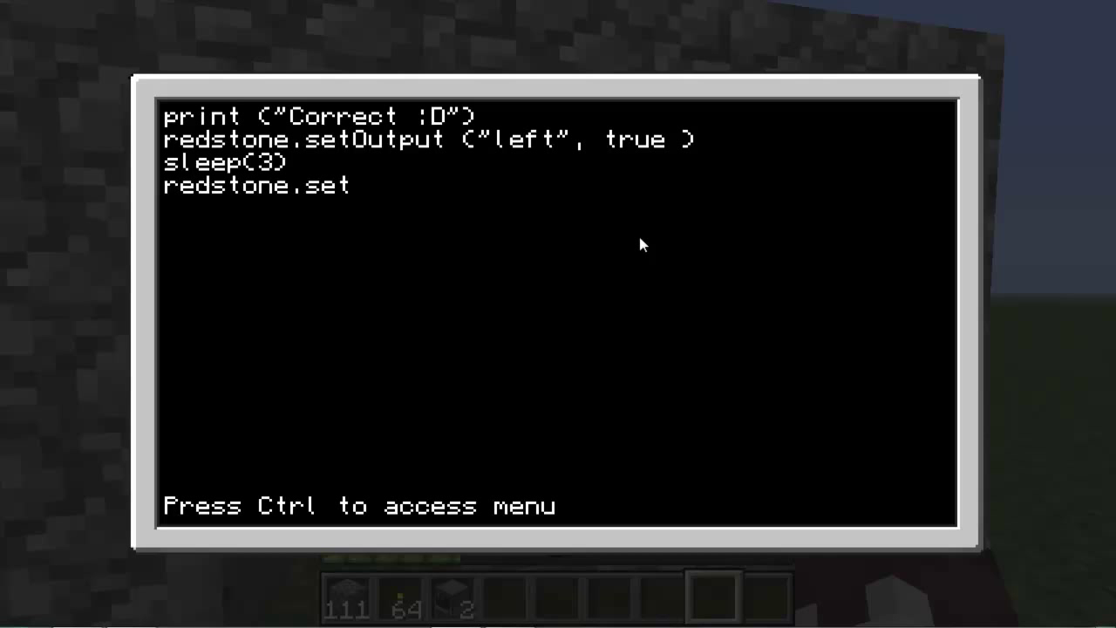
text(Output)
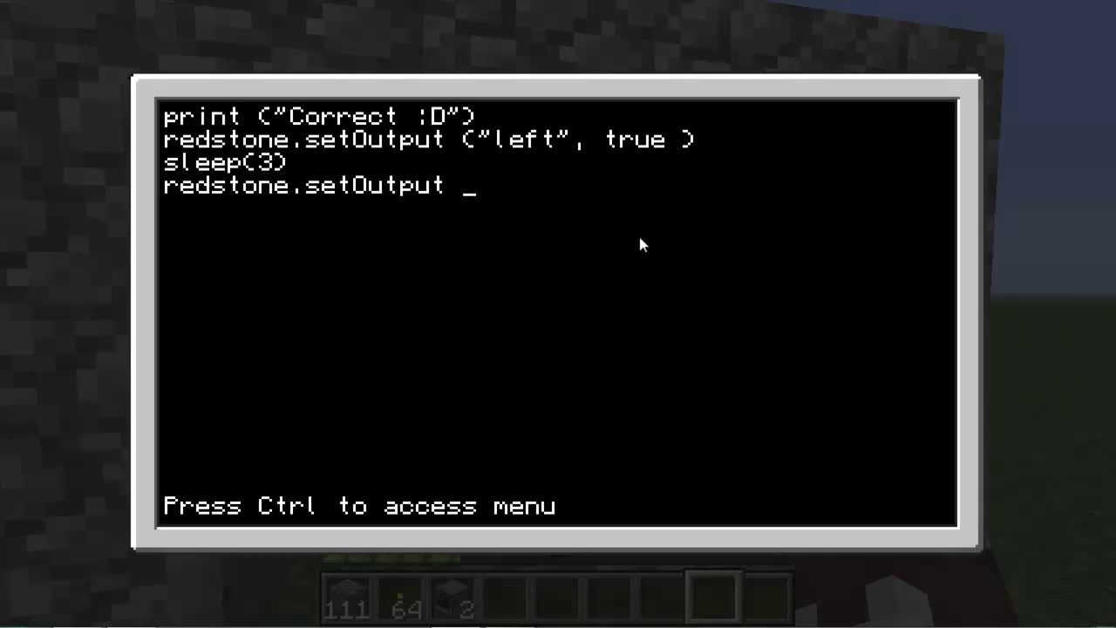
text(()
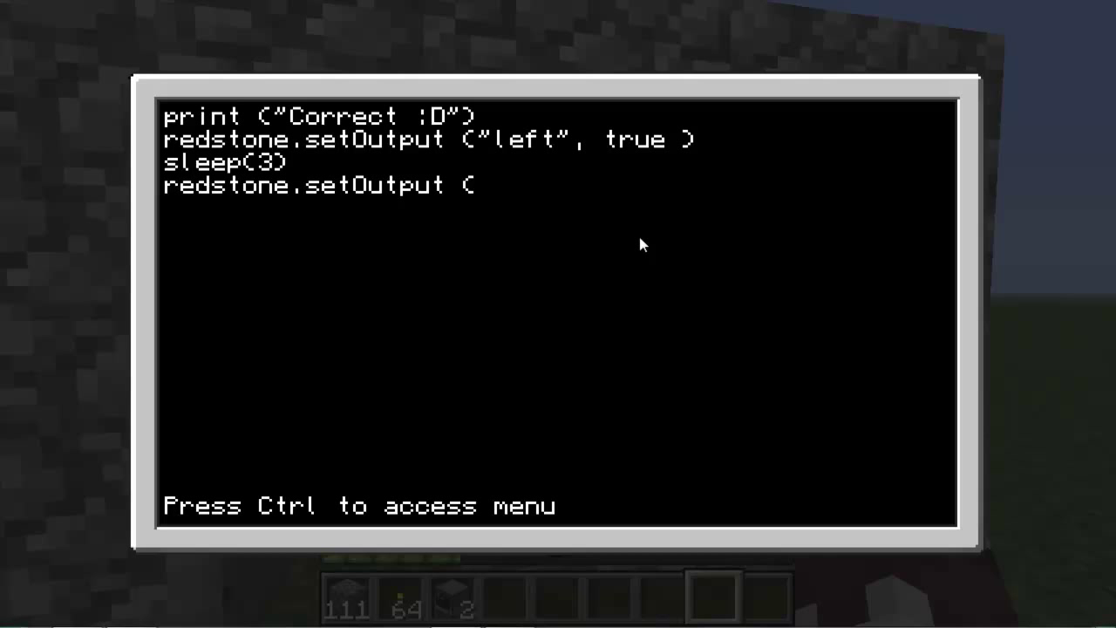
text("l)
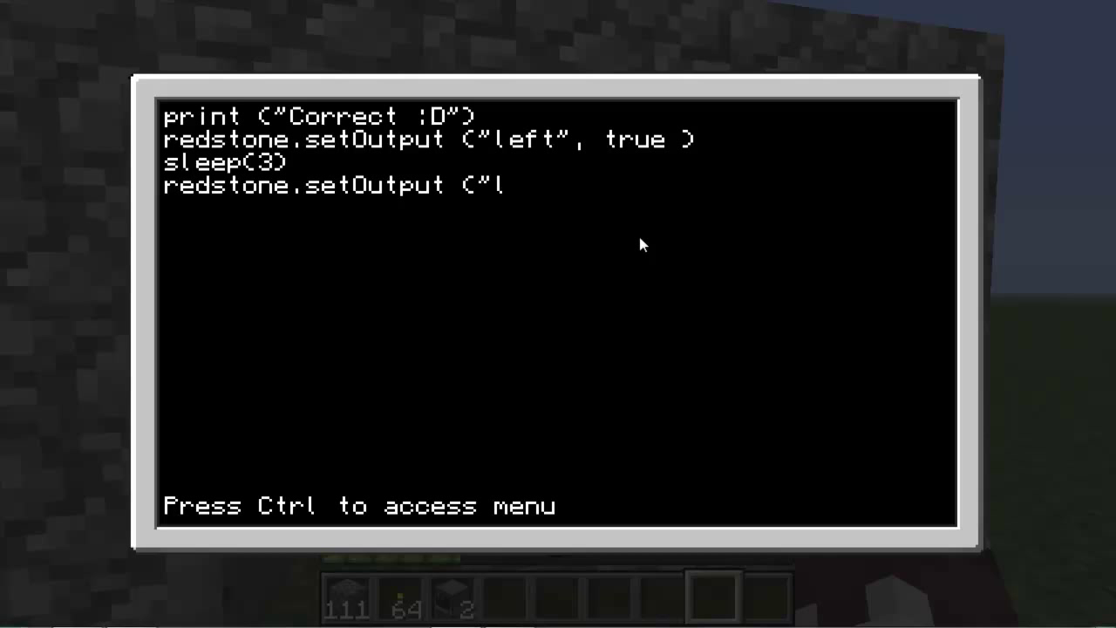
text(eft")
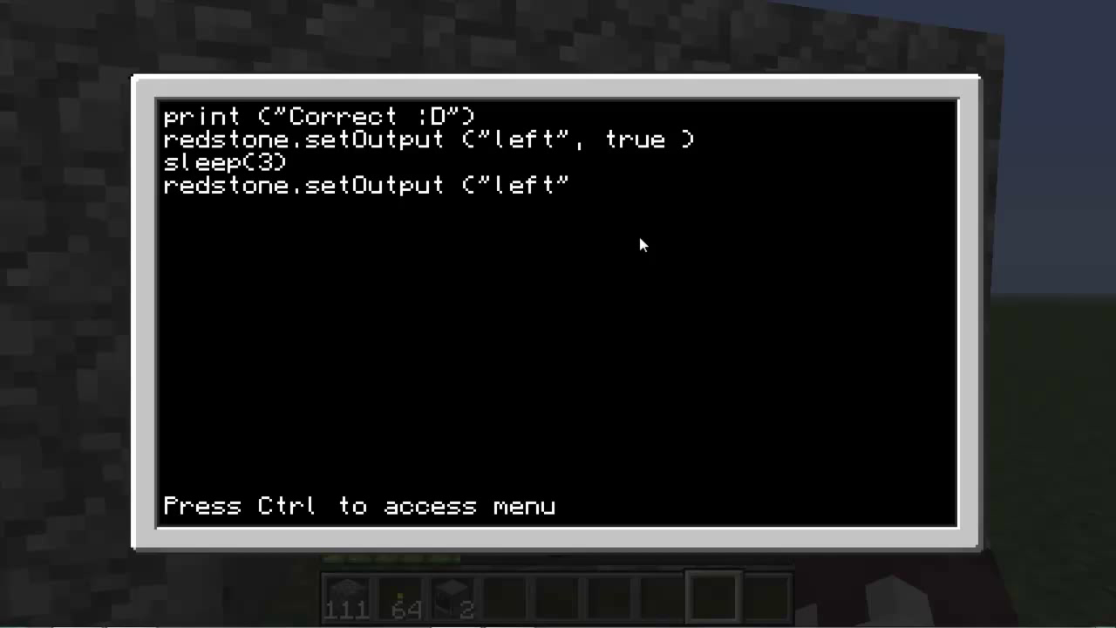
text(,)
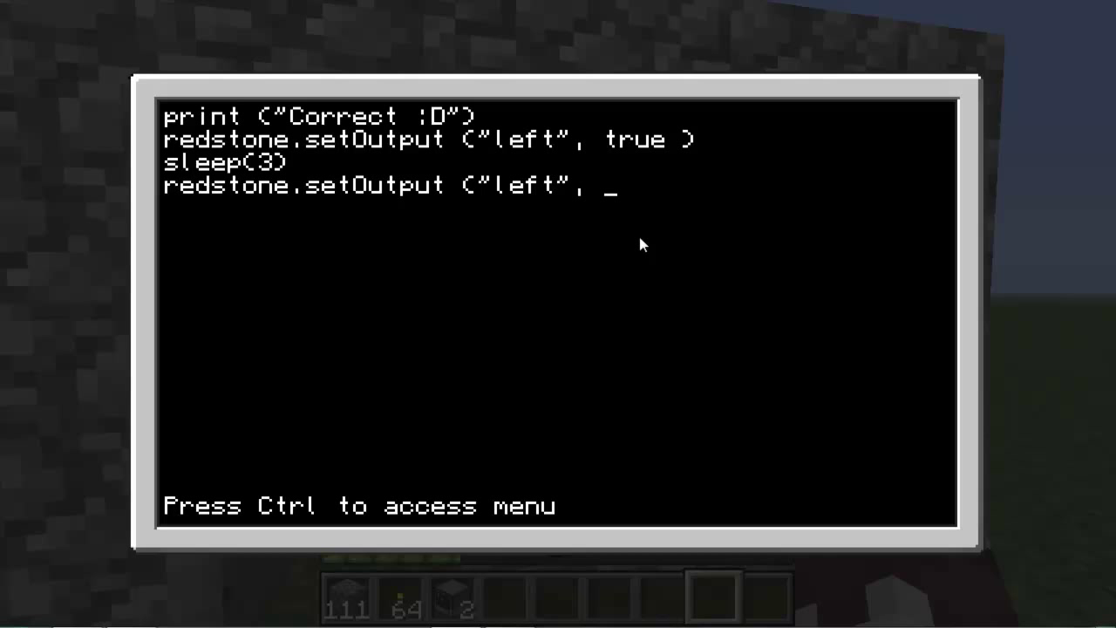
text(false ))
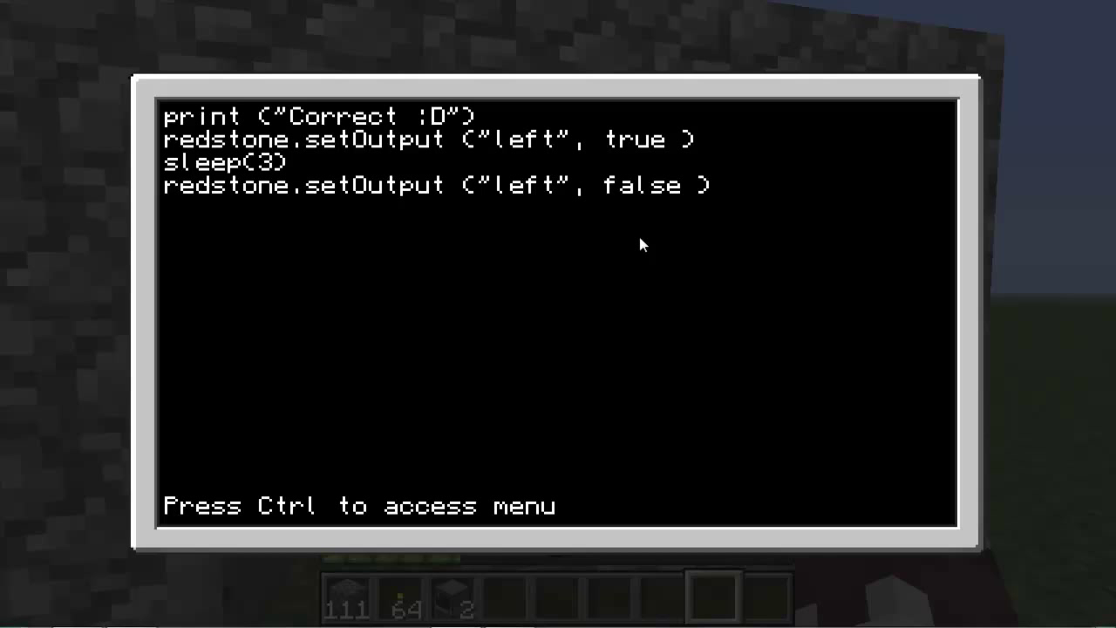
key(ctrl)
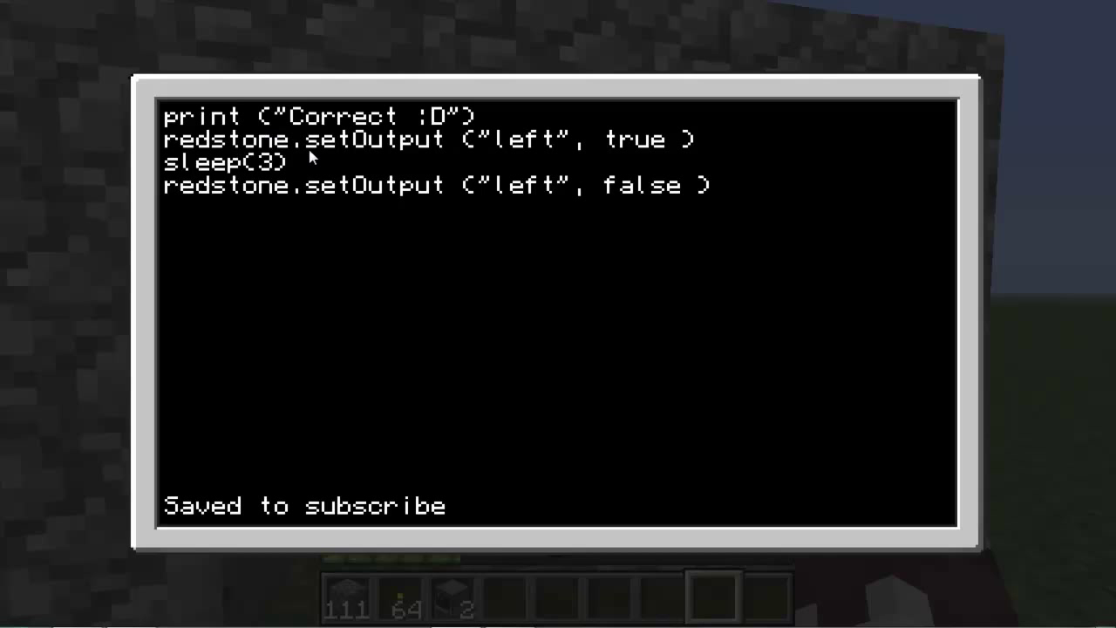
mouse_move(418, 161)
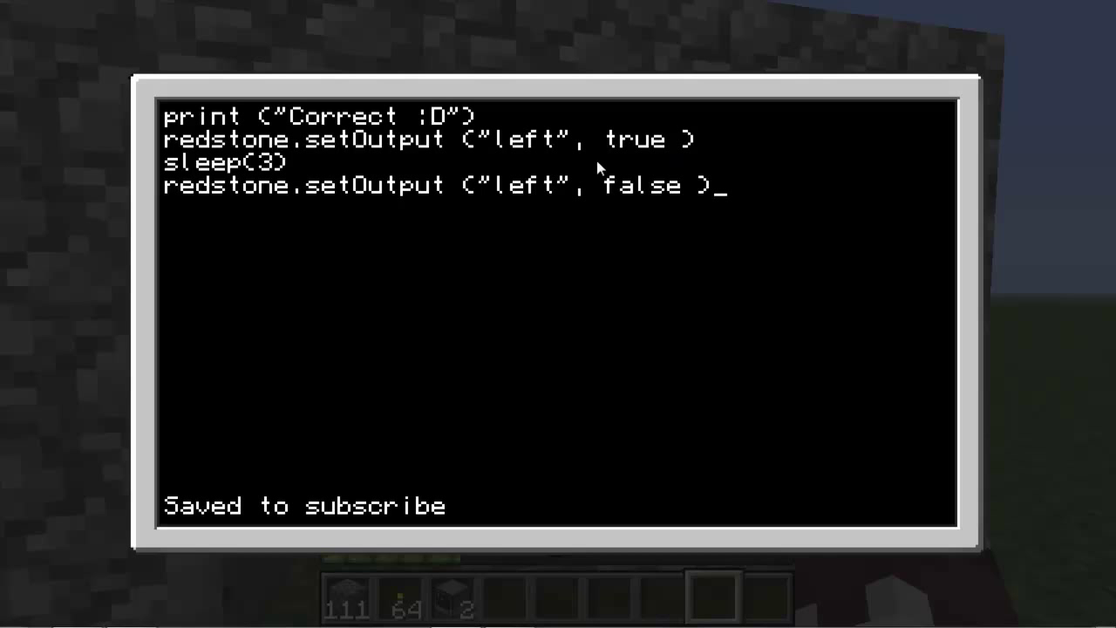
mouse_move(217, 172)
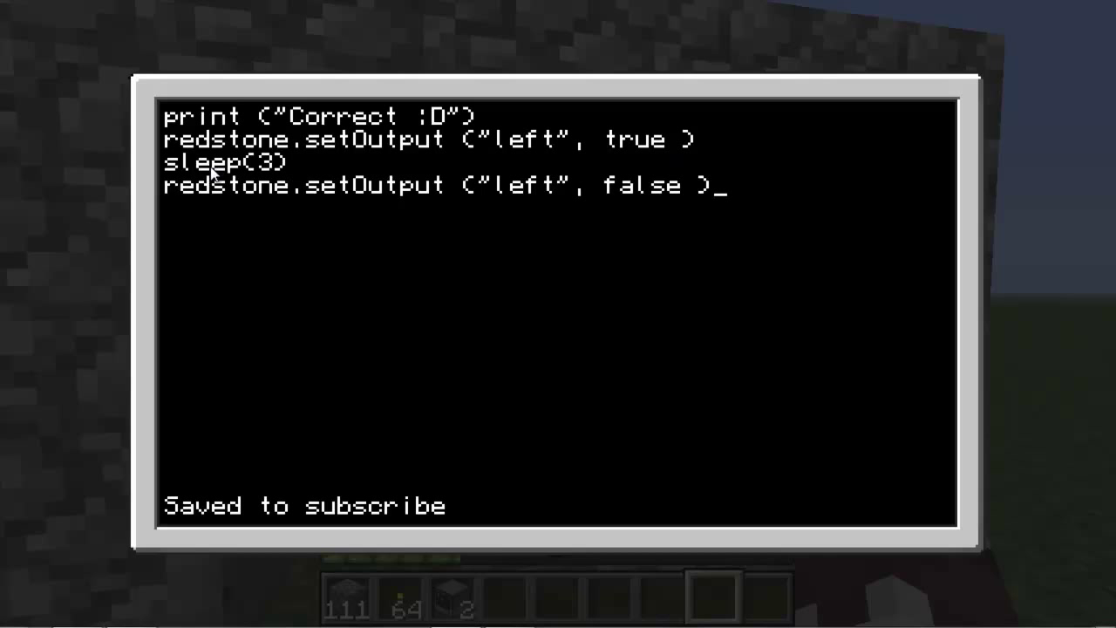
mouse_move(264, 168)
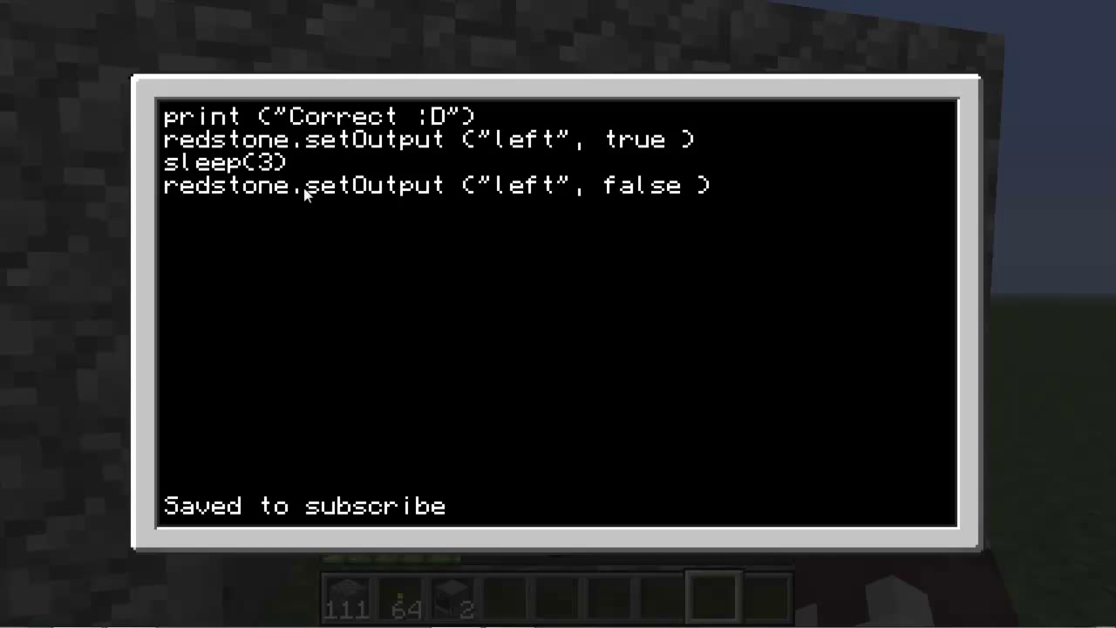
mouse_move(680, 201)
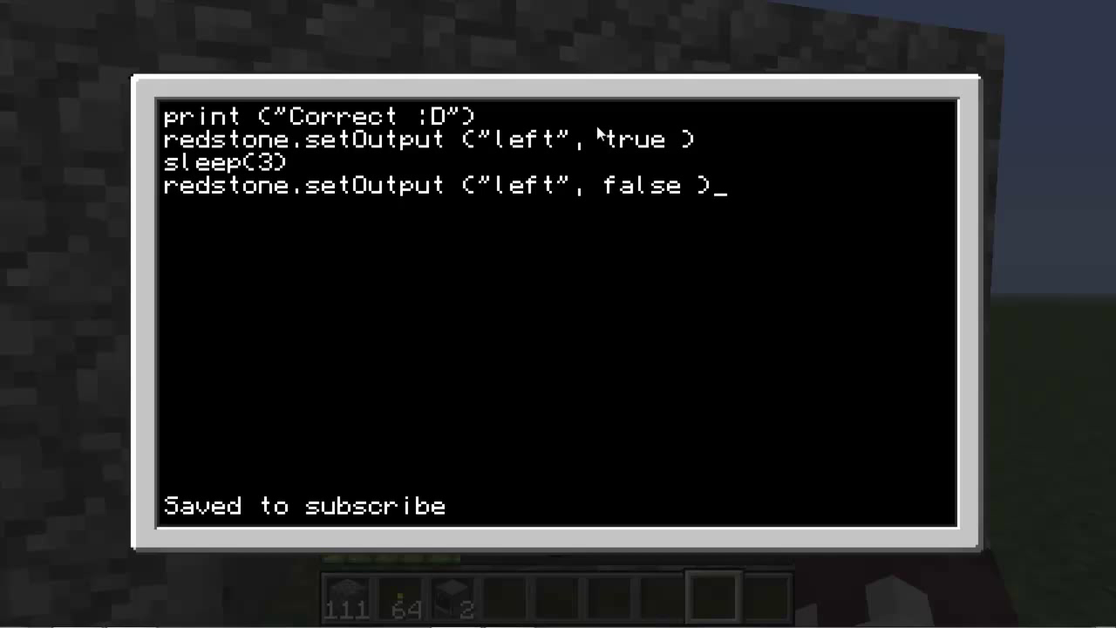
mouse_move(759, 177)
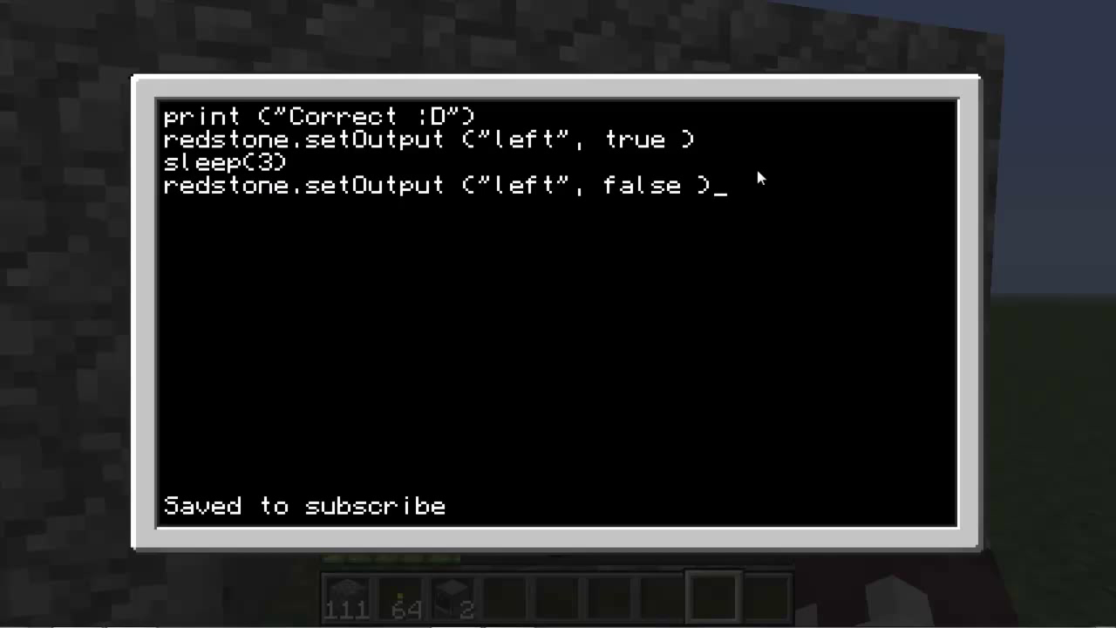
mouse_move(463, 416)
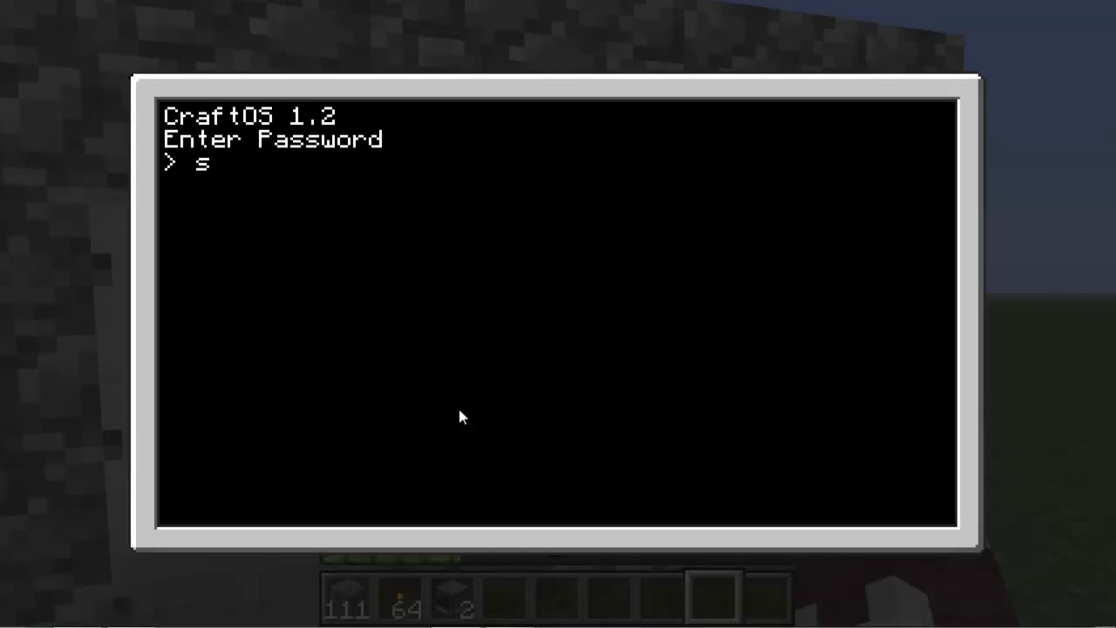
text(ubscrieb)
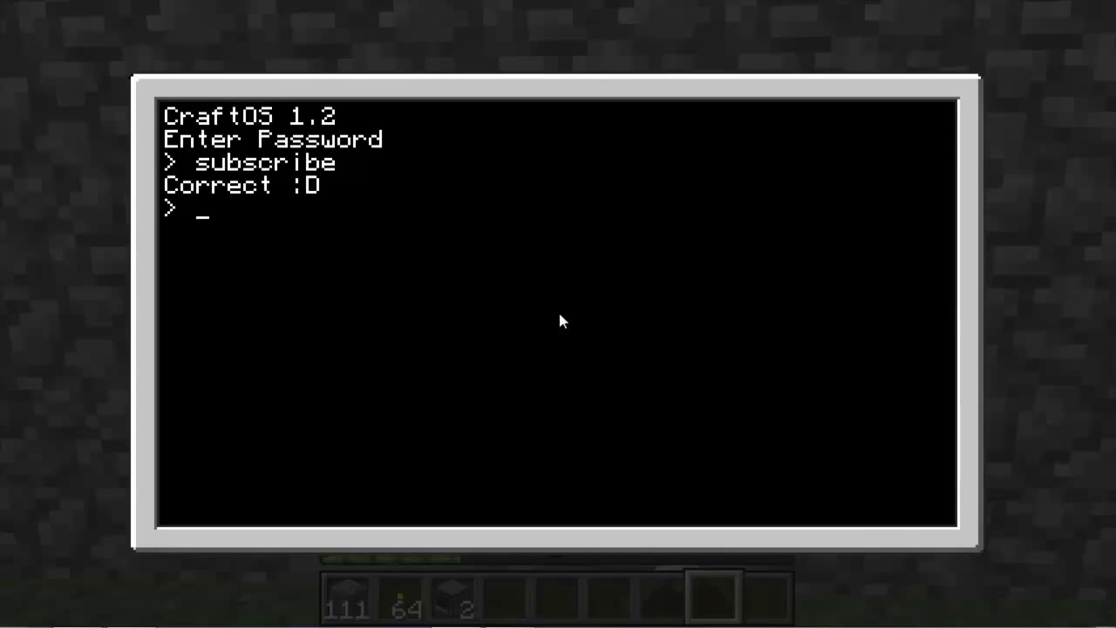
text(s)
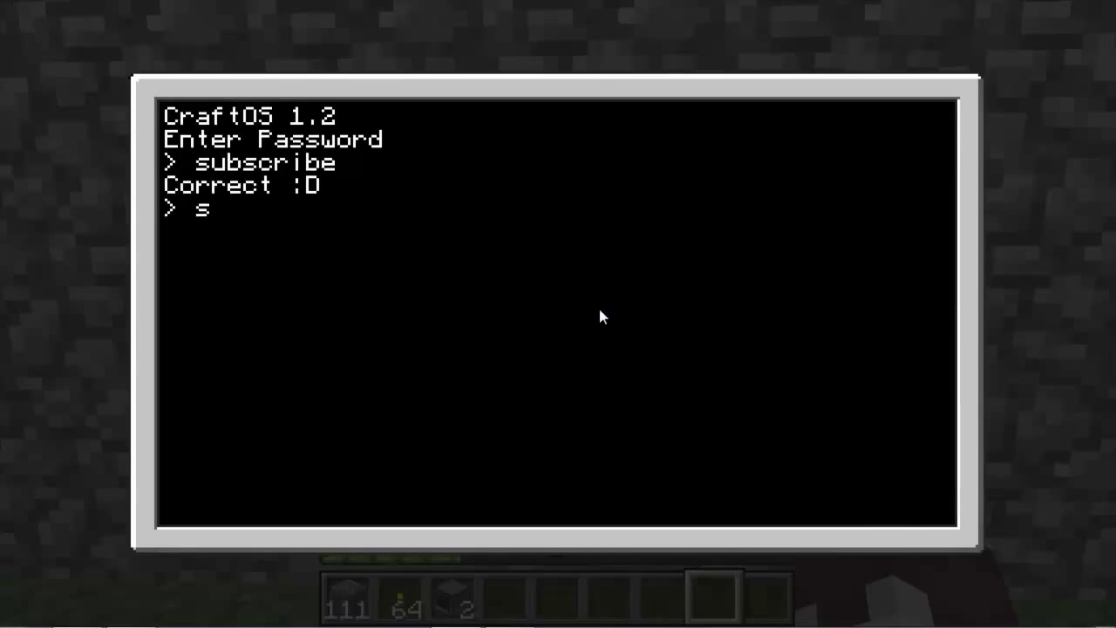
text(edit)
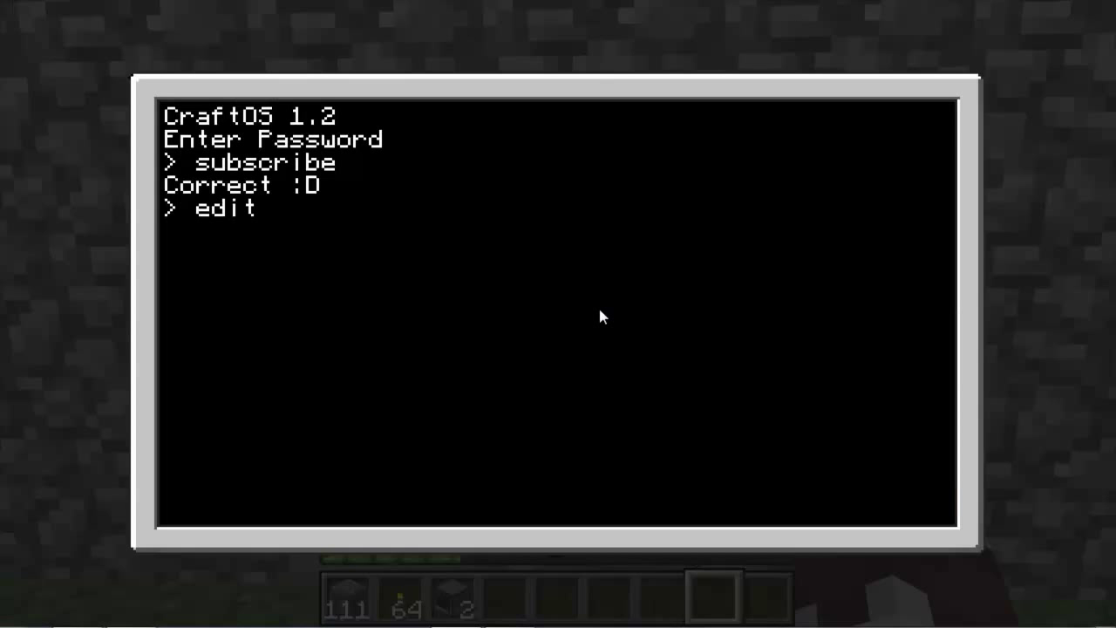
text(subs)
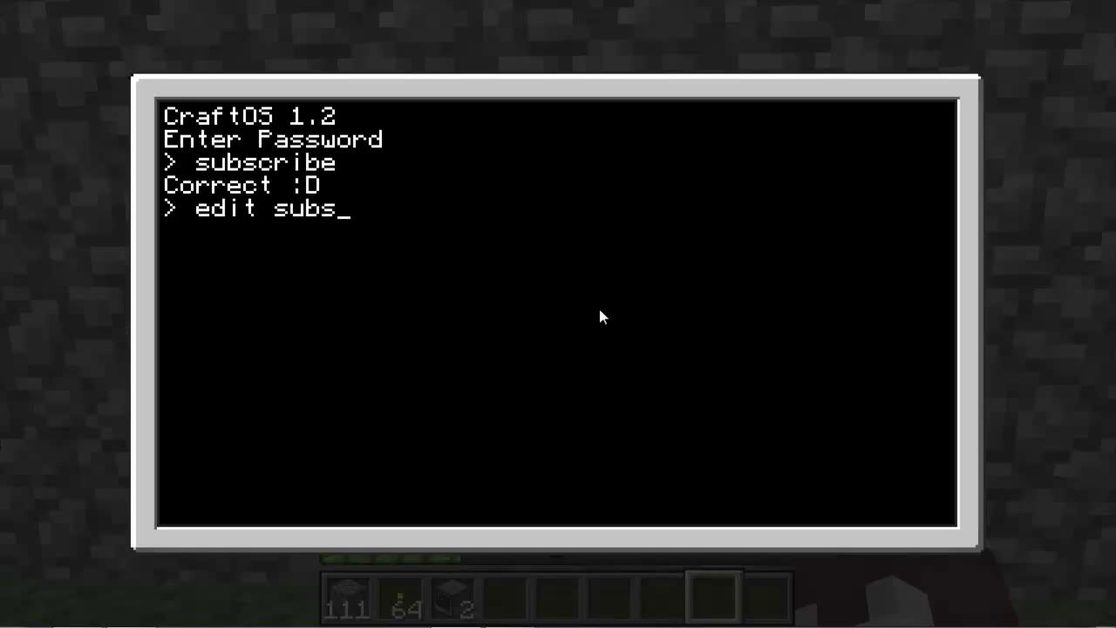
text(crieb)
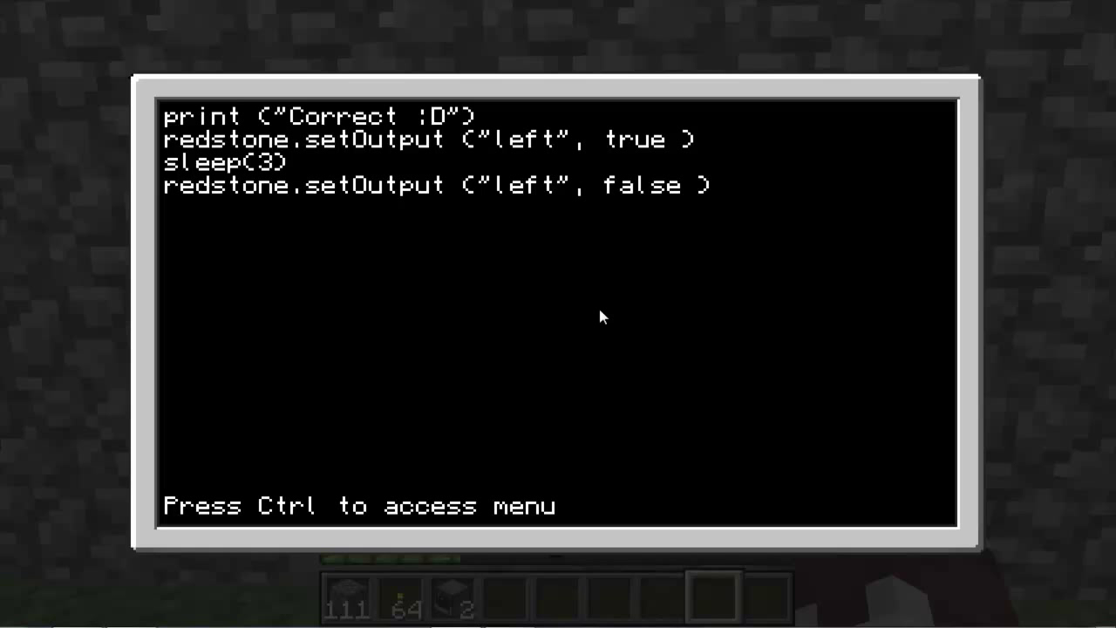
- Choose Save and Exit from the editor's Ctrl menu
key(ctrl)
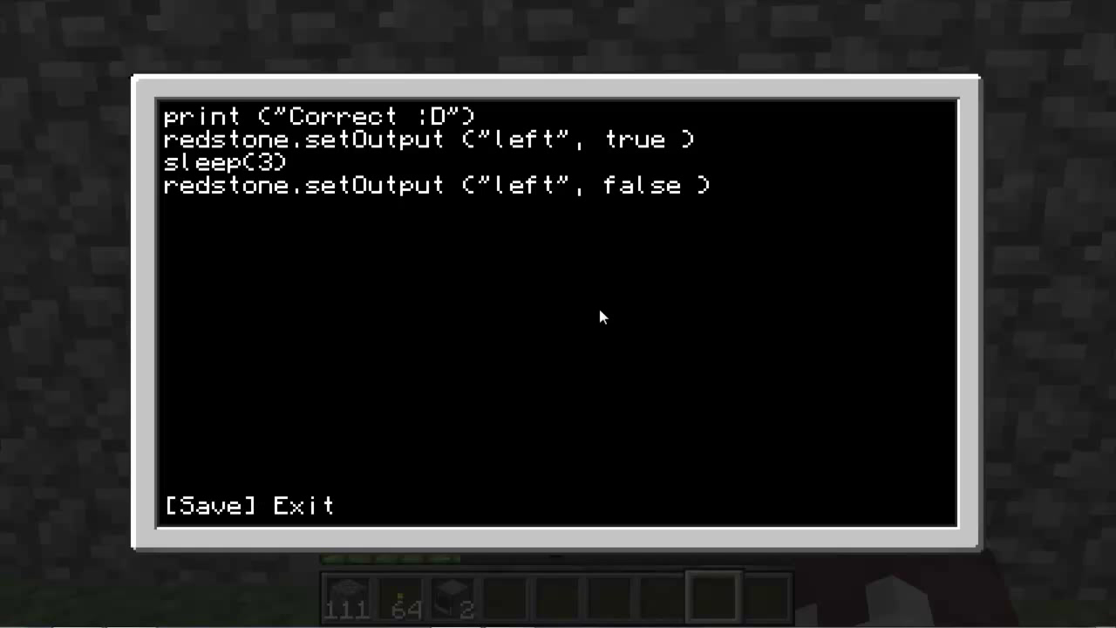
click(207, 505)
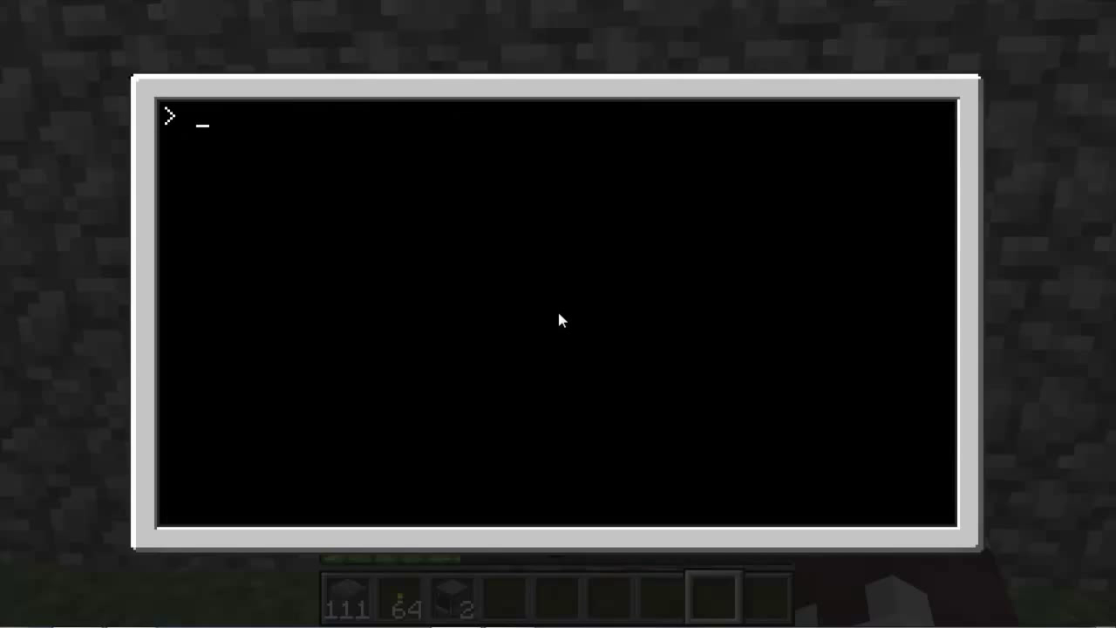
- Shut down and reboot the computer, enter 'subscribe', and close the terminal
text(shutdown)
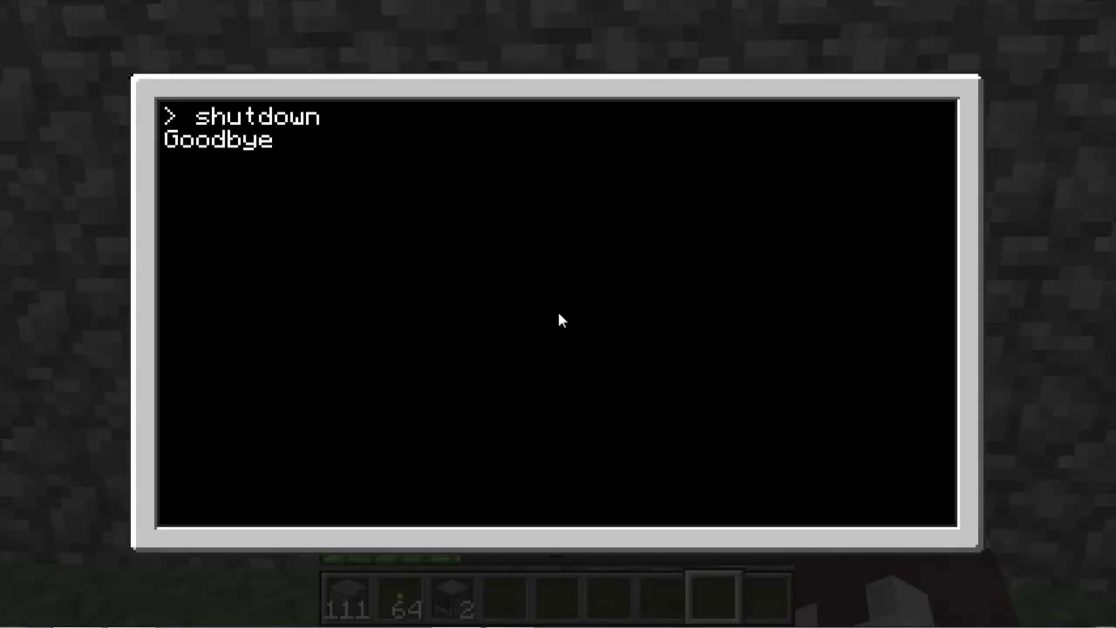
key(escape)
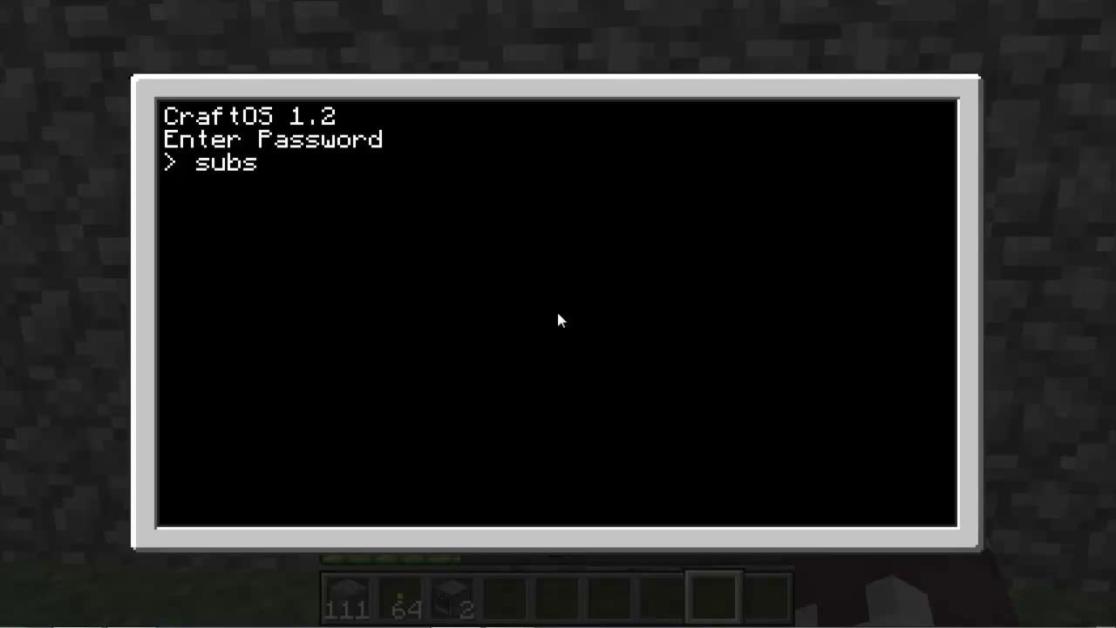
text(crio)
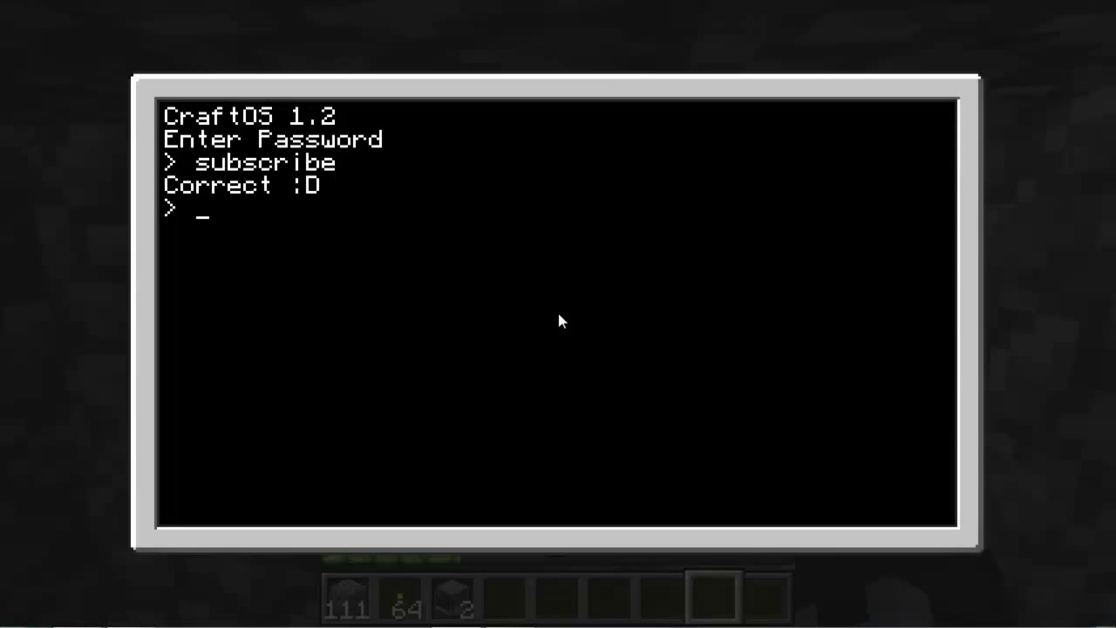
text(subscr)
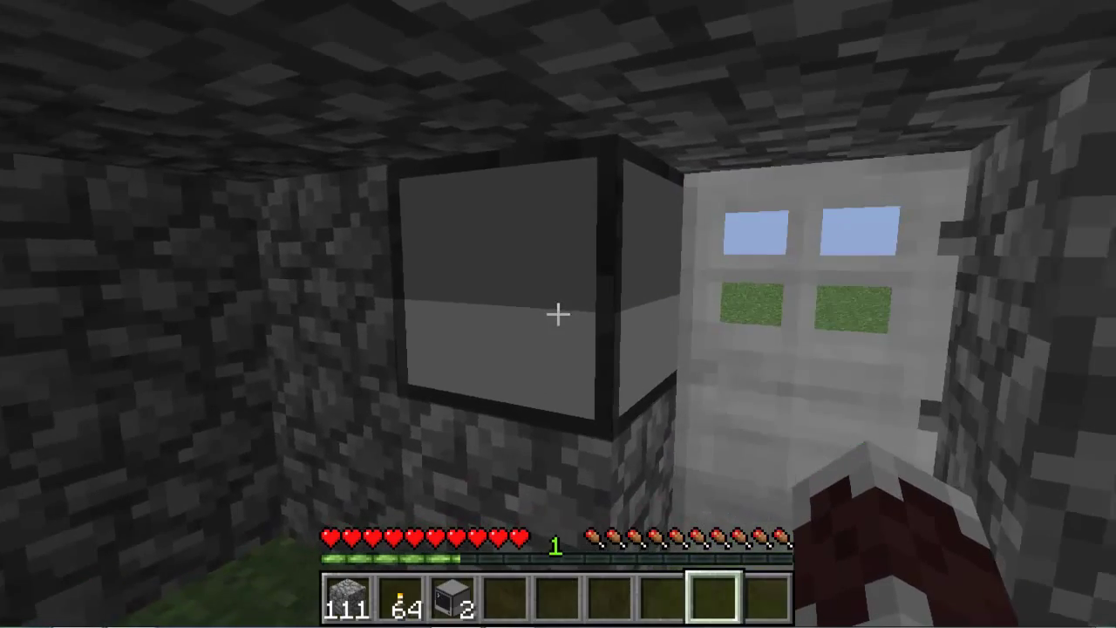
mouse_move(558, 314)
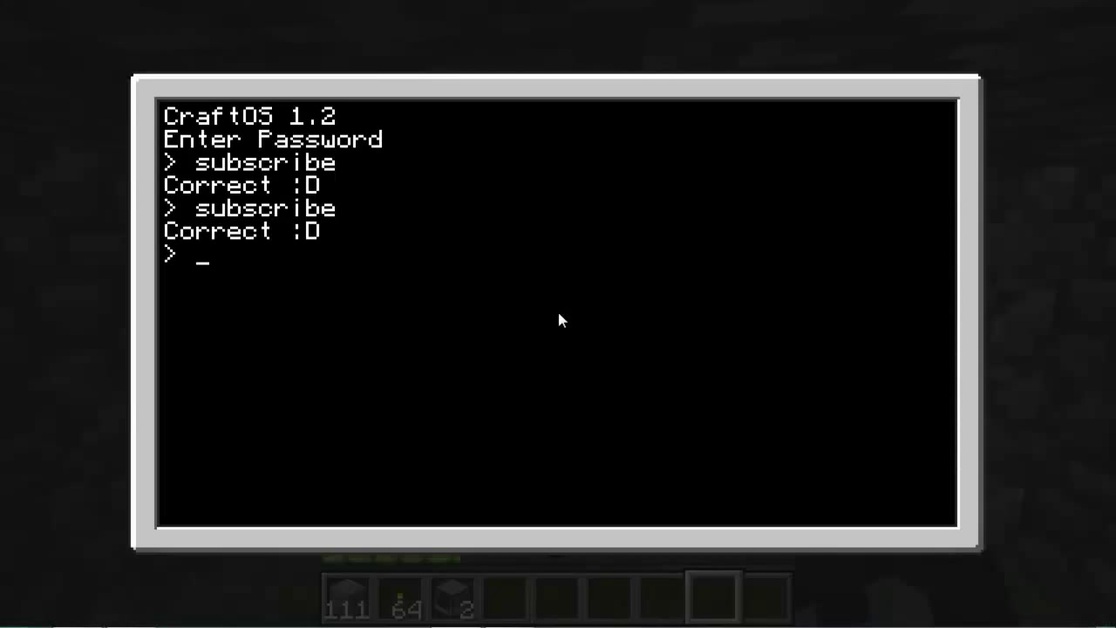
- Re-enter 'subscribe', then approach the second computer showing its Enter Password prompt
text(s)
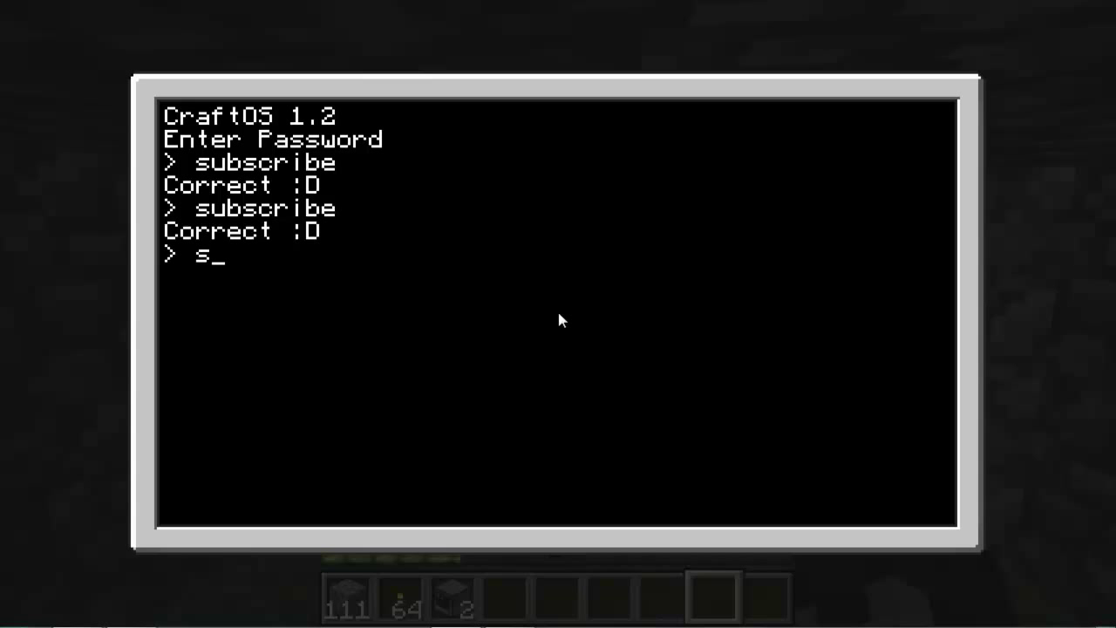
text(ubsr)
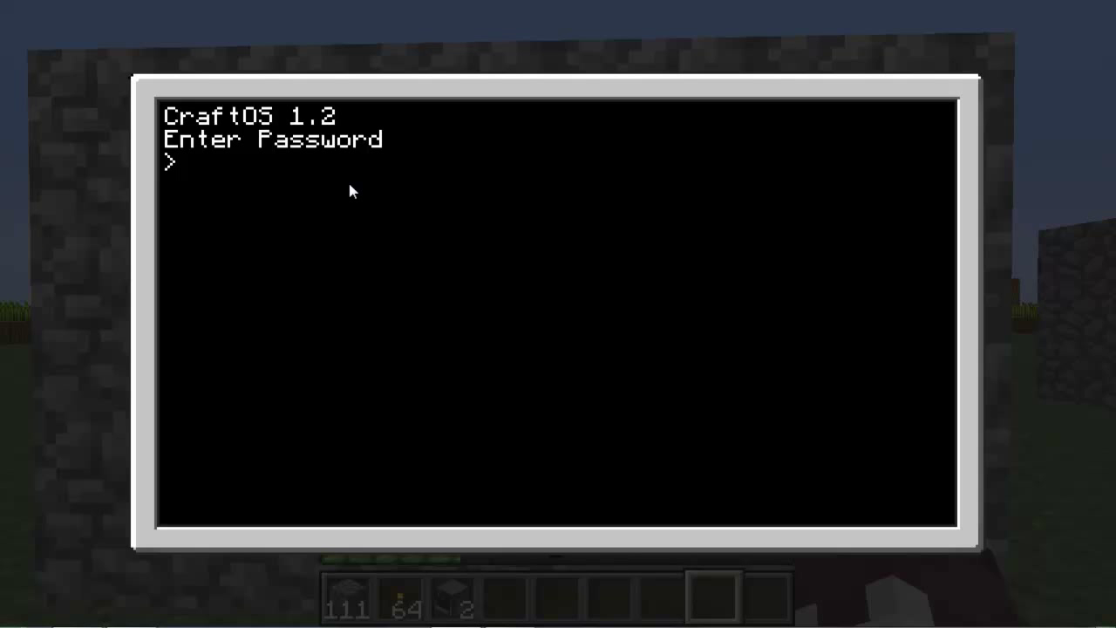
text(candai)
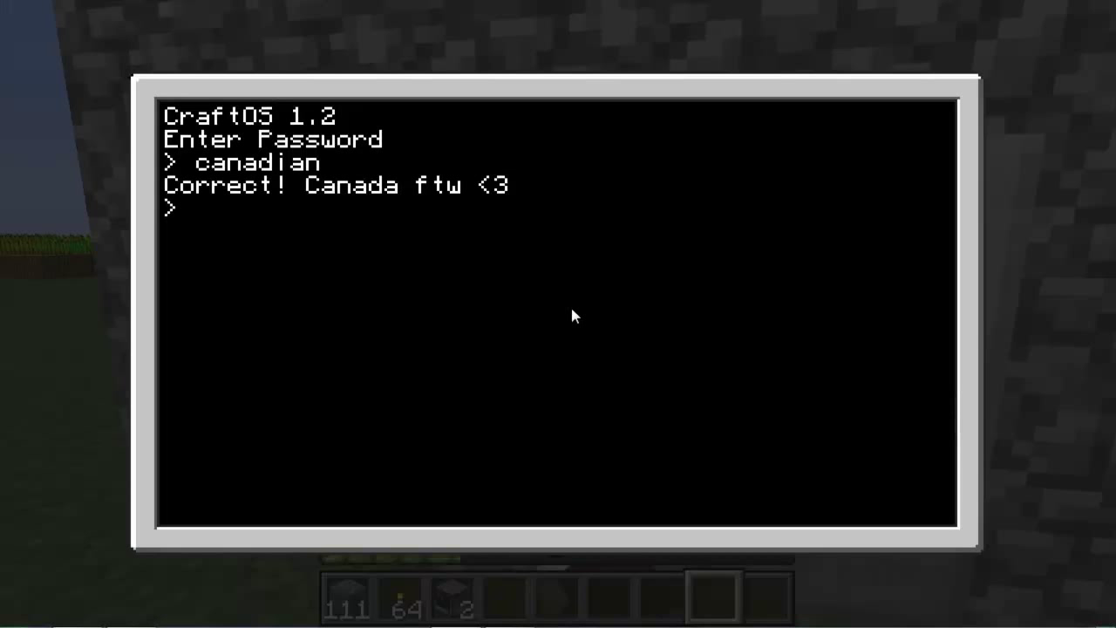
text(edit can)
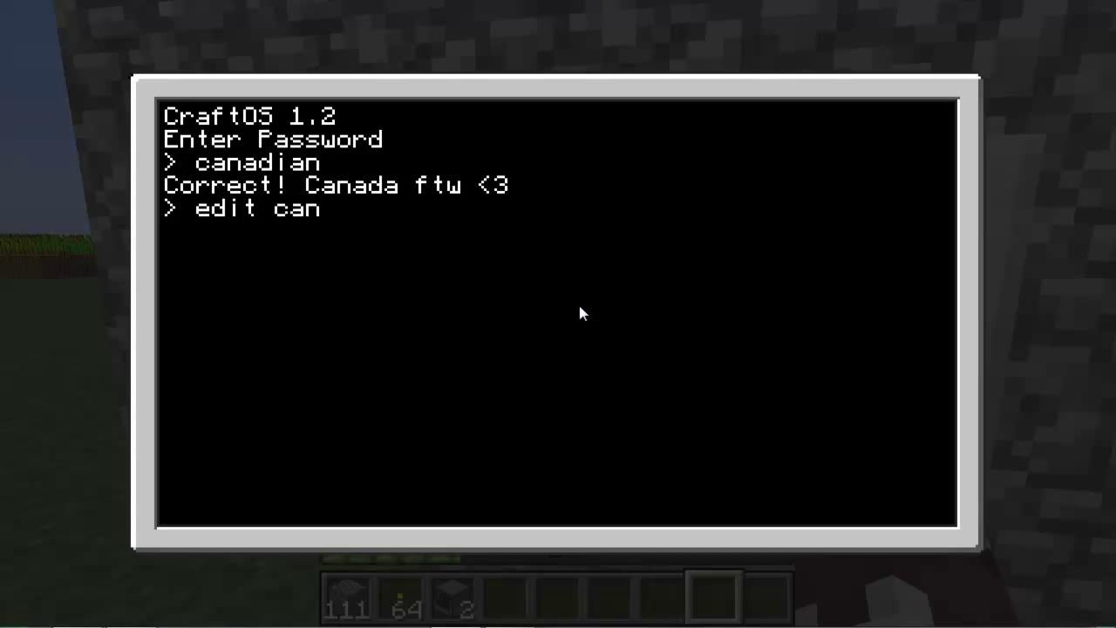
key(enter)
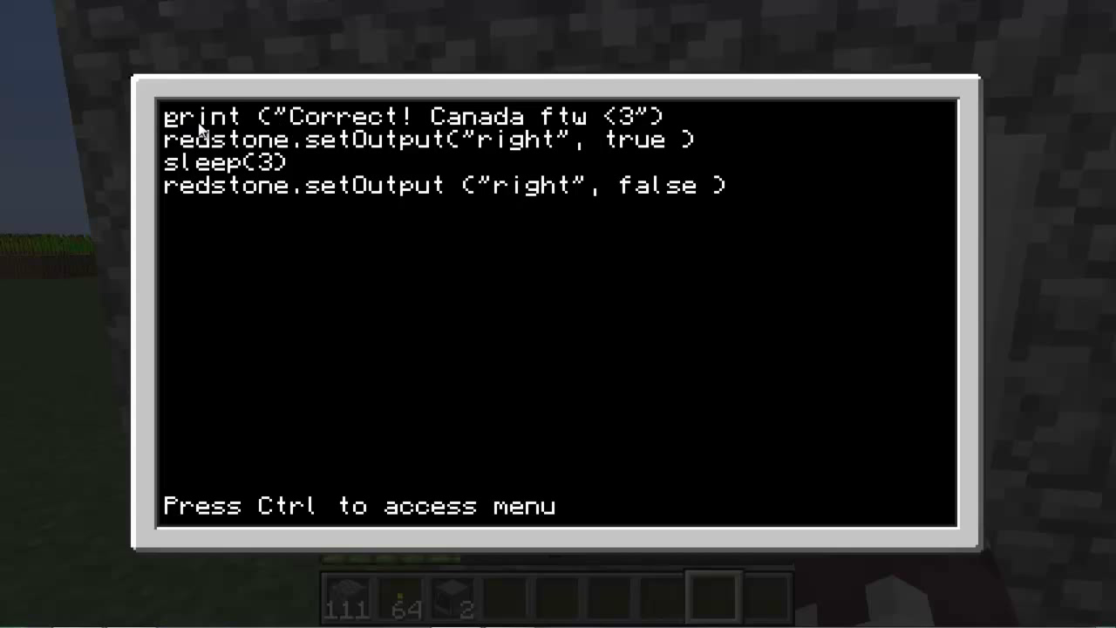
mouse_move(644, 142)
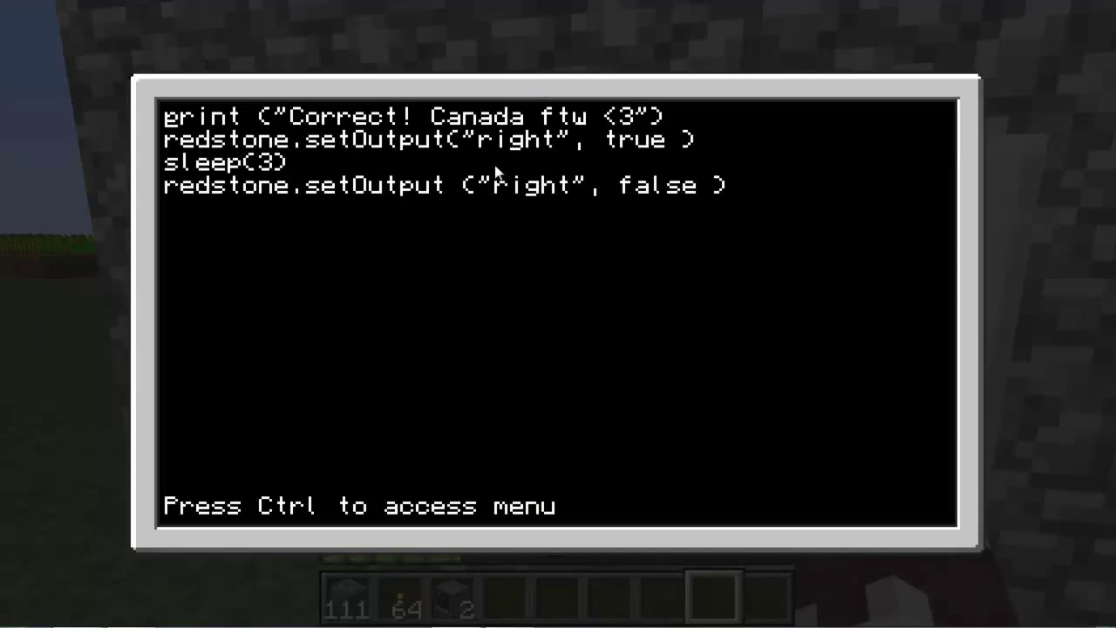
mouse_move(355, 286)
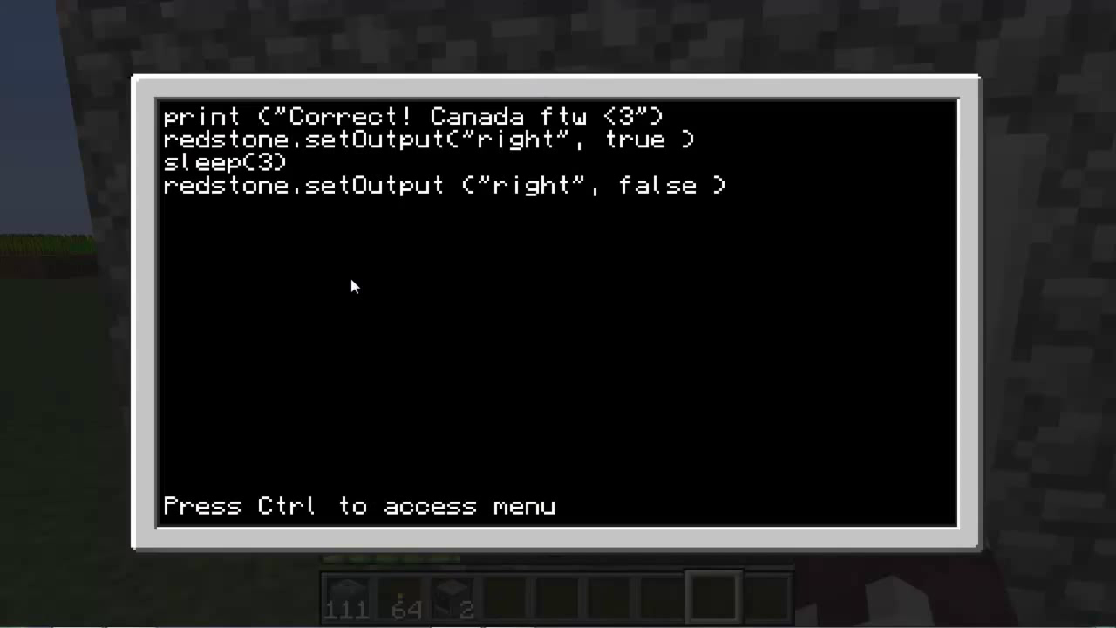
mouse_move(140, 118)
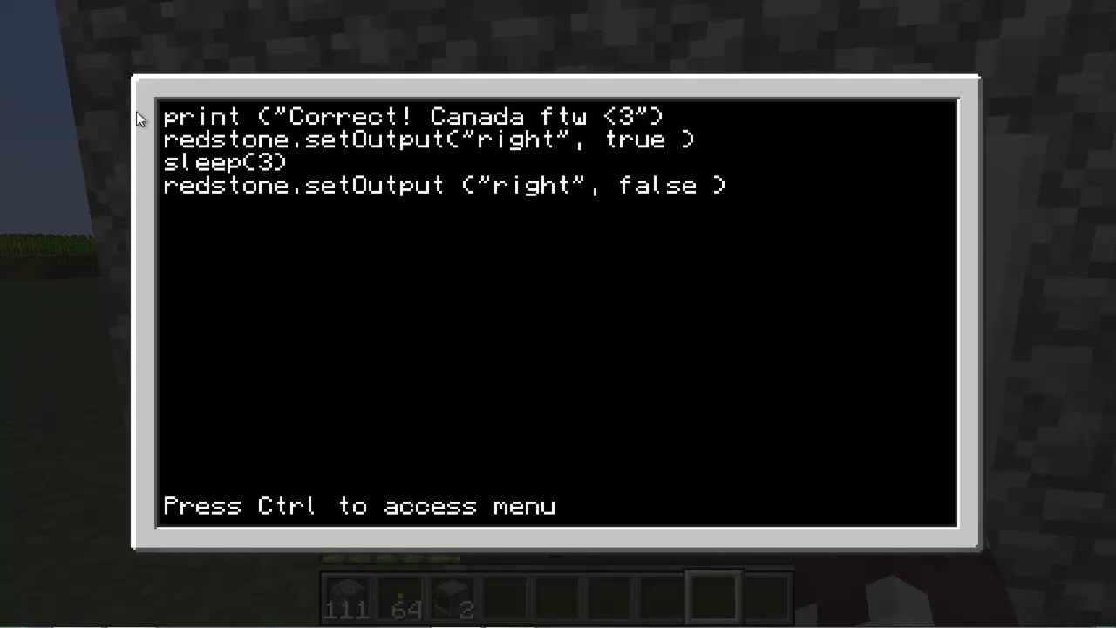
mouse_move(626, 127)
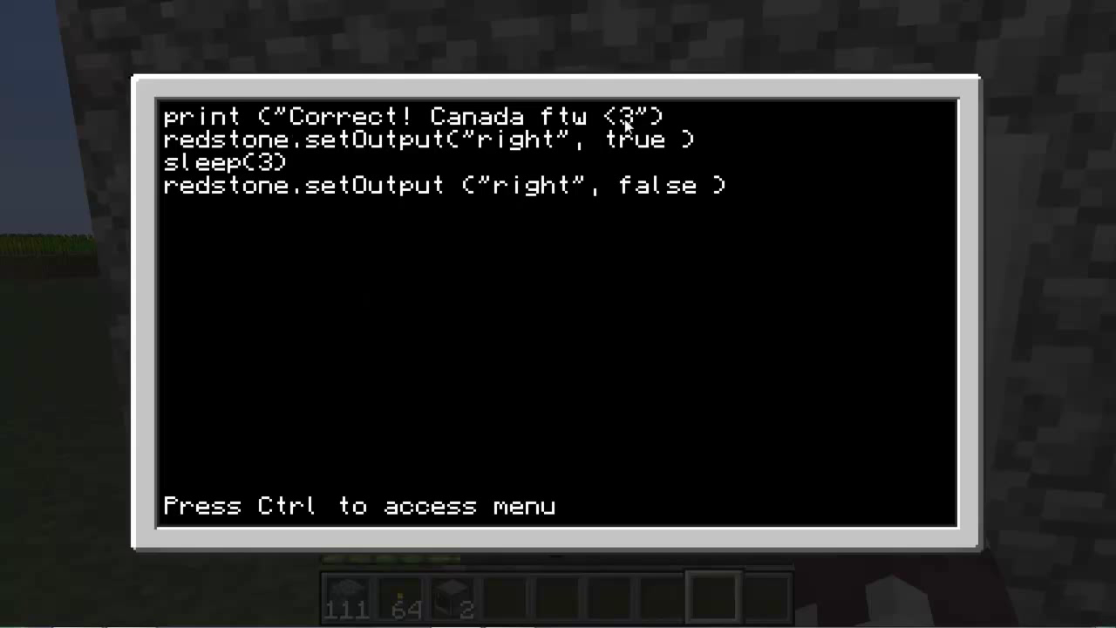
mouse_move(282, 196)
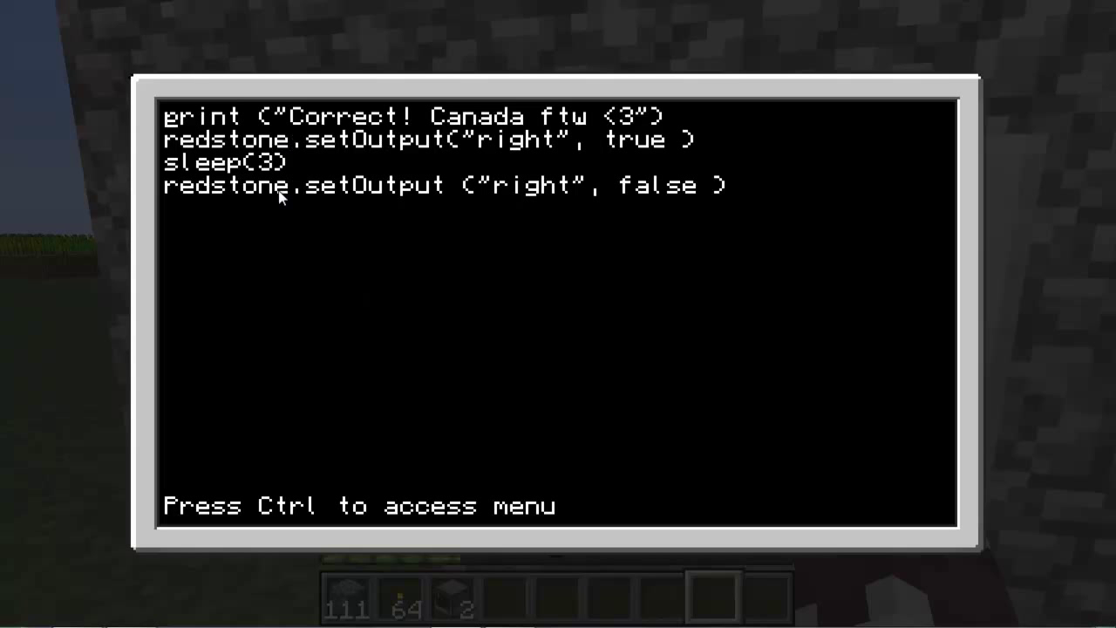
mouse_move(325, 203)
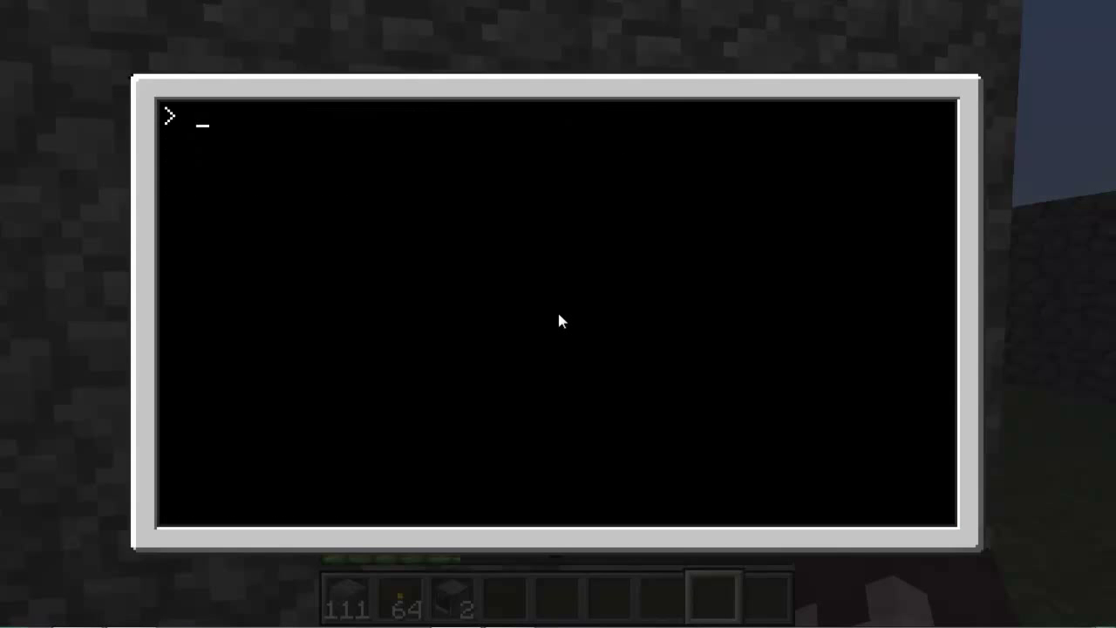
- Begin typing 'shut' at the second computer's command prompt to shut it down
text(shut)
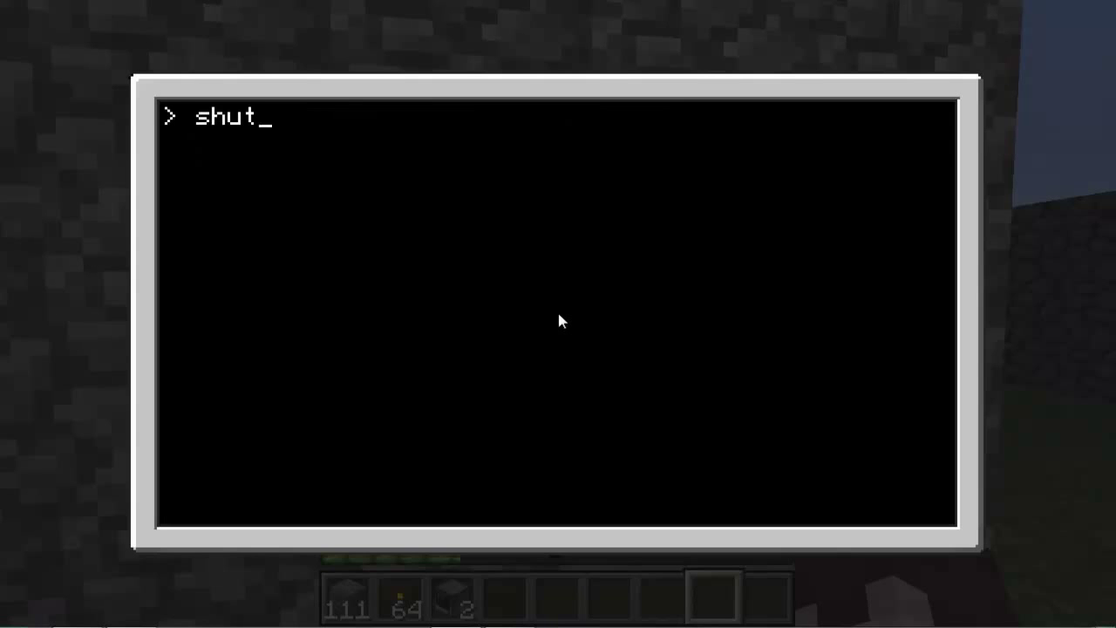